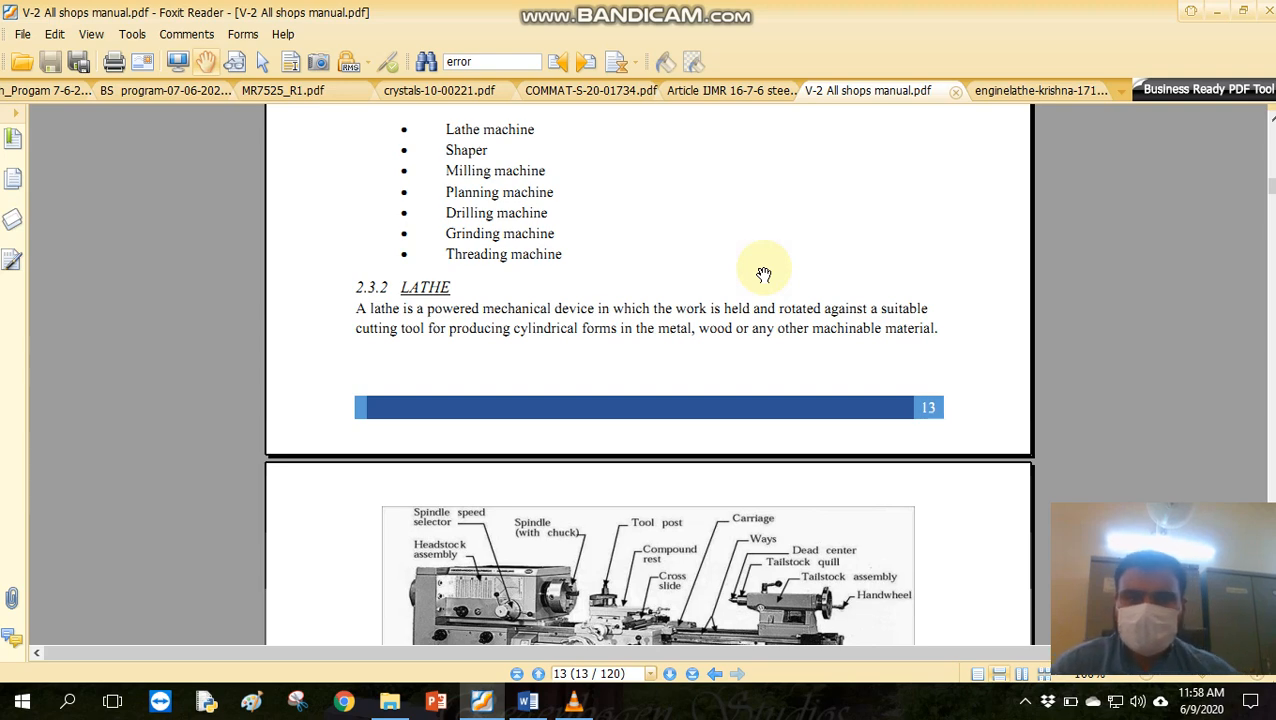
{"action": "mouse_move", "coordinate": [800, 252]}
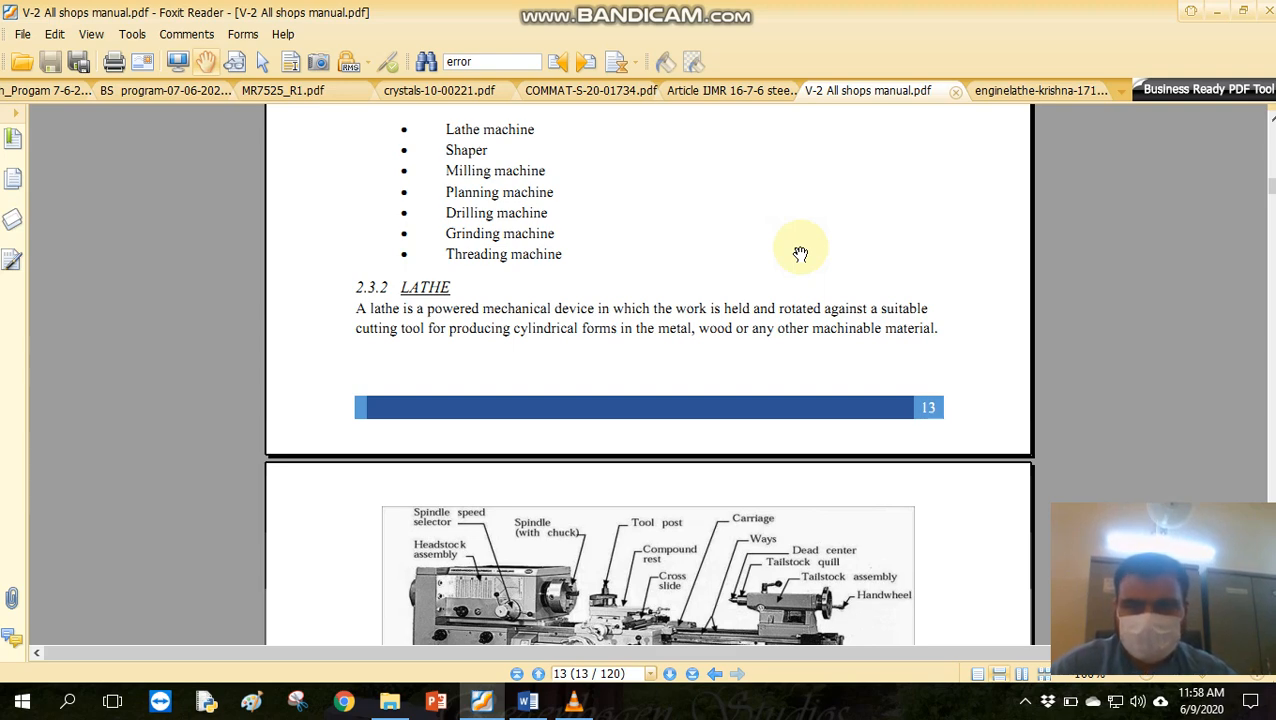
{"action": "mouse_move", "coordinate": [816, 244]}
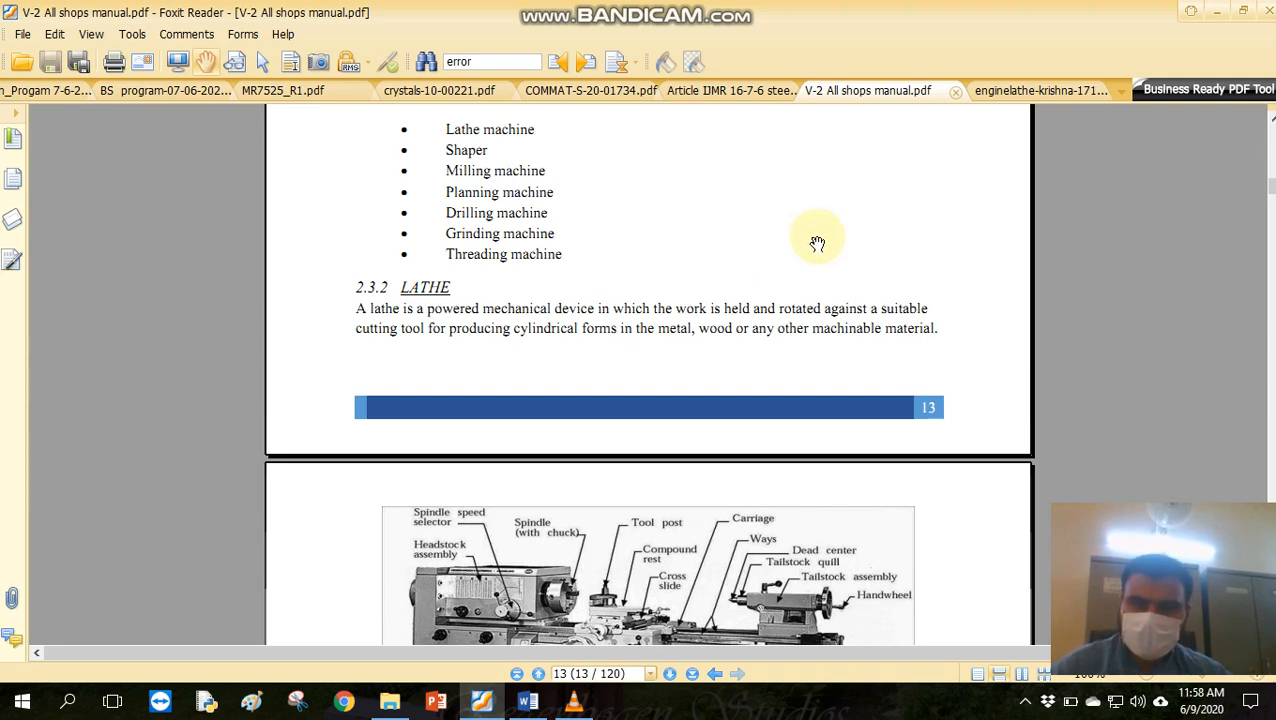
Scroll the manual down to the labelled engine lathe diagram on page 14.
{"action": "scroll", "scroll_direction": "down", "scroll_amount": 3}
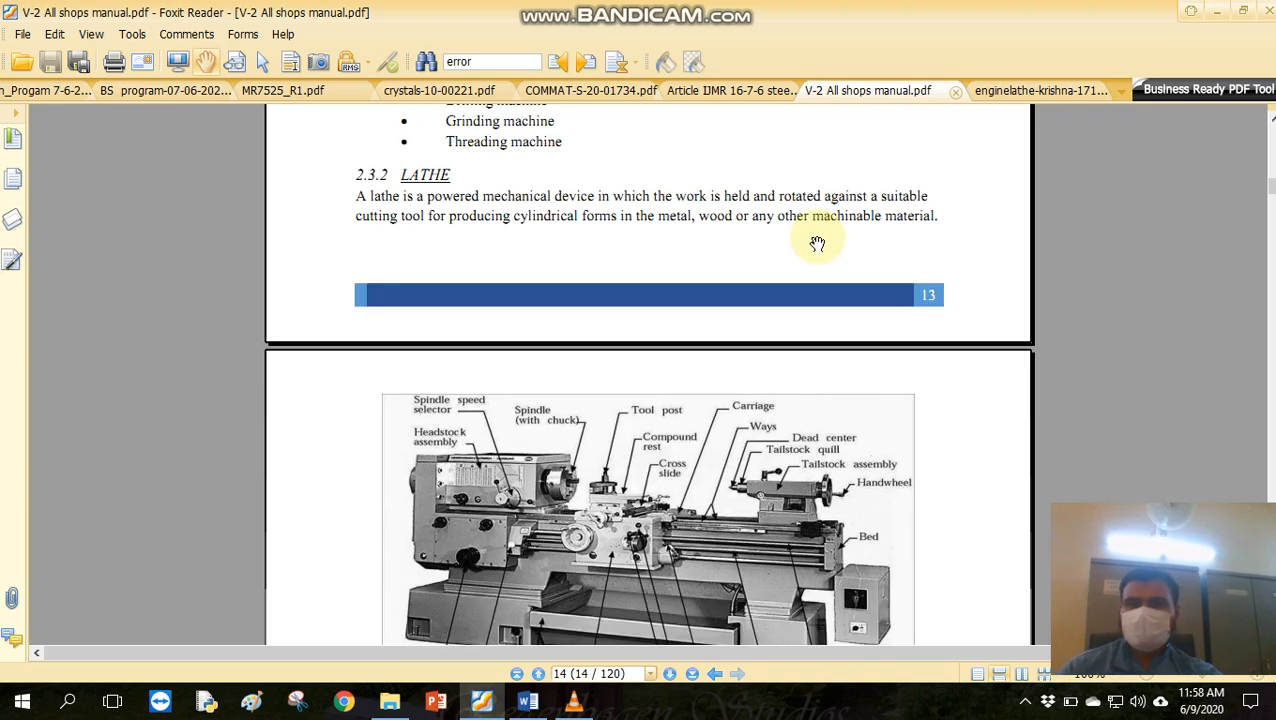
{"action": "scroll", "scroll_direction": "down", "scroll_amount": 3}
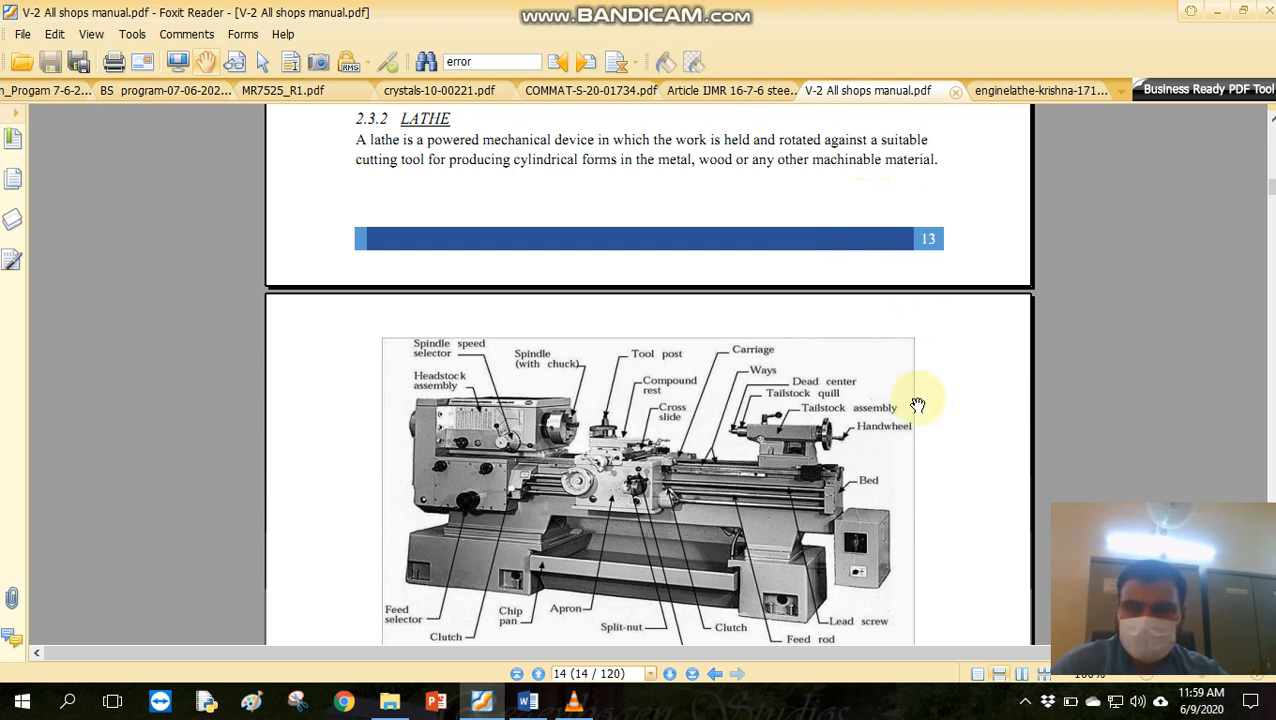
{"action": "mouse_move", "coordinate": [880, 430]}
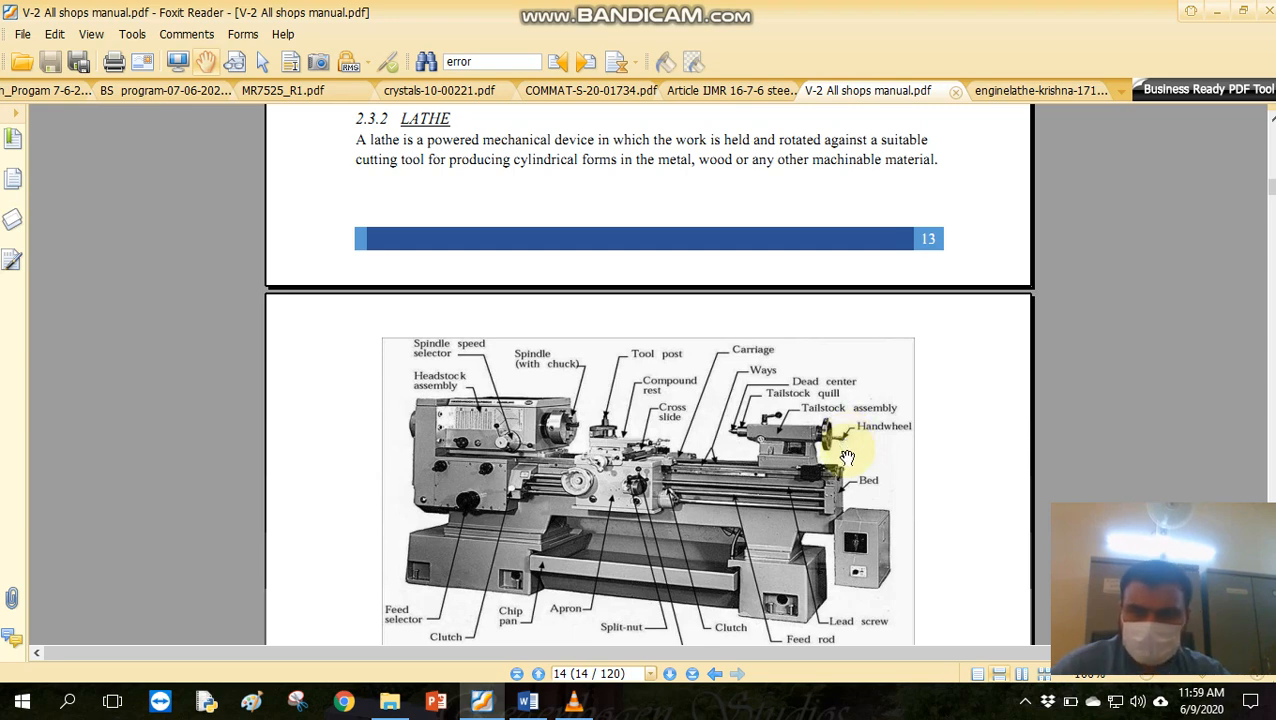
Scroll down so the whole Fig 2.1 engine lathe diagram and its caption are visible.
{"action": "scroll", "scroll_direction": "down", "scroll_amount": 3}
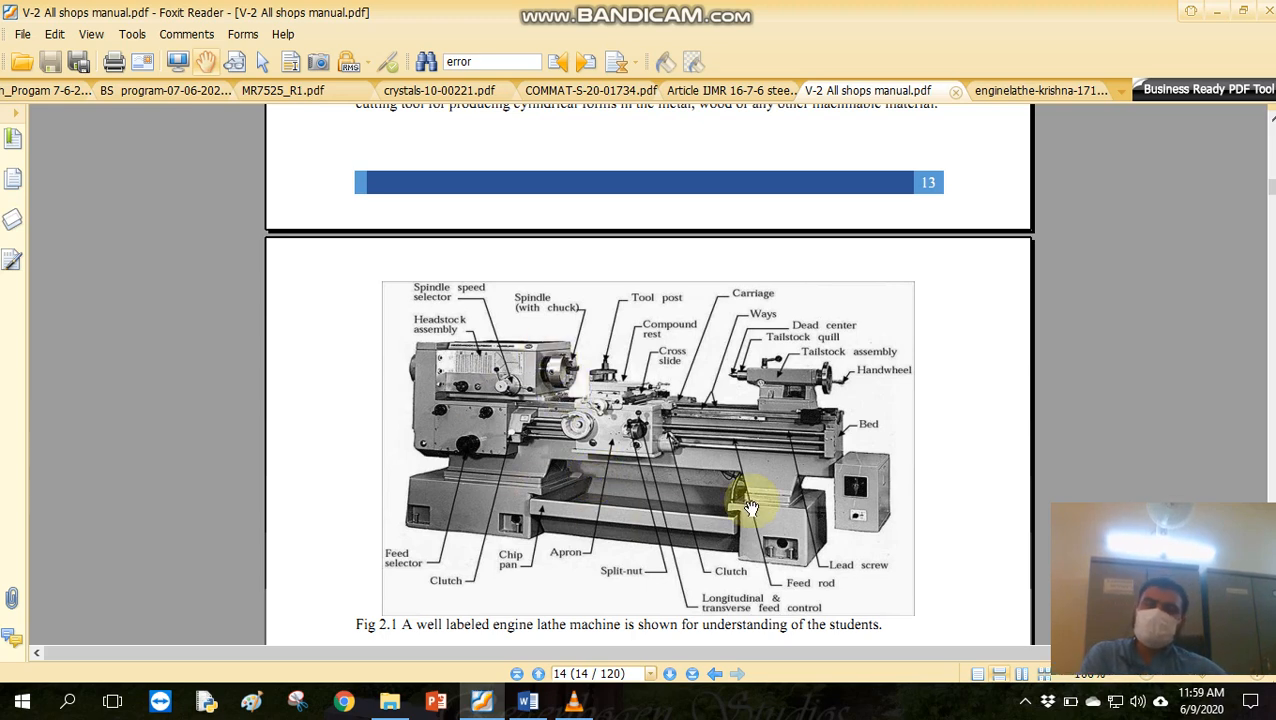
{"action": "mouse_move", "coordinate": [548, 380]}
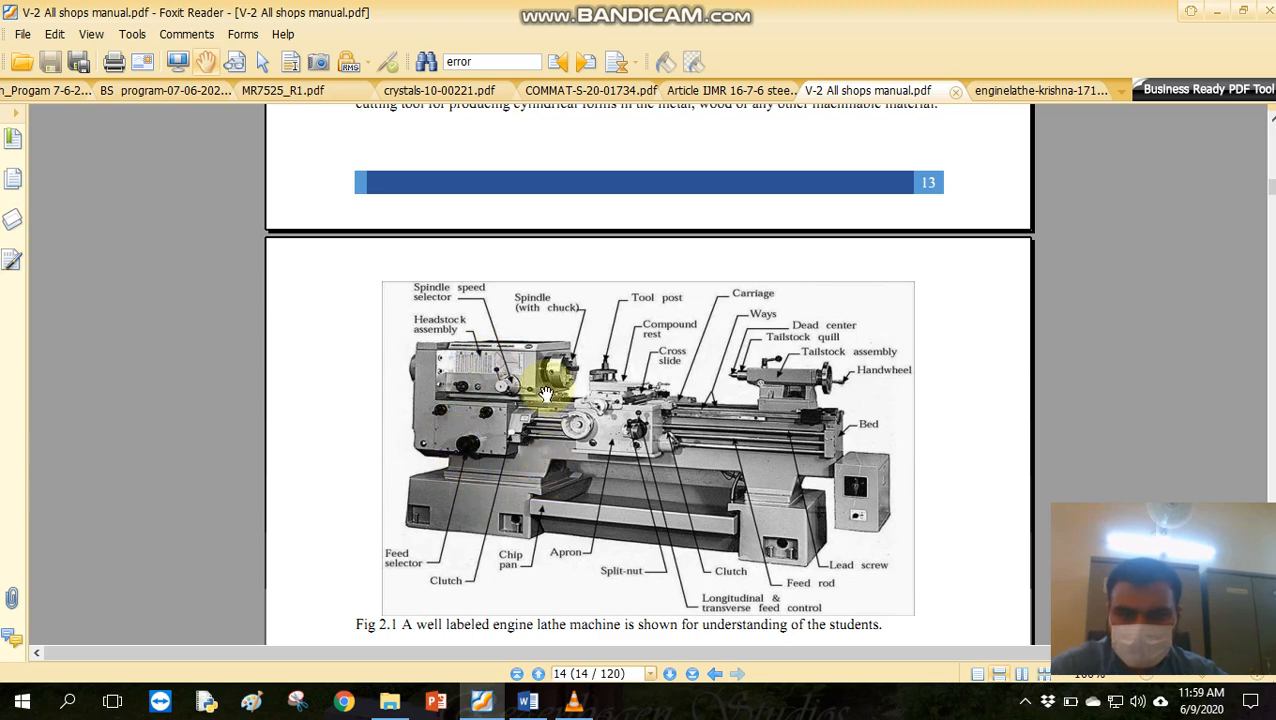
{"action": "mouse_move", "coordinate": [438, 360]}
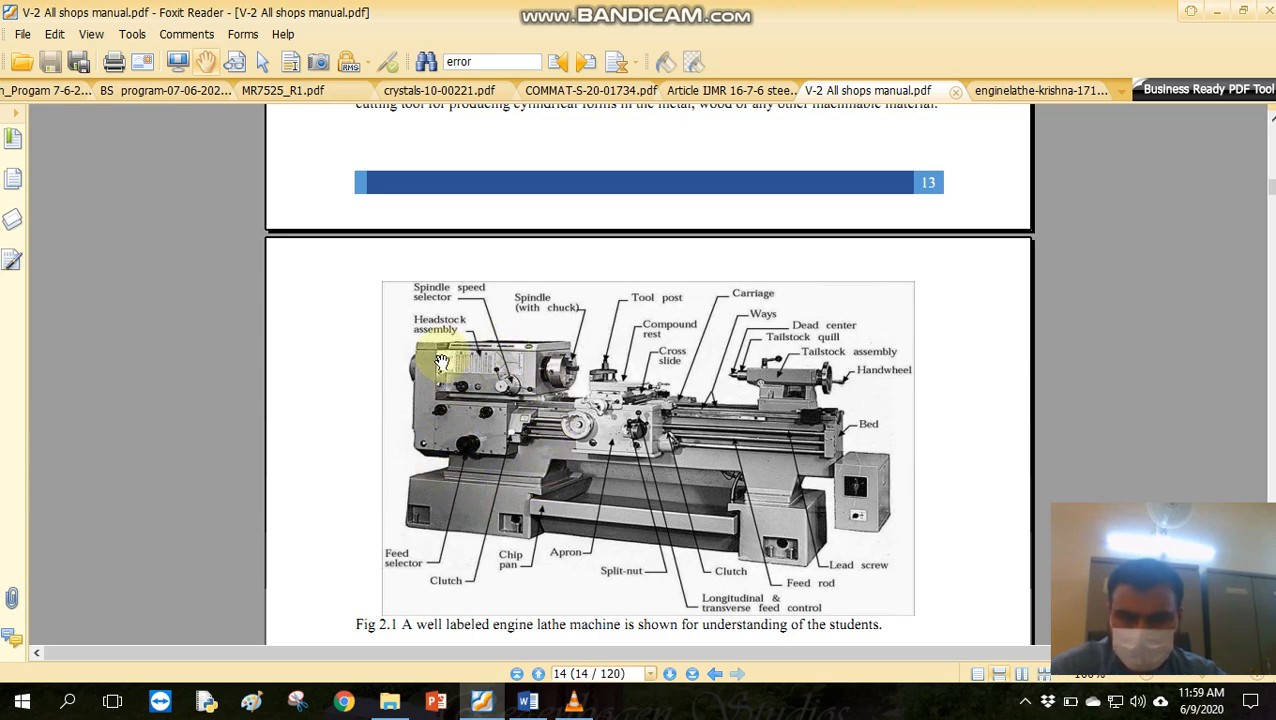
{"action": "mouse_move", "coordinate": [464, 438]}
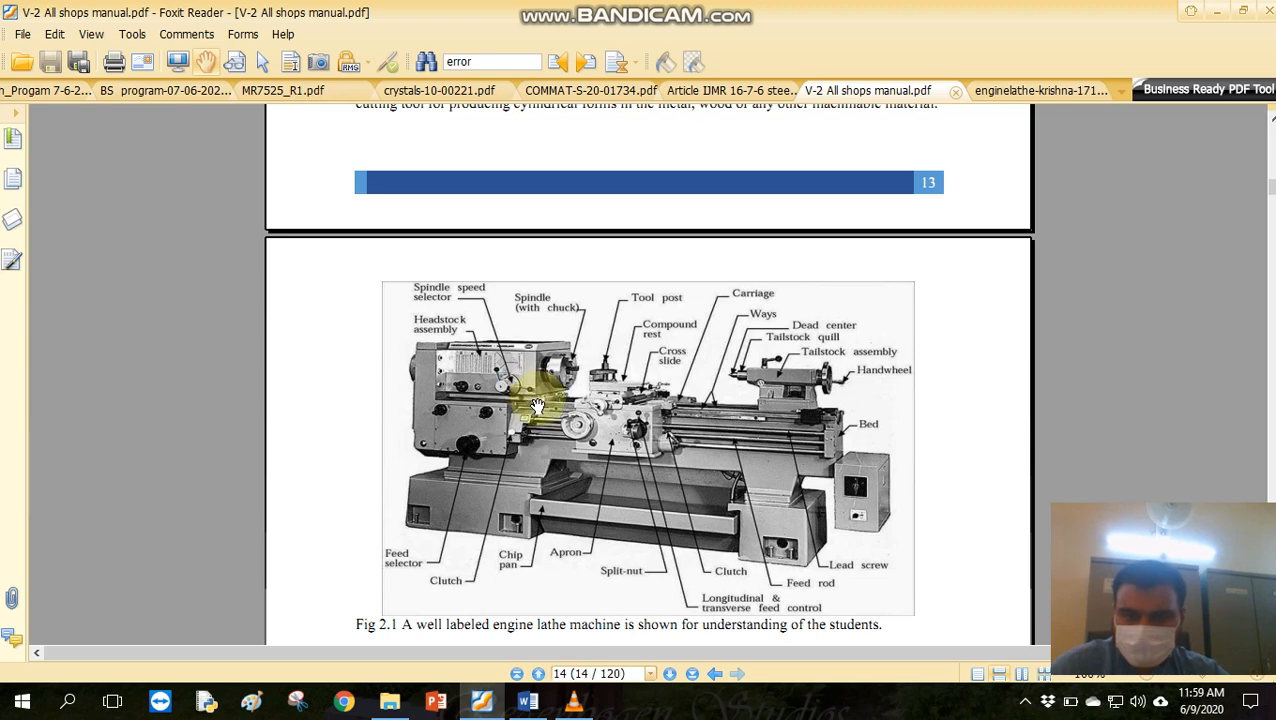
{"action": "mouse_move", "coordinate": [428, 448]}
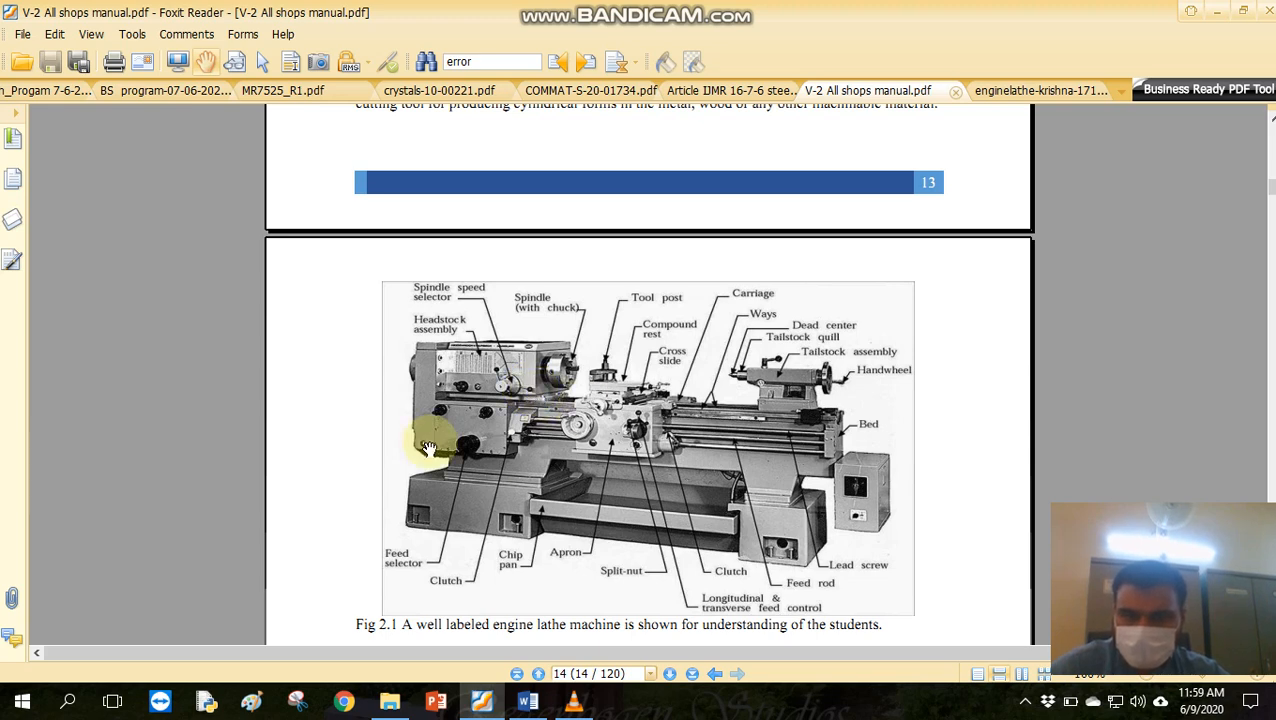
{"action": "mouse_move", "coordinate": [382, 446]}
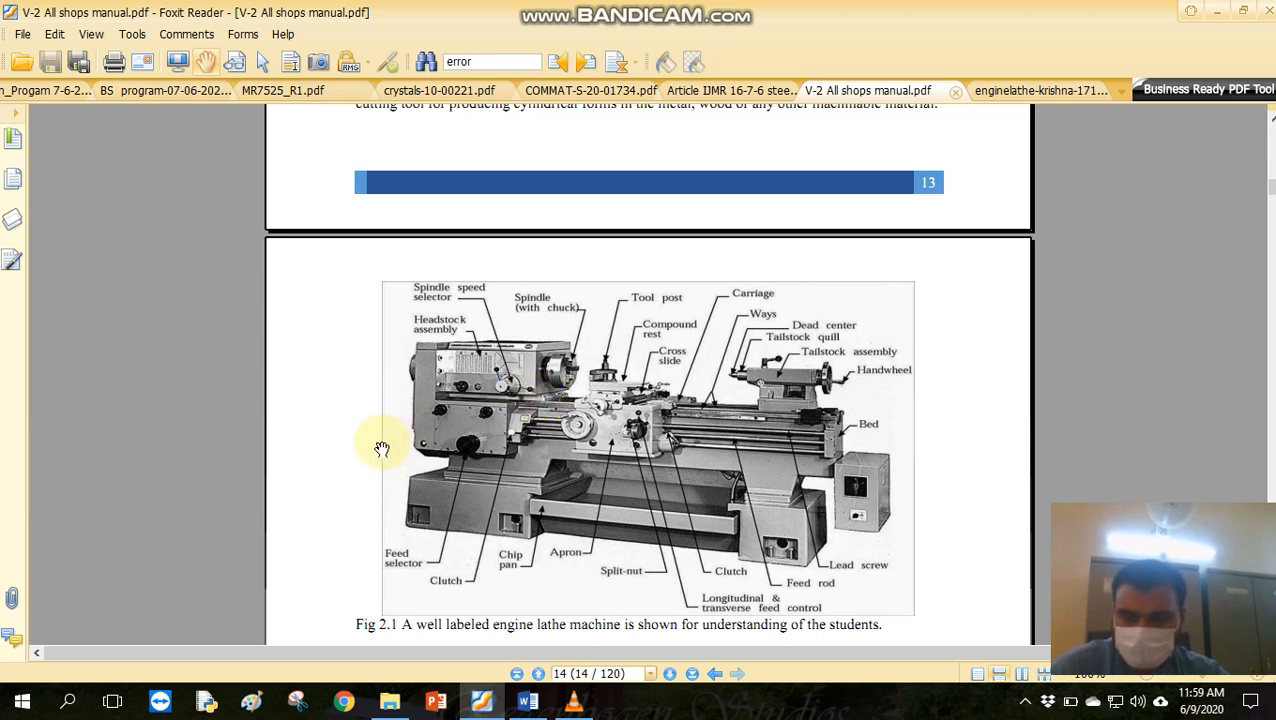
{"action": "mouse_move", "coordinate": [466, 440]}
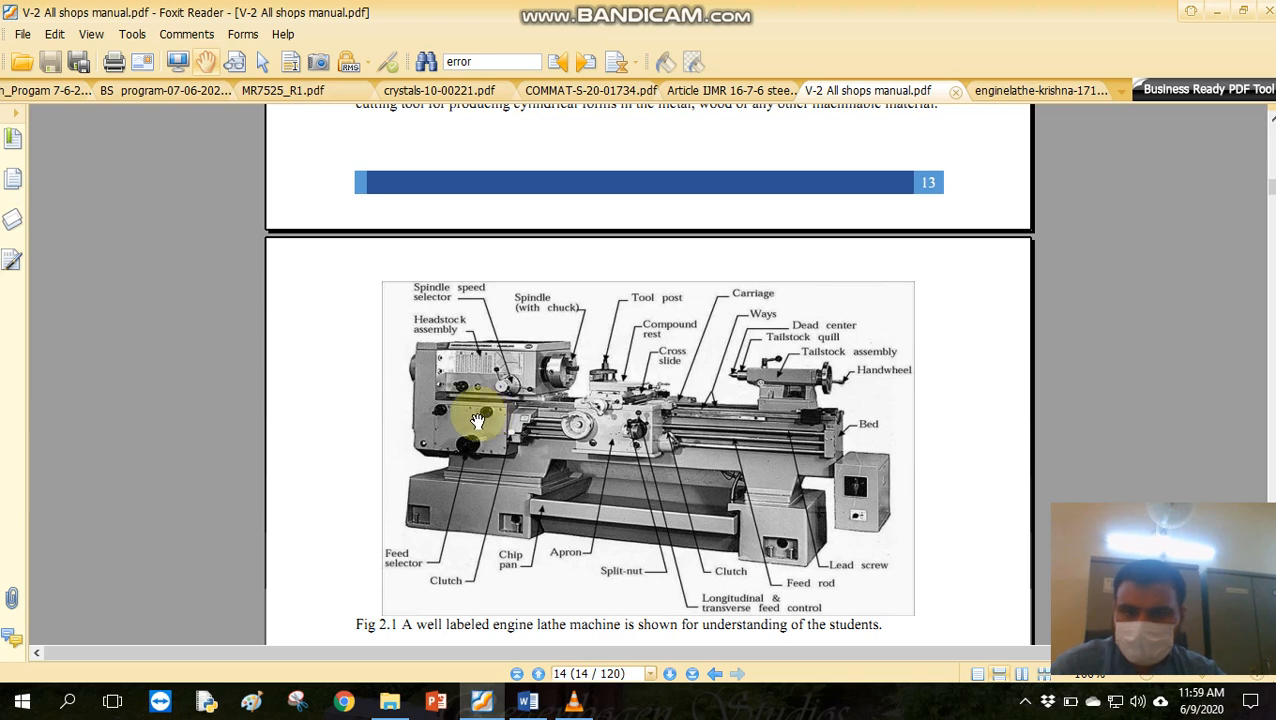
{"action": "mouse_move", "coordinate": [496, 420]}
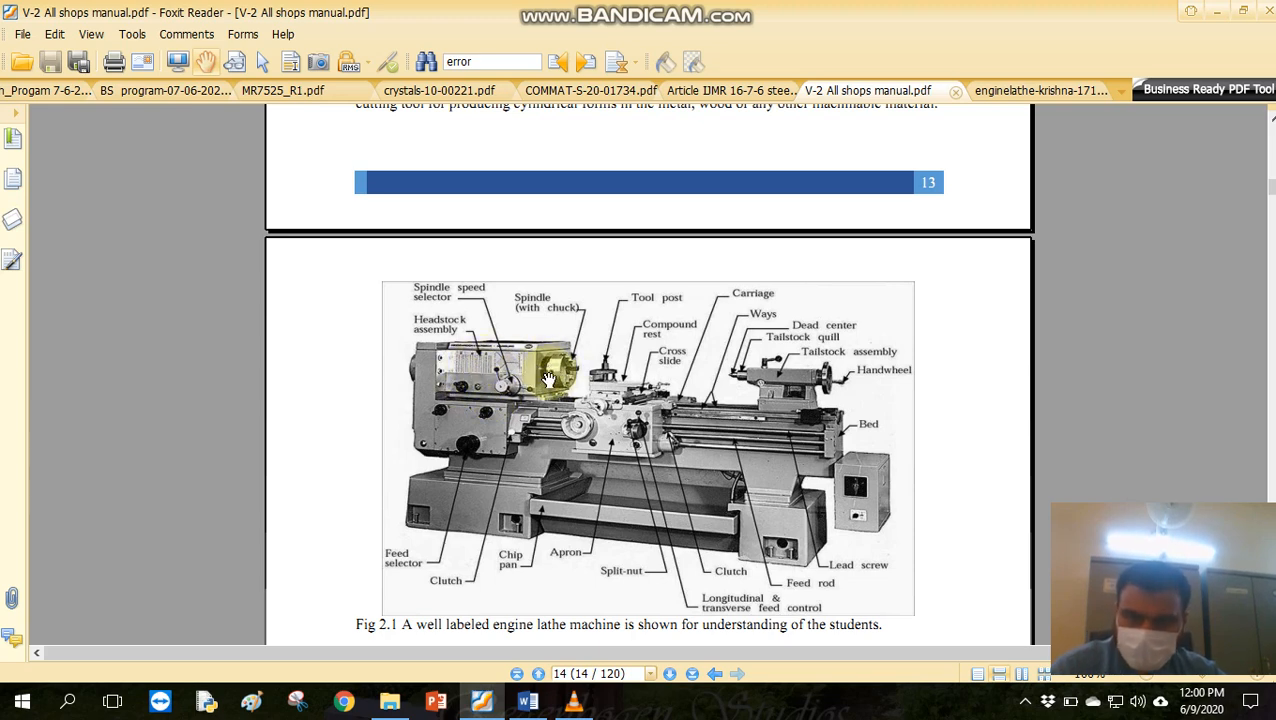
{"action": "mouse_move", "coordinate": [522, 366]}
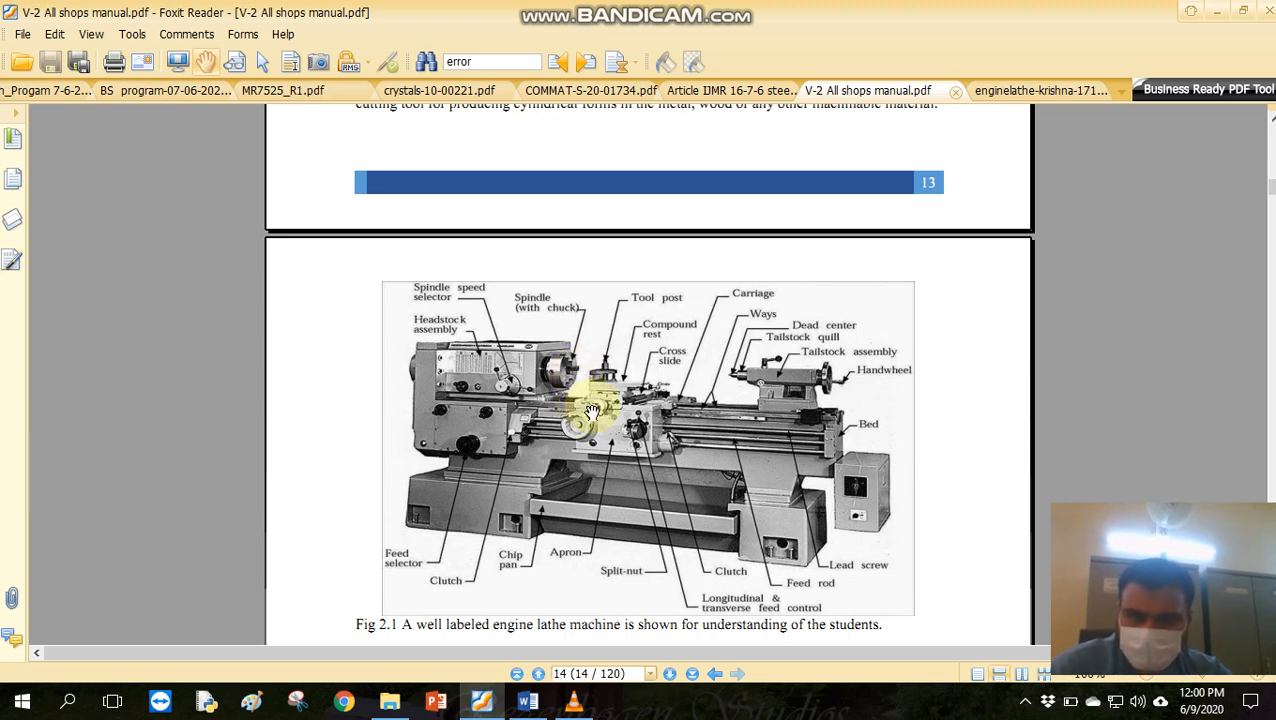
{"action": "mouse_move", "coordinate": [570, 384]}
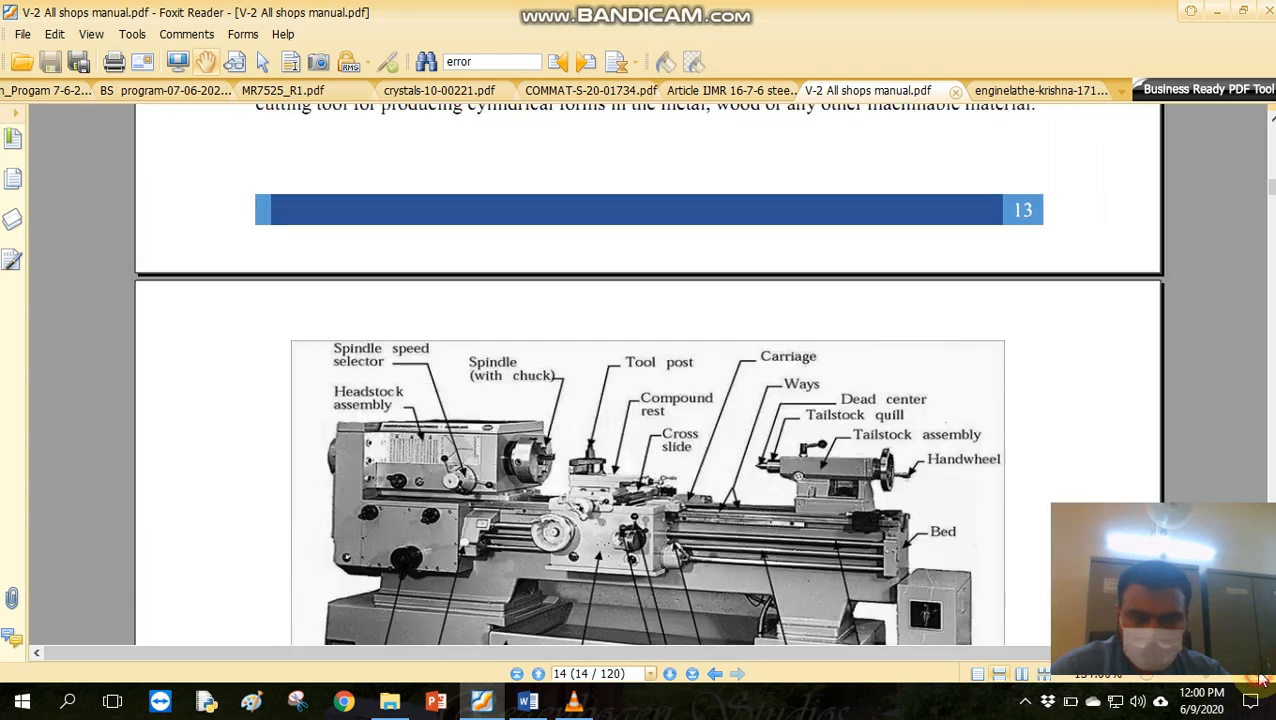
Scroll so the enlarged Fig 2.1 diagram with headstock, tool post and carriage labels fills the view.
{"action": "scroll", "scroll_direction": "down", "scroll_amount": 3}
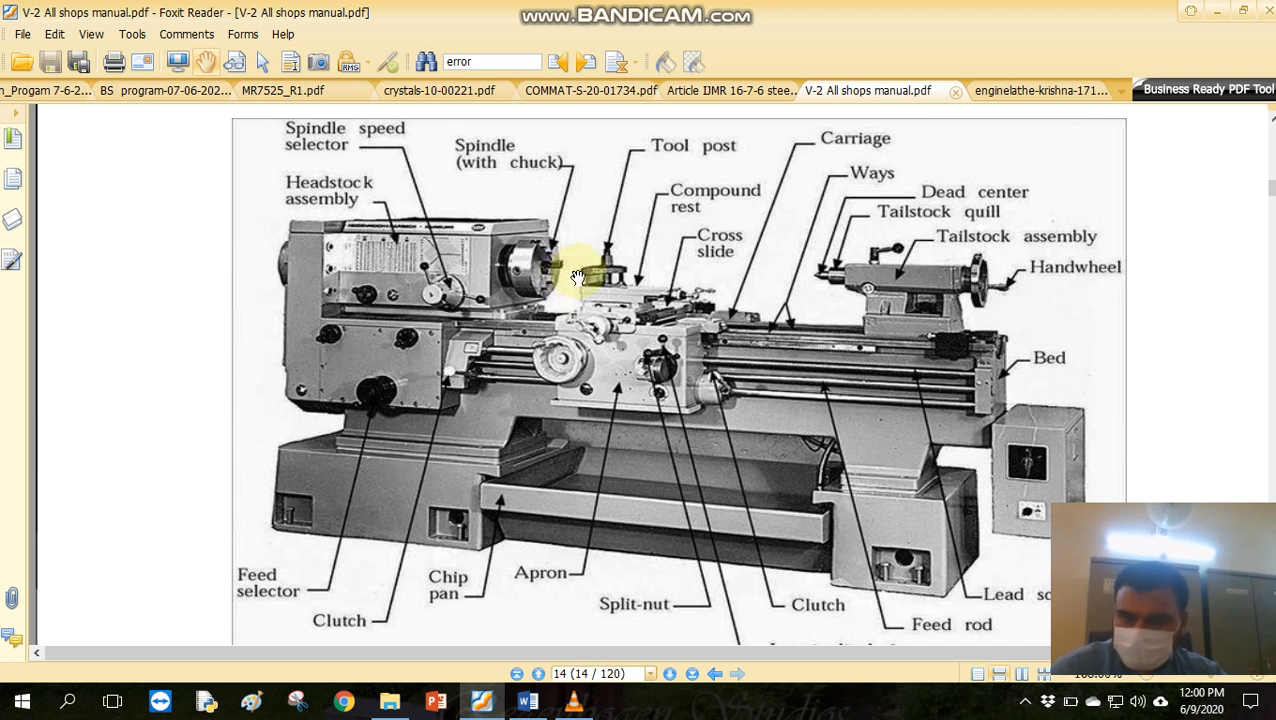
{"action": "mouse_move", "coordinate": [490, 332]}
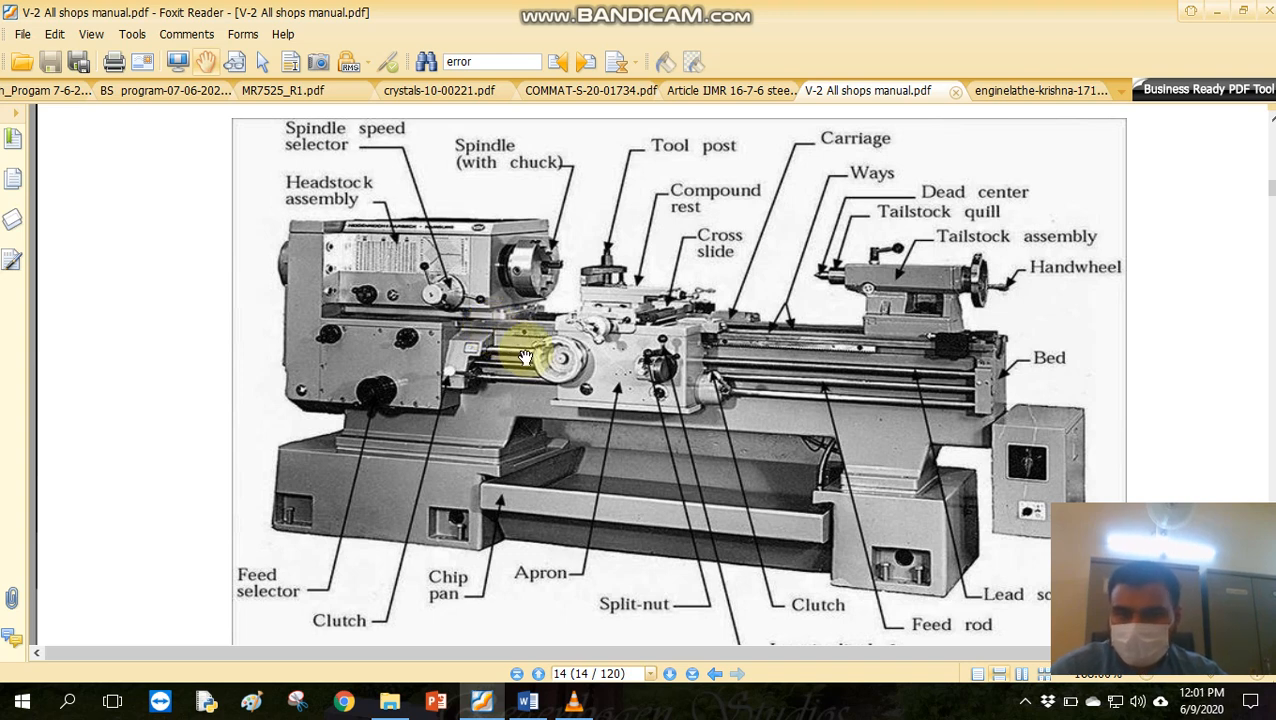
{"action": "mouse_move", "coordinate": [416, 372]}
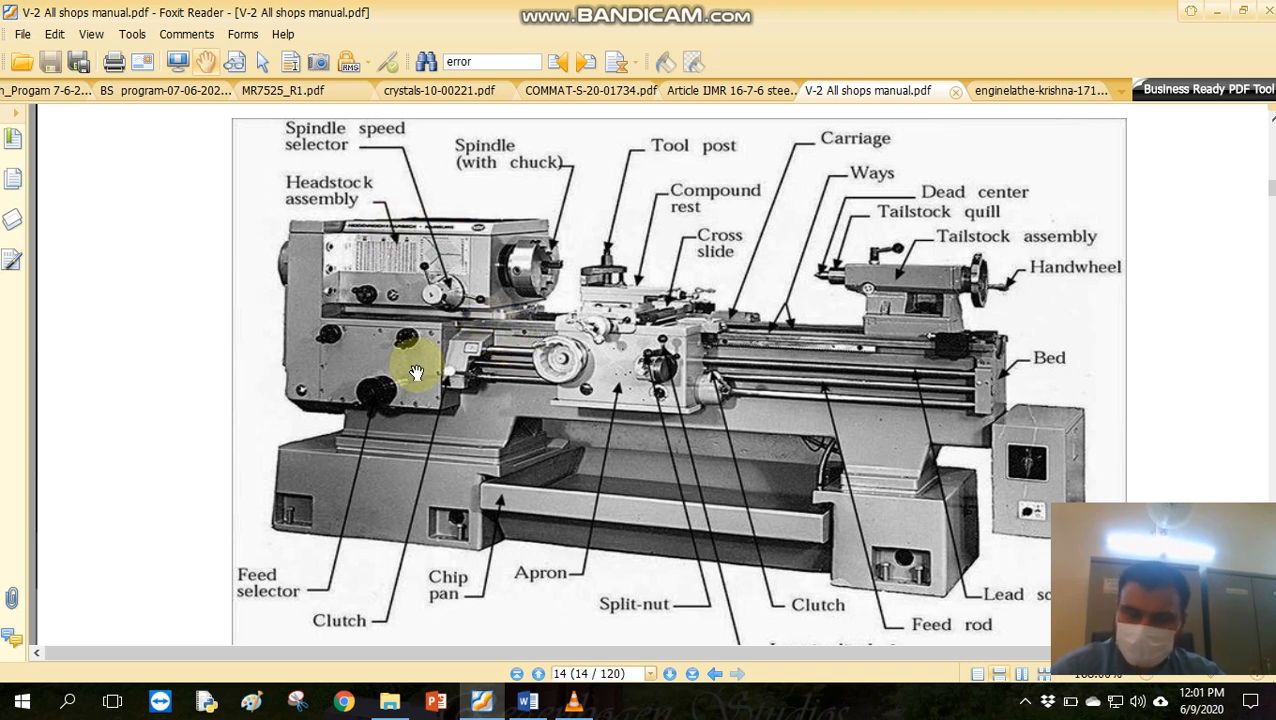
{"action": "mouse_move", "coordinate": [424, 444]}
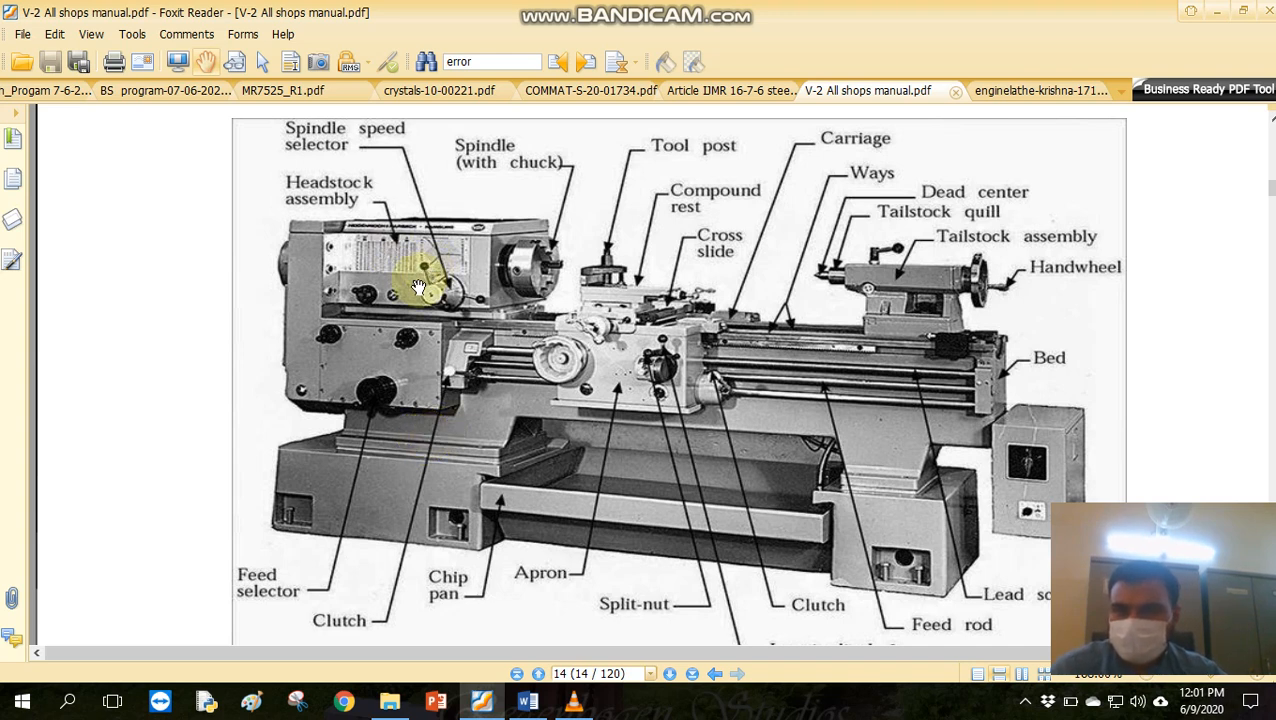
{"action": "mouse_move", "coordinate": [460, 304]}
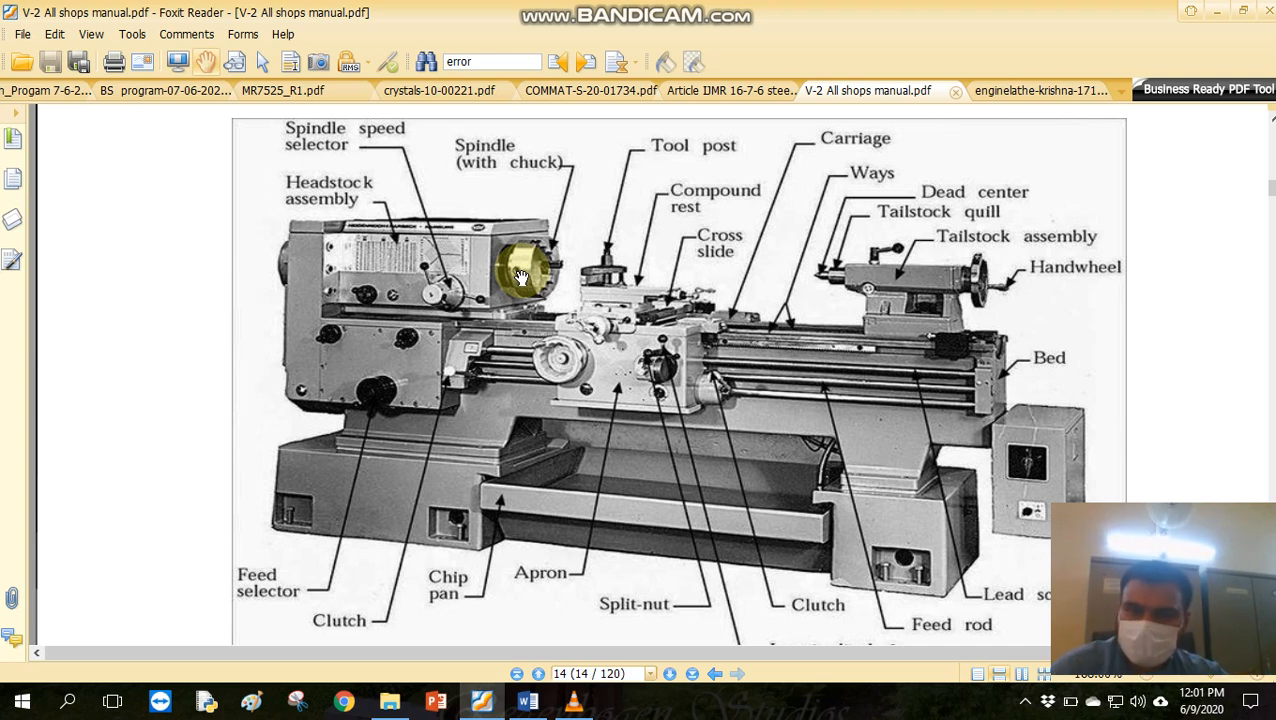
{"action": "mouse_move", "coordinate": [424, 292]}
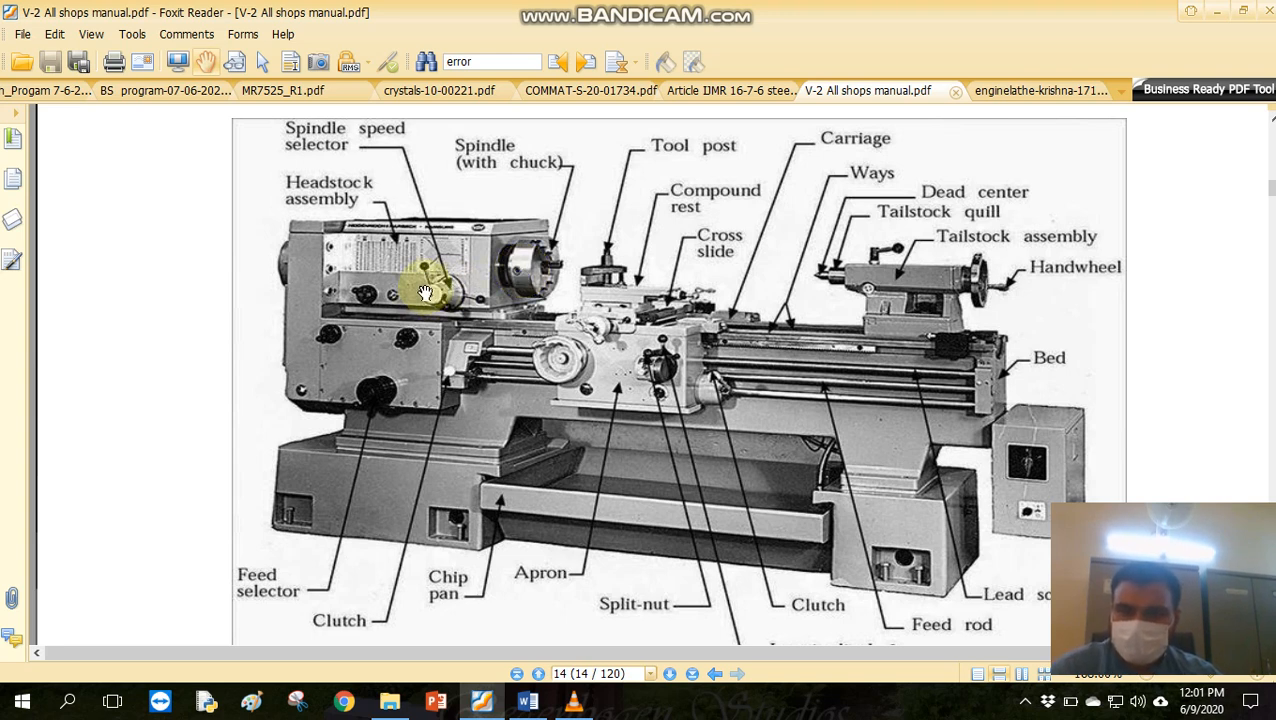
{"action": "mouse_move", "coordinate": [536, 284]}
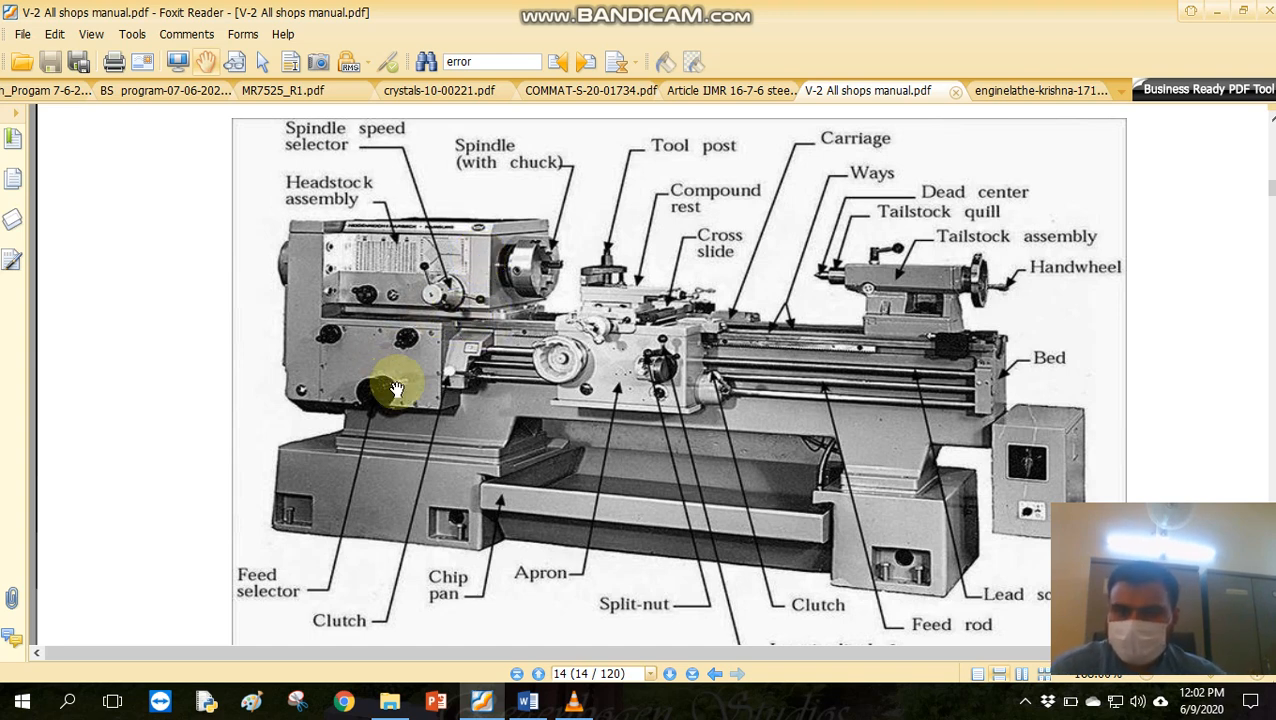
{"action": "mouse_move", "coordinate": [344, 356]}
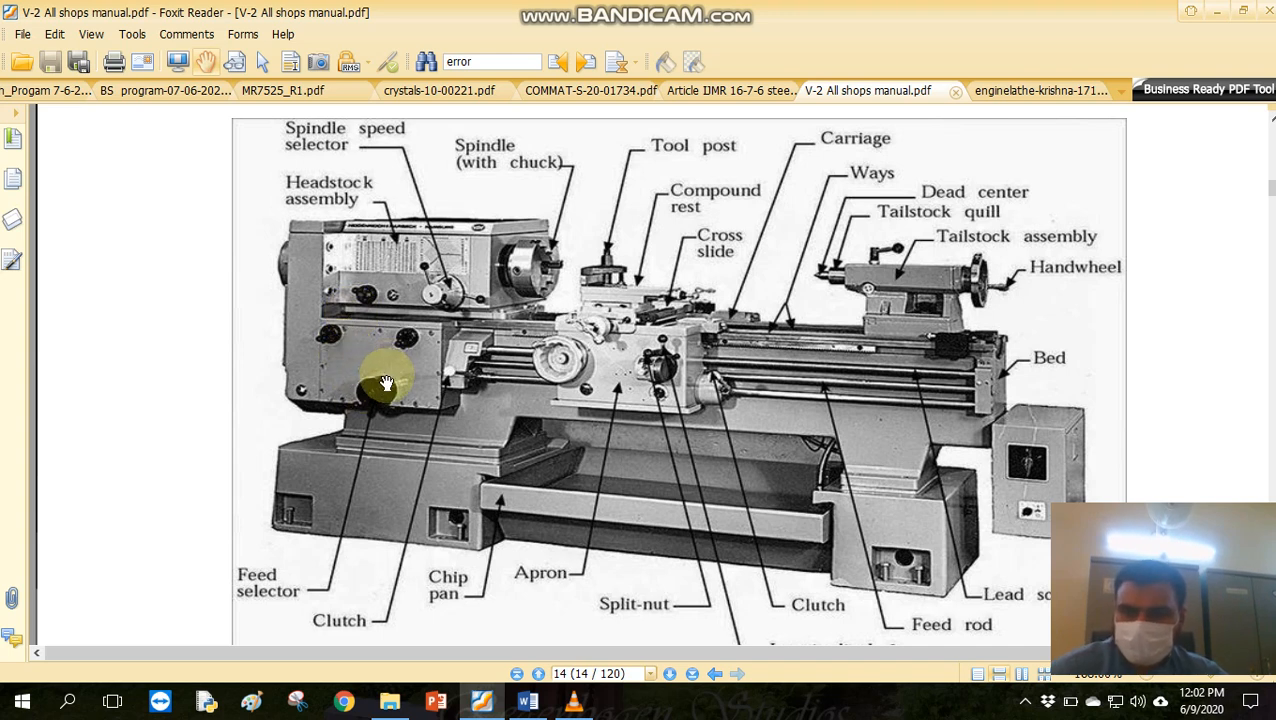
{"action": "mouse_move", "coordinate": [450, 556]}
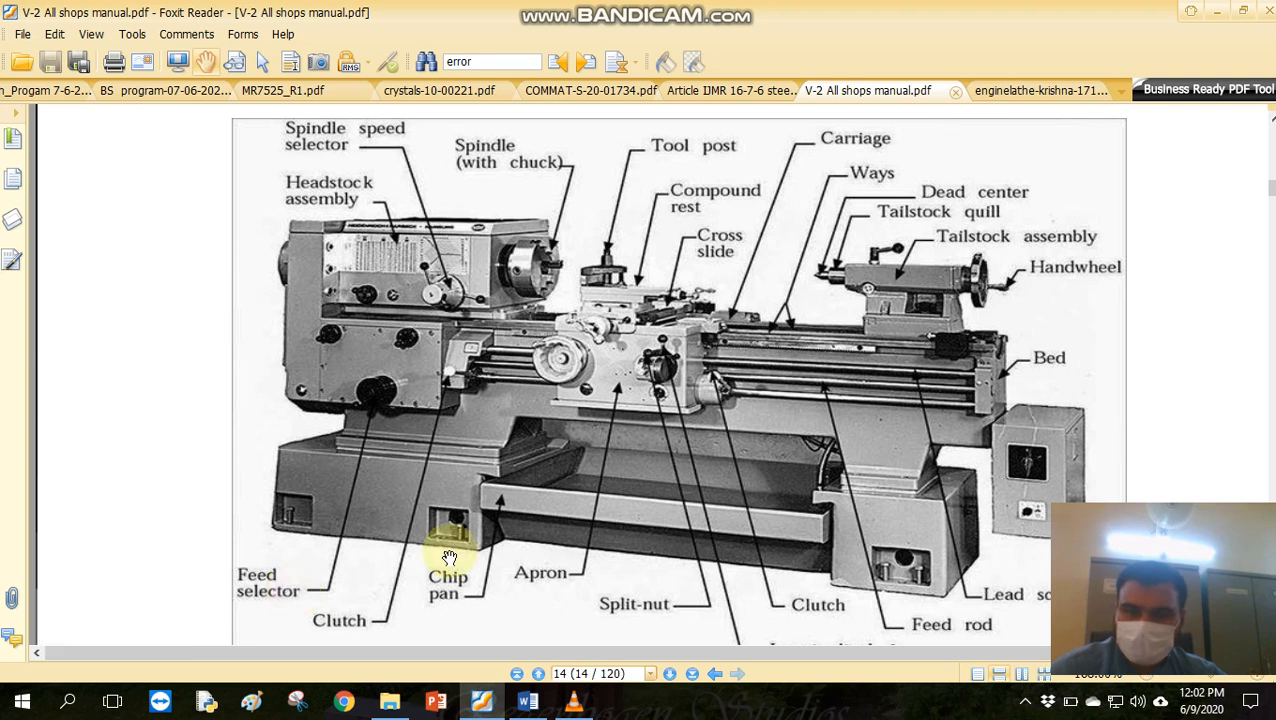
{"action": "mouse_move", "coordinate": [394, 394]}
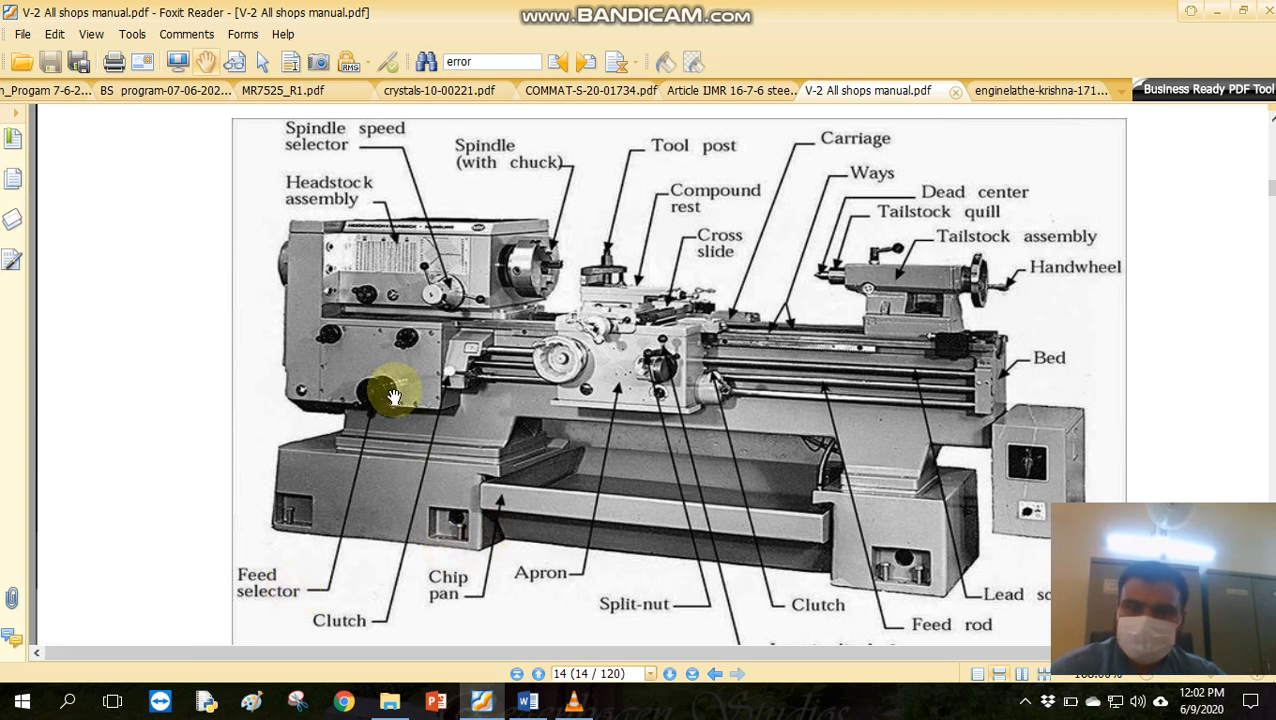
{"action": "mouse_move", "coordinate": [852, 400]}
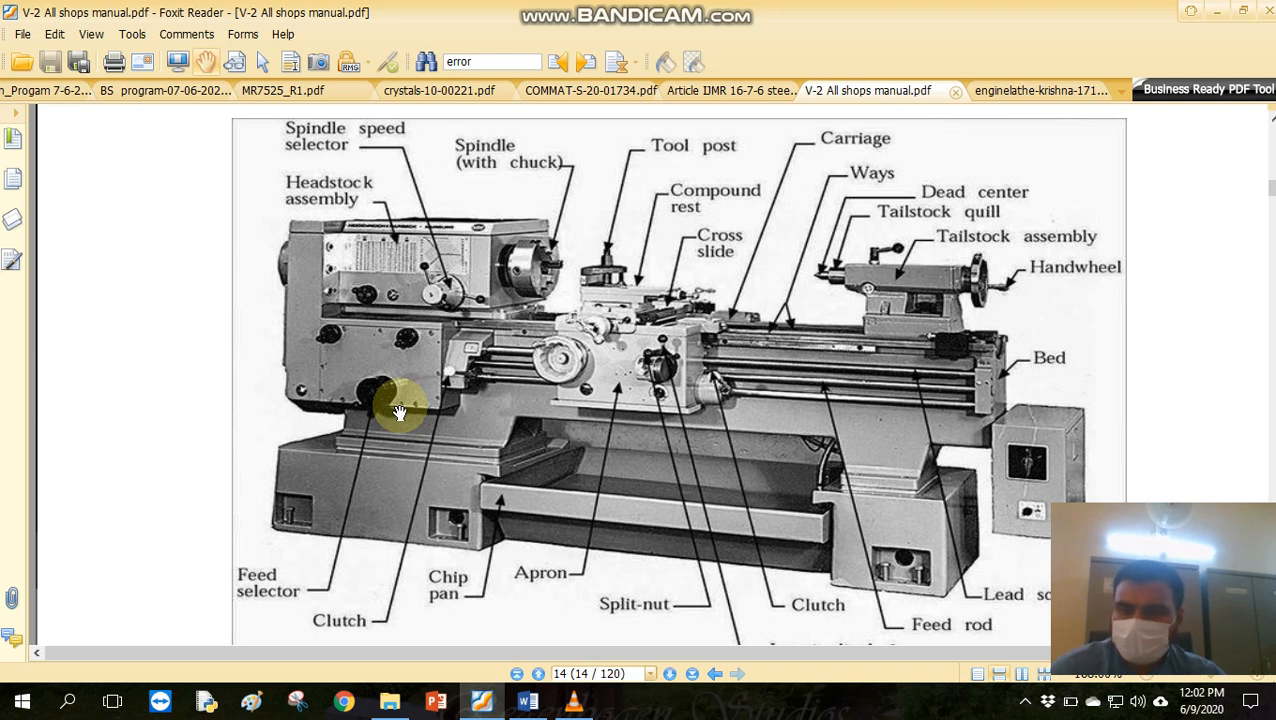
{"action": "mouse_move", "coordinate": [570, 390]}
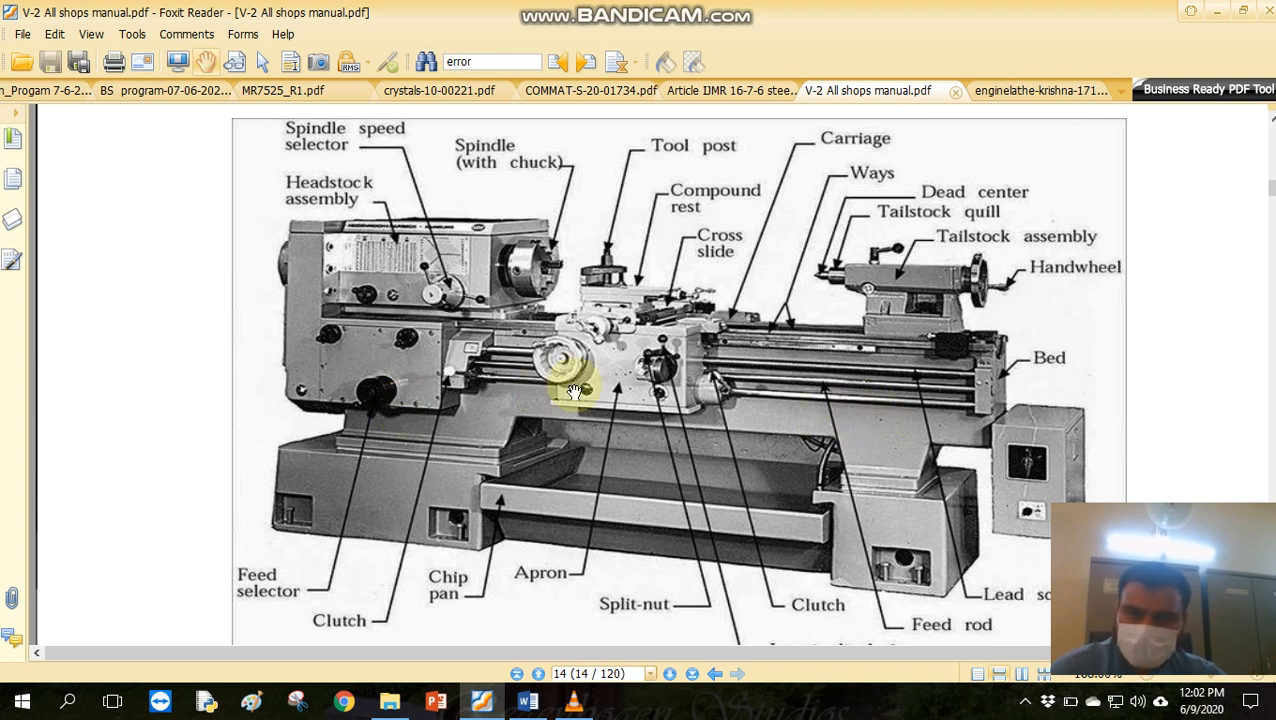
{"action": "mouse_move", "coordinate": [704, 410]}
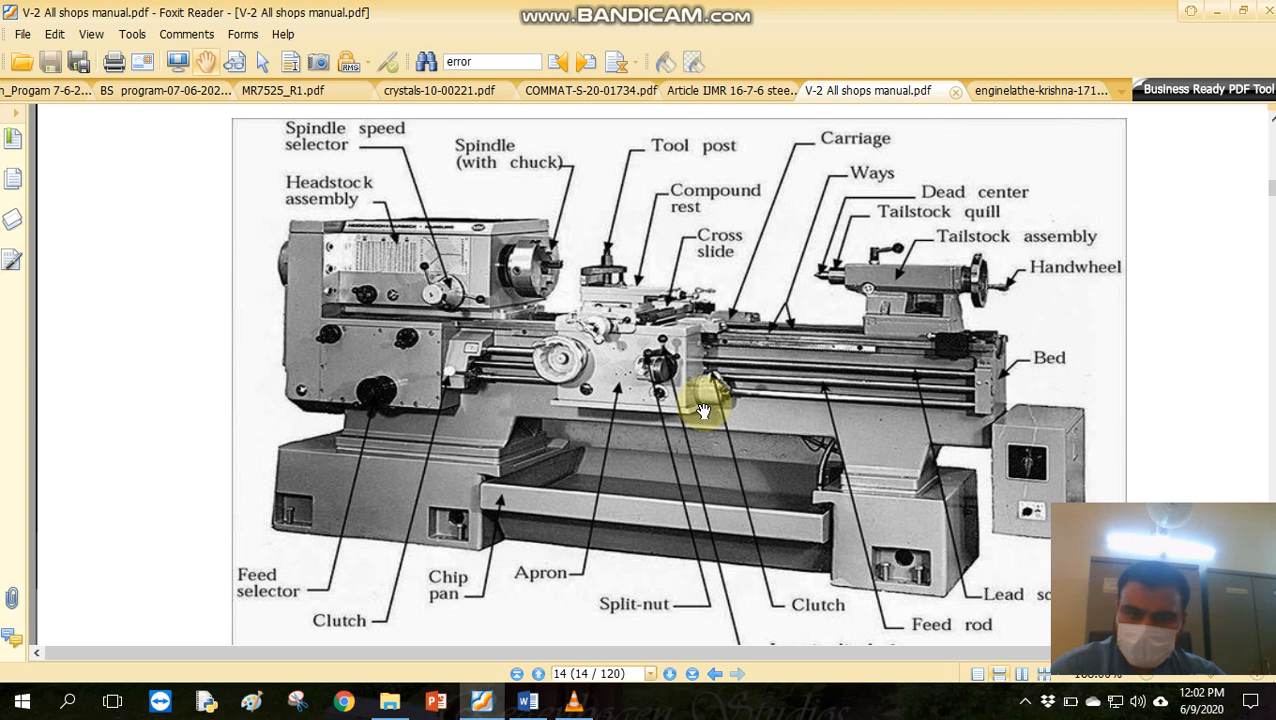
{"action": "mouse_move", "coordinate": [618, 390]}
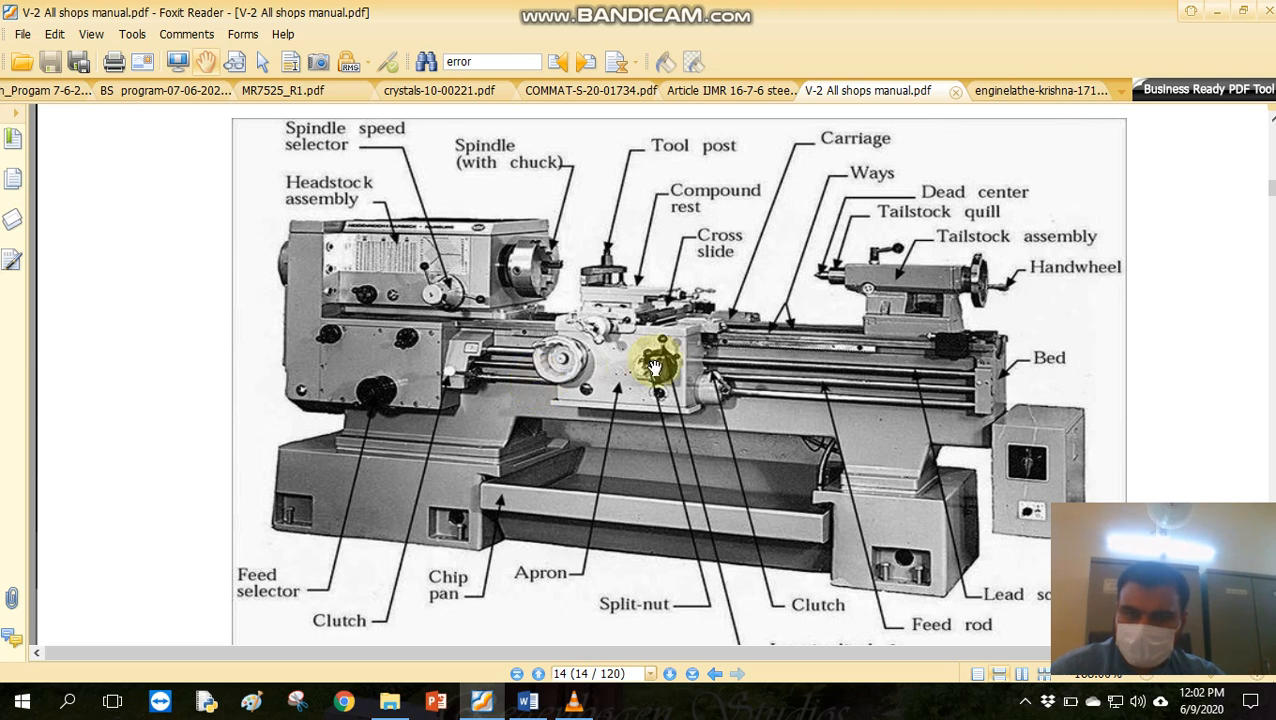
{"action": "mouse_move", "coordinate": [804, 380]}
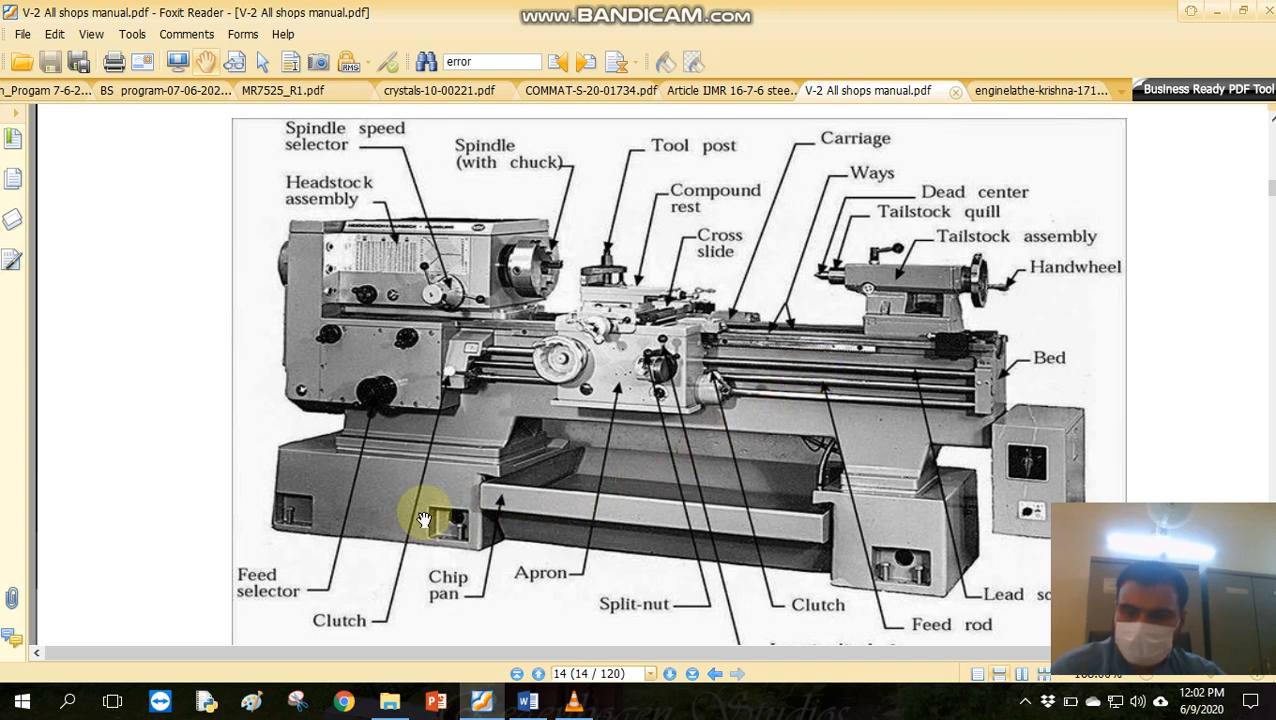
{"action": "mouse_move", "coordinate": [592, 418]}
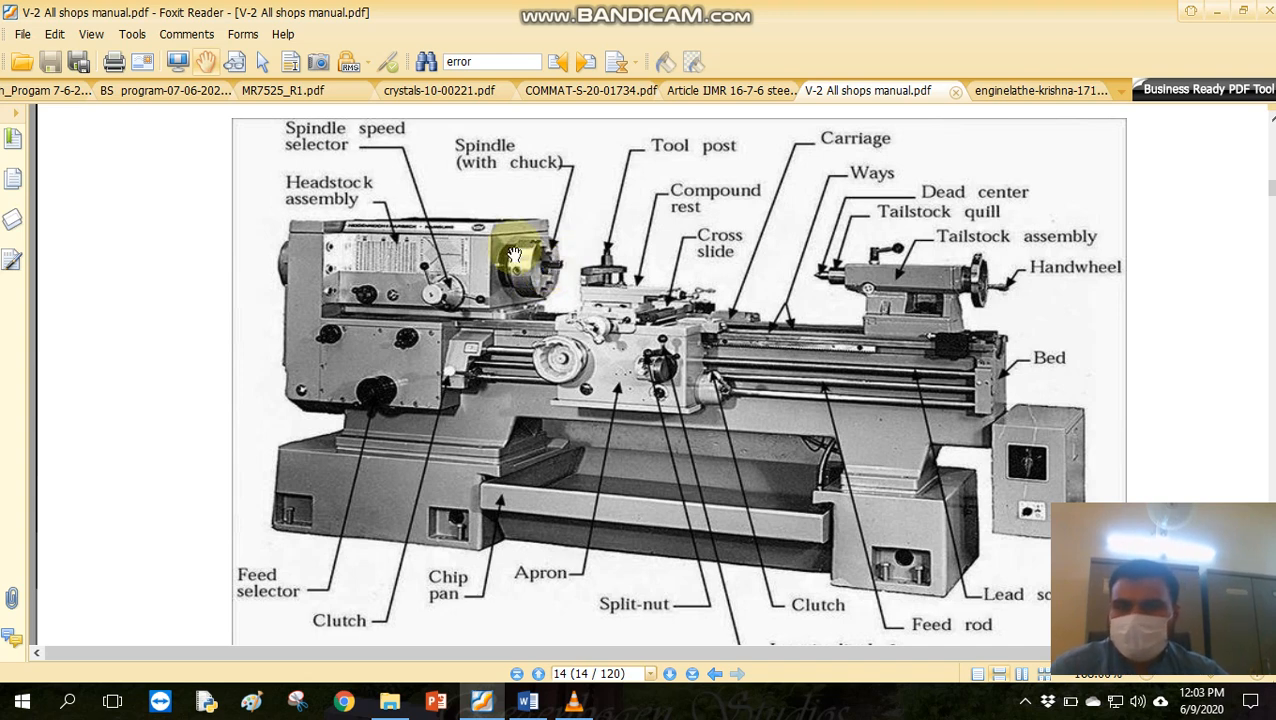
{"action": "mouse_move", "coordinate": [710, 228]}
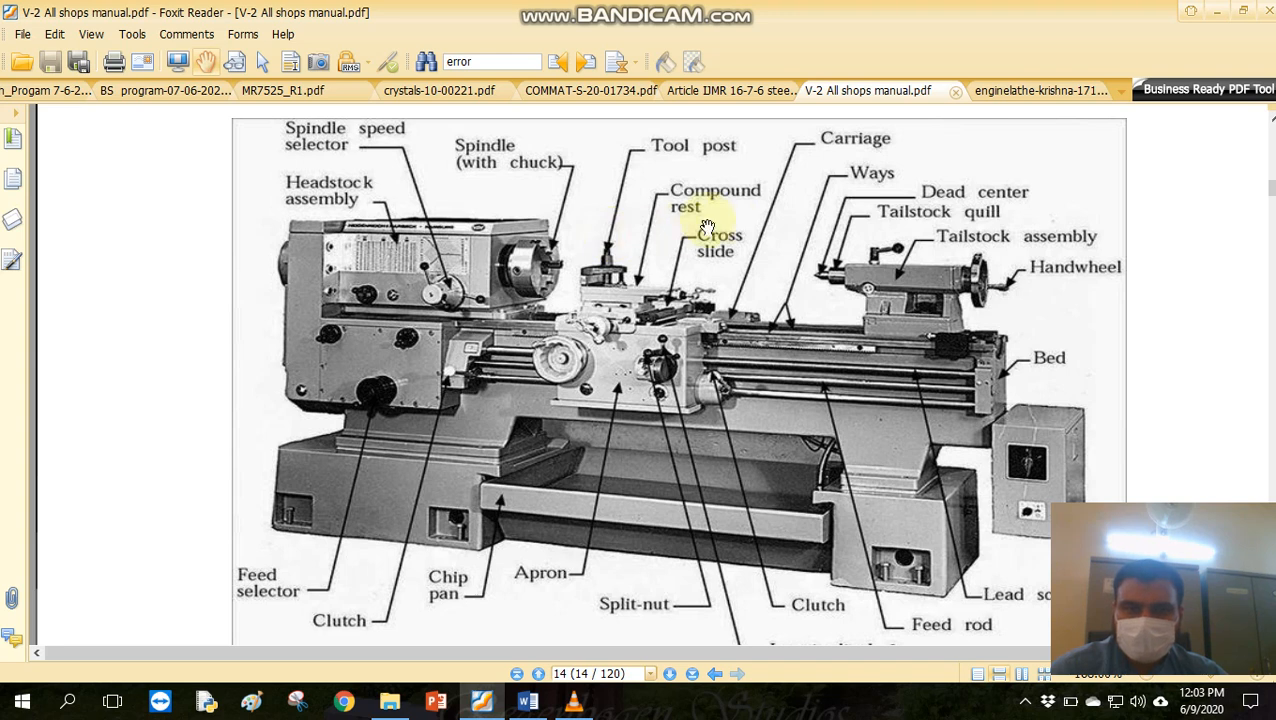
{"action": "mouse_move", "coordinate": [644, 280]}
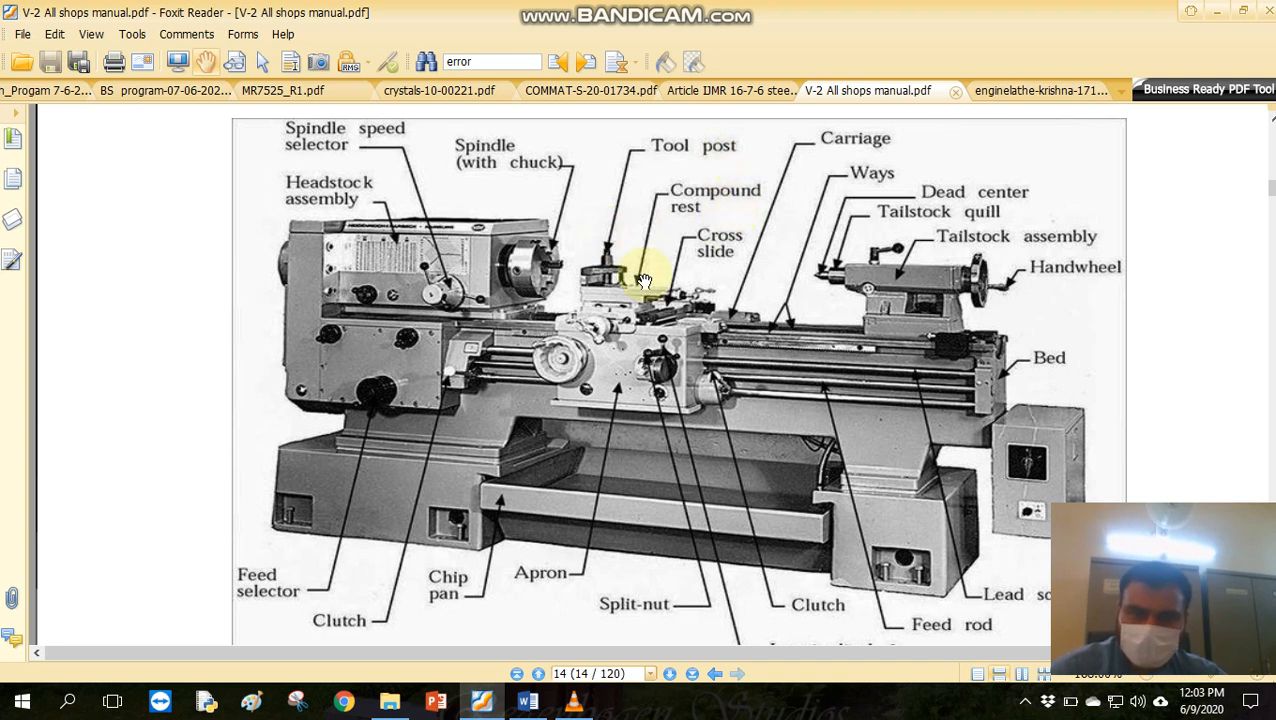
{"action": "mouse_move", "coordinate": [624, 330]}
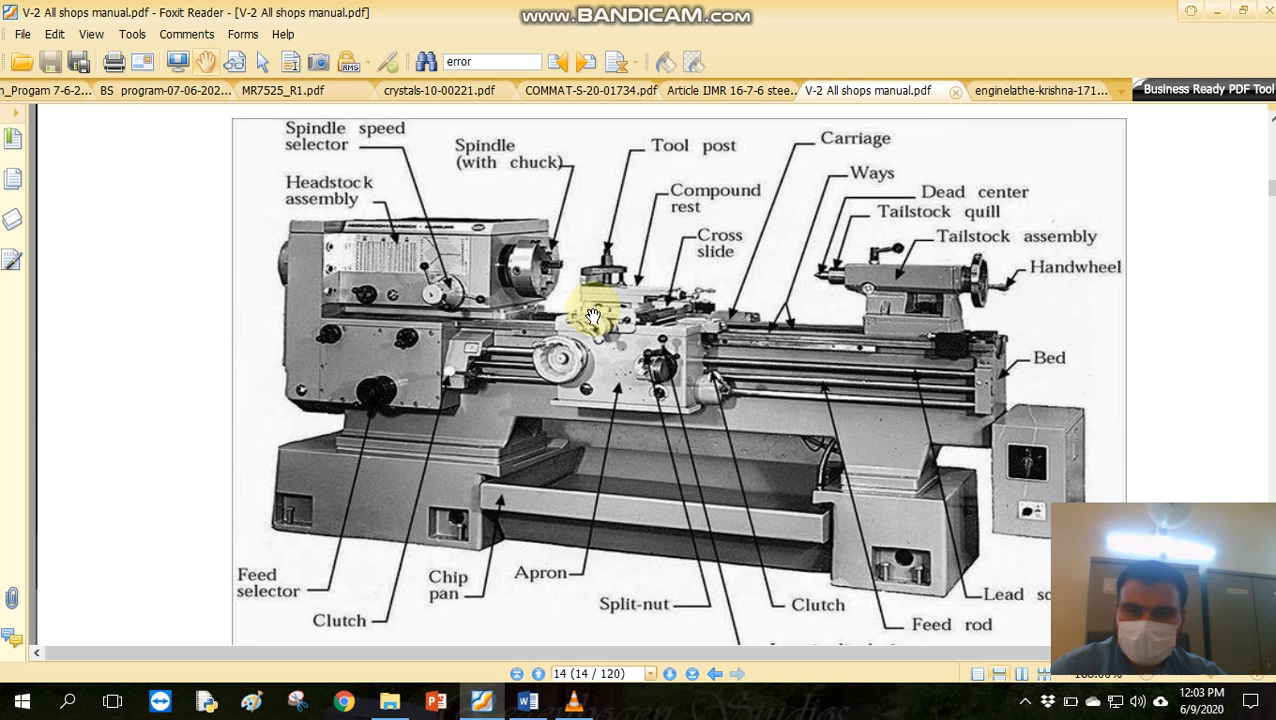
{"action": "mouse_move", "coordinate": [584, 284]}
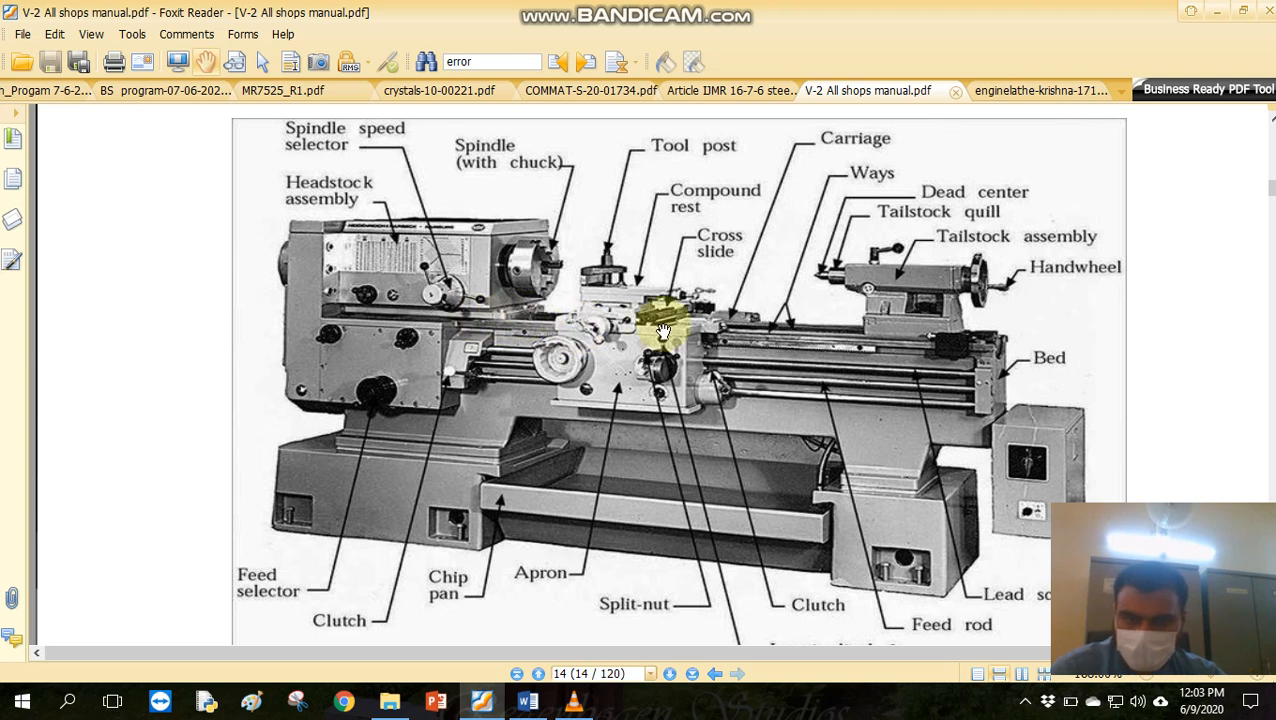
{"action": "mouse_move", "coordinate": [862, 206]}
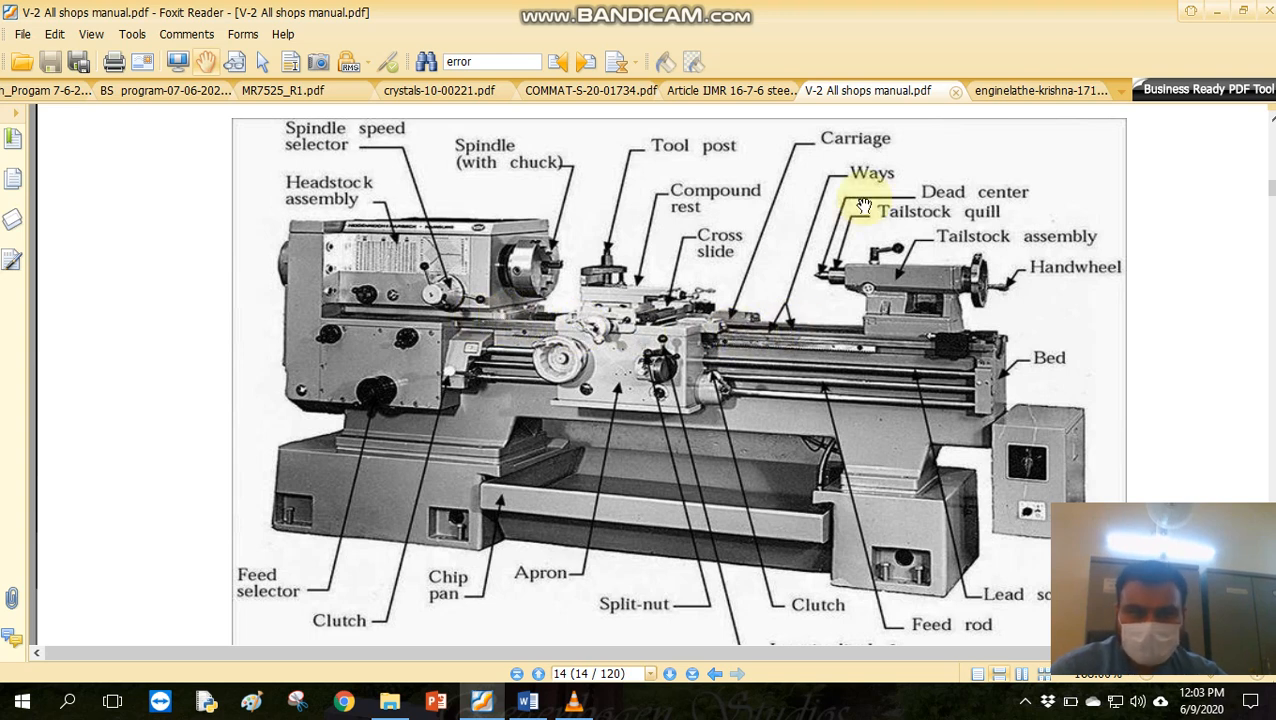
{"action": "mouse_move", "coordinate": [790, 332]}
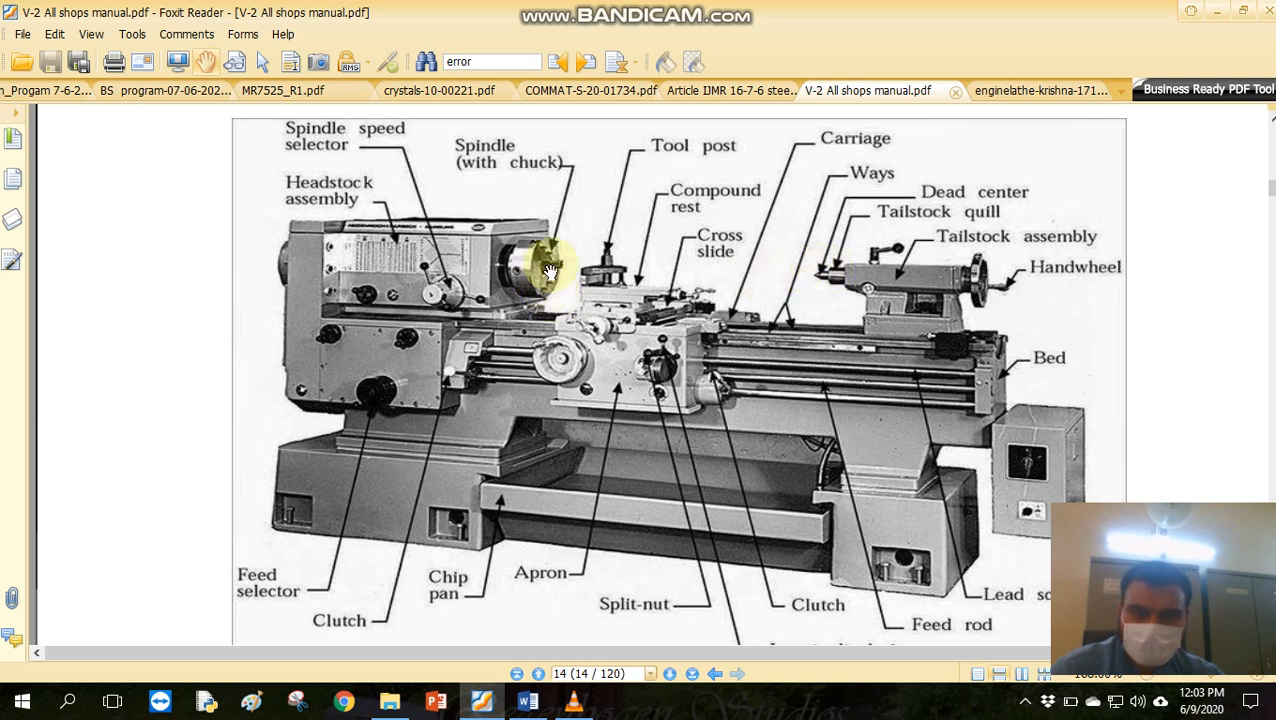
{"action": "mouse_move", "coordinate": [820, 280]}
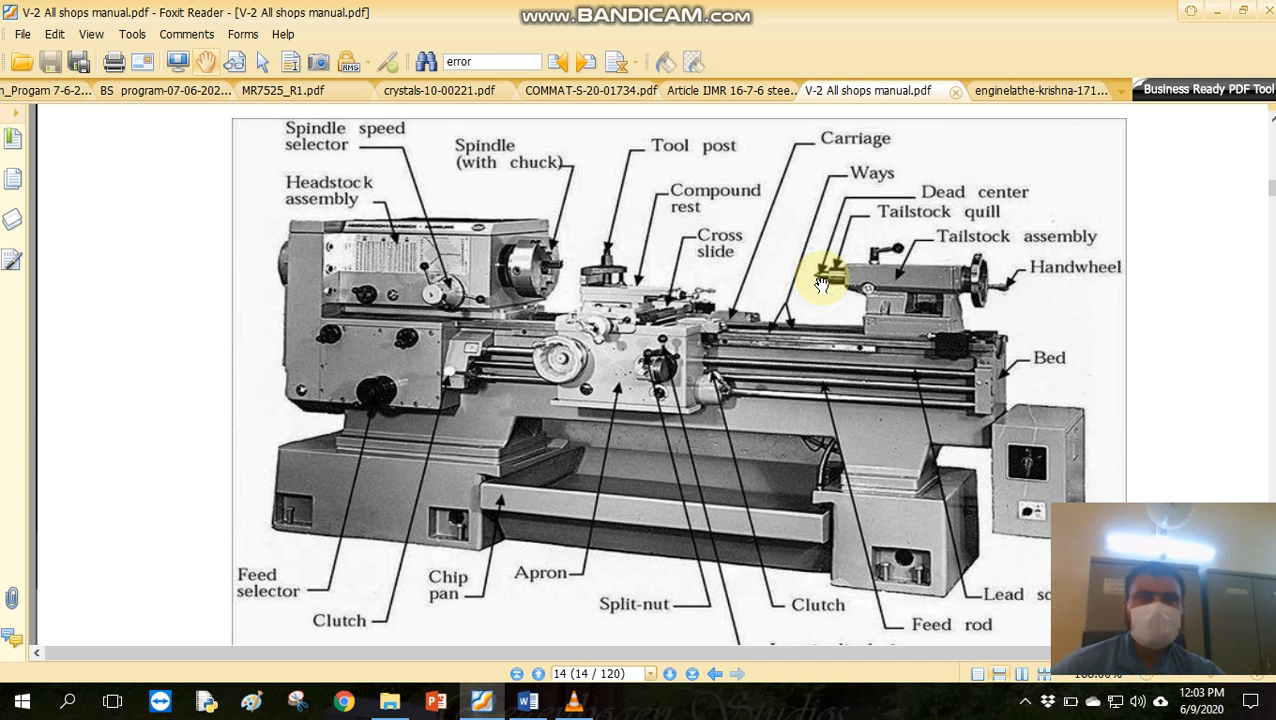
{"action": "mouse_move", "coordinate": [970, 248]}
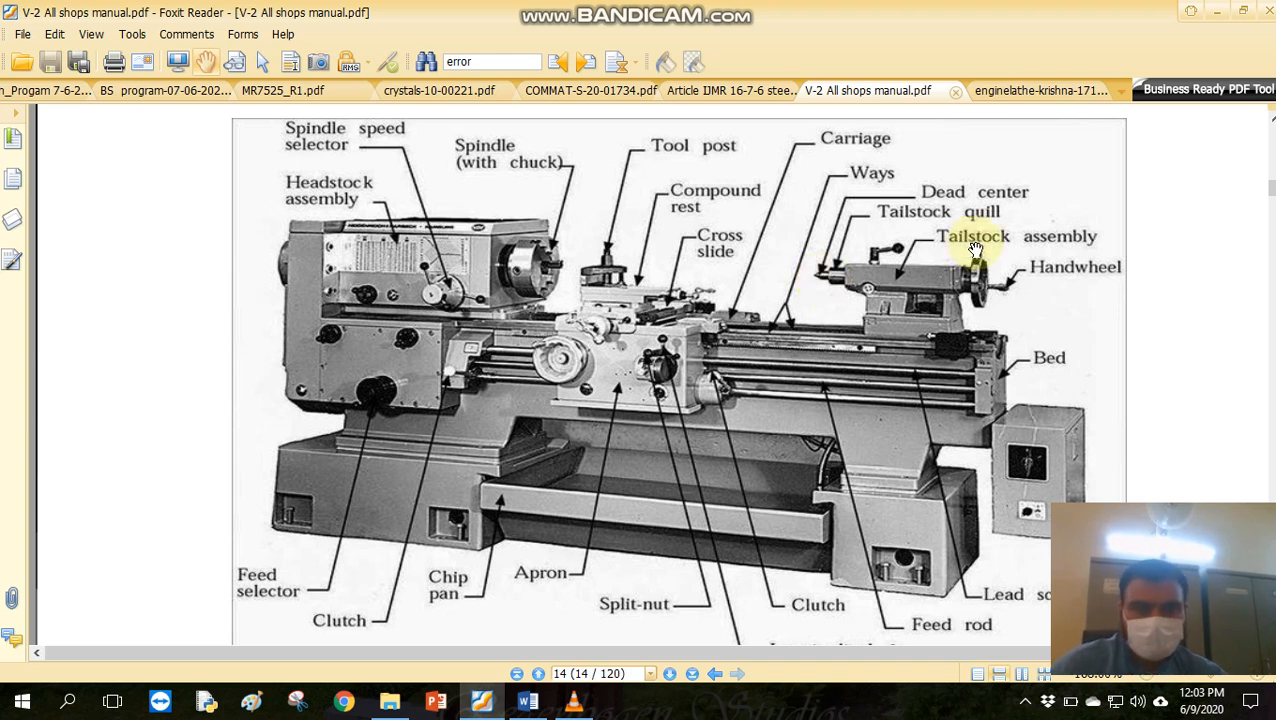
{"action": "mouse_move", "coordinate": [984, 258]}
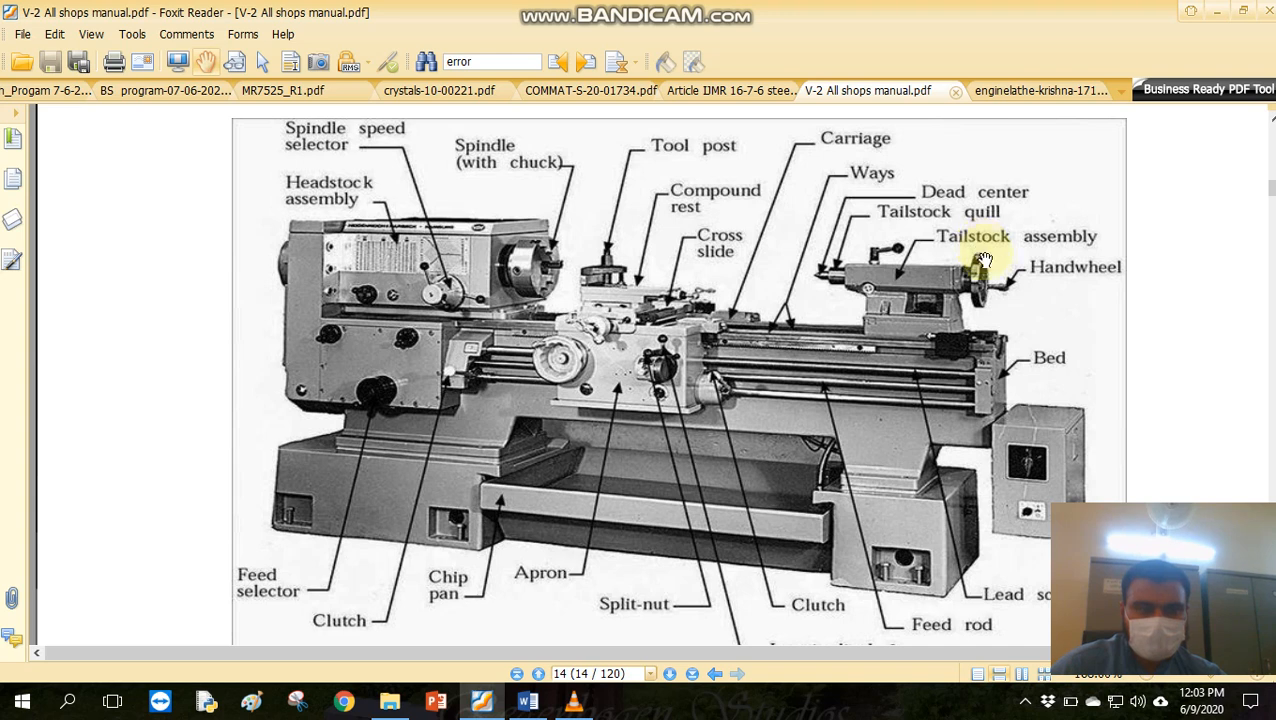
{"action": "mouse_move", "coordinate": [882, 388]}
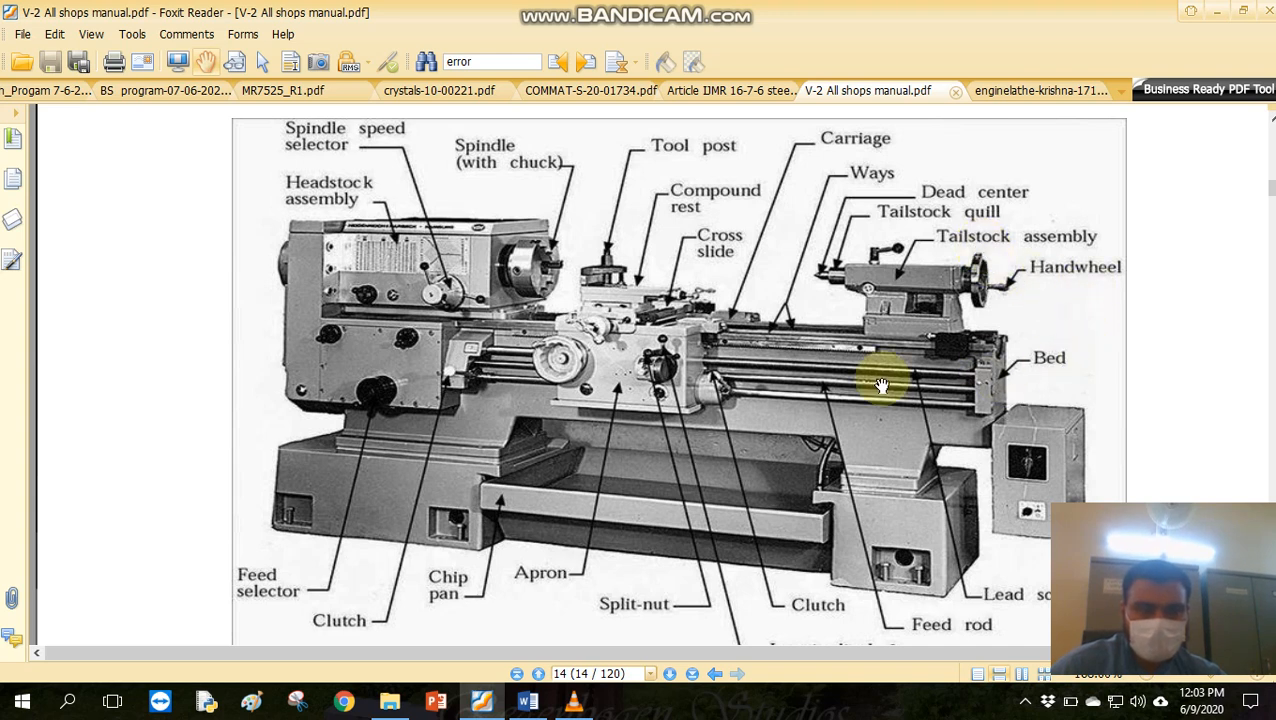
{"action": "mouse_move", "coordinate": [918, 378]}
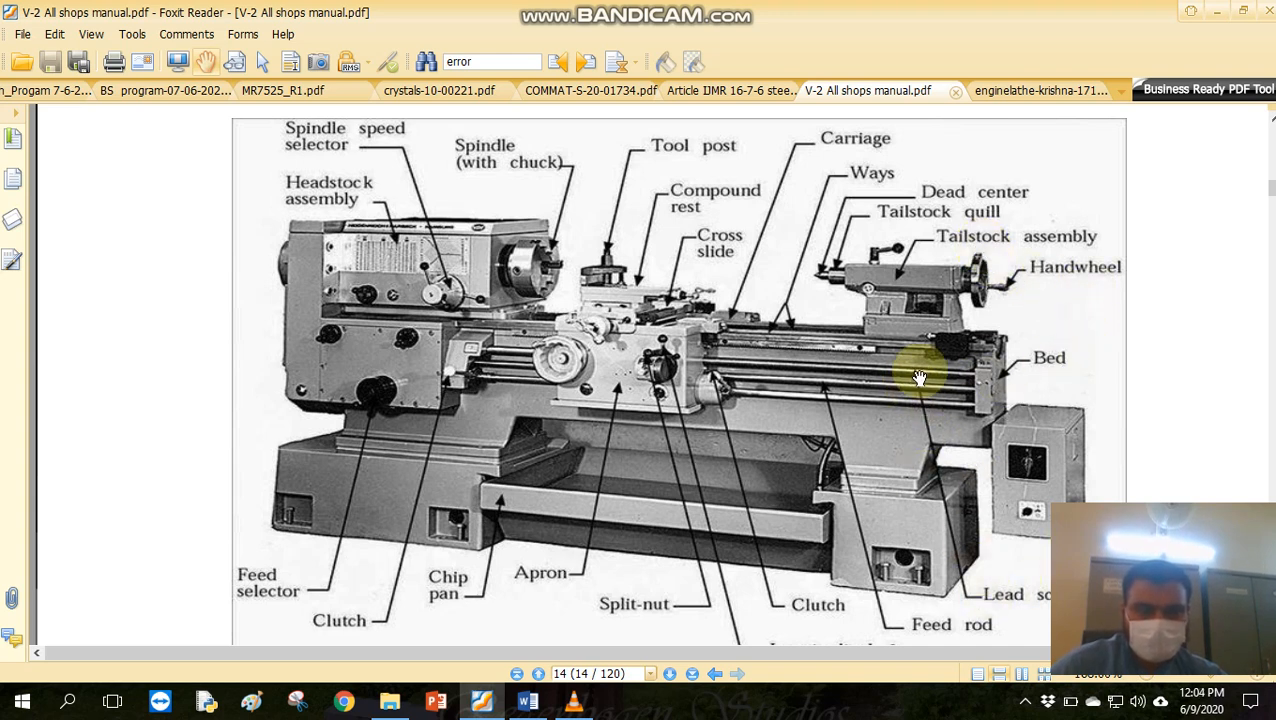
{"action": "mouse_move", "coordinate": [744, 368]}
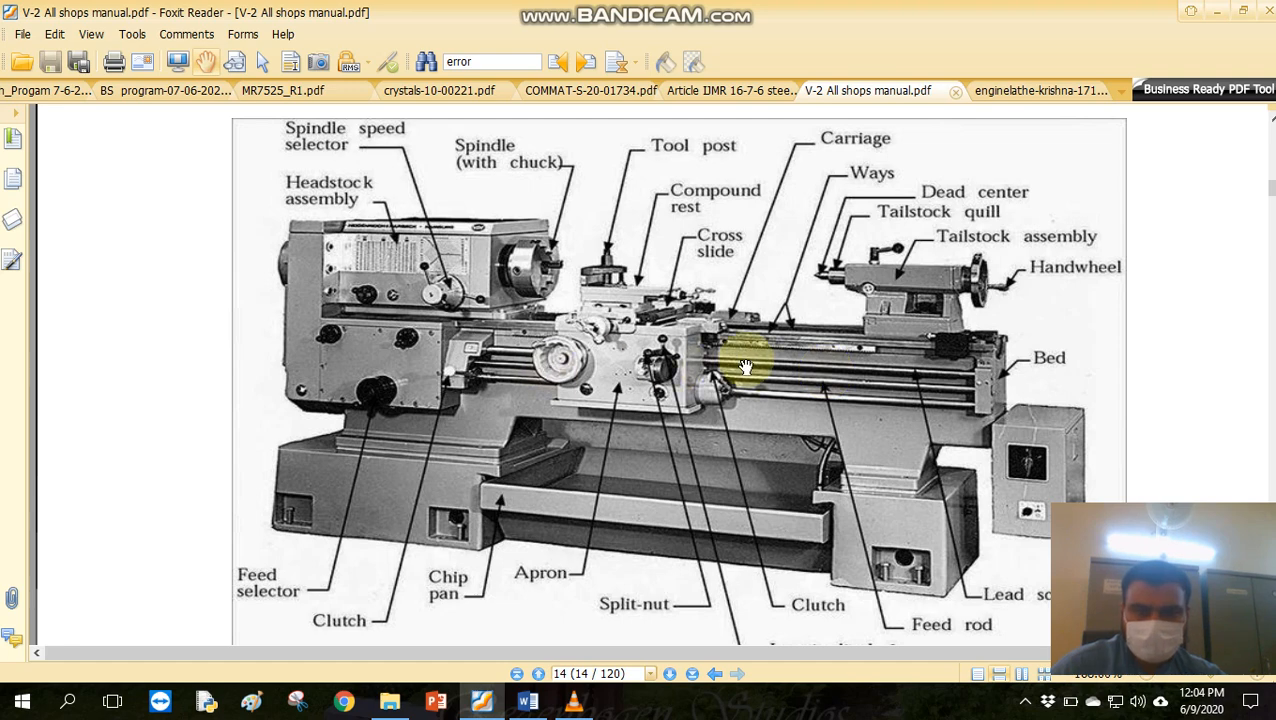
{"action": "mouse_move", "coordinate": [956, 640]}
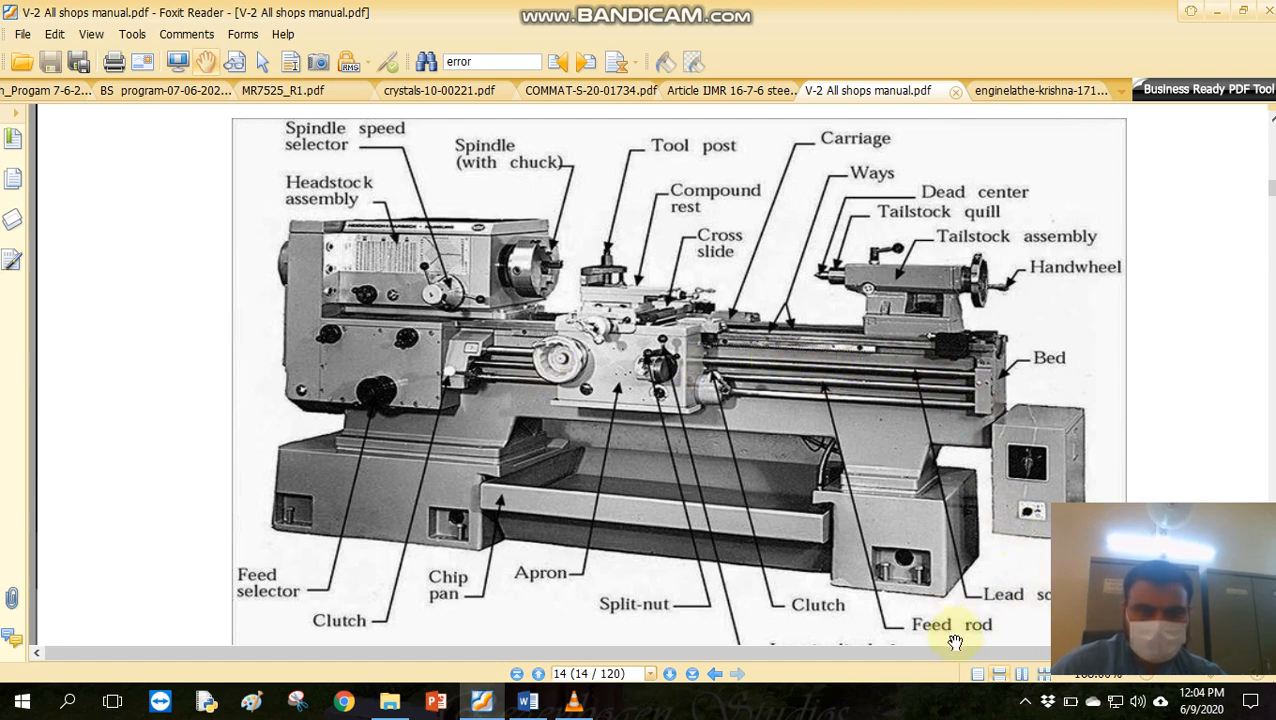
{"action": "scroll", "scroll_direction": "down", "scroll_amount": 3}
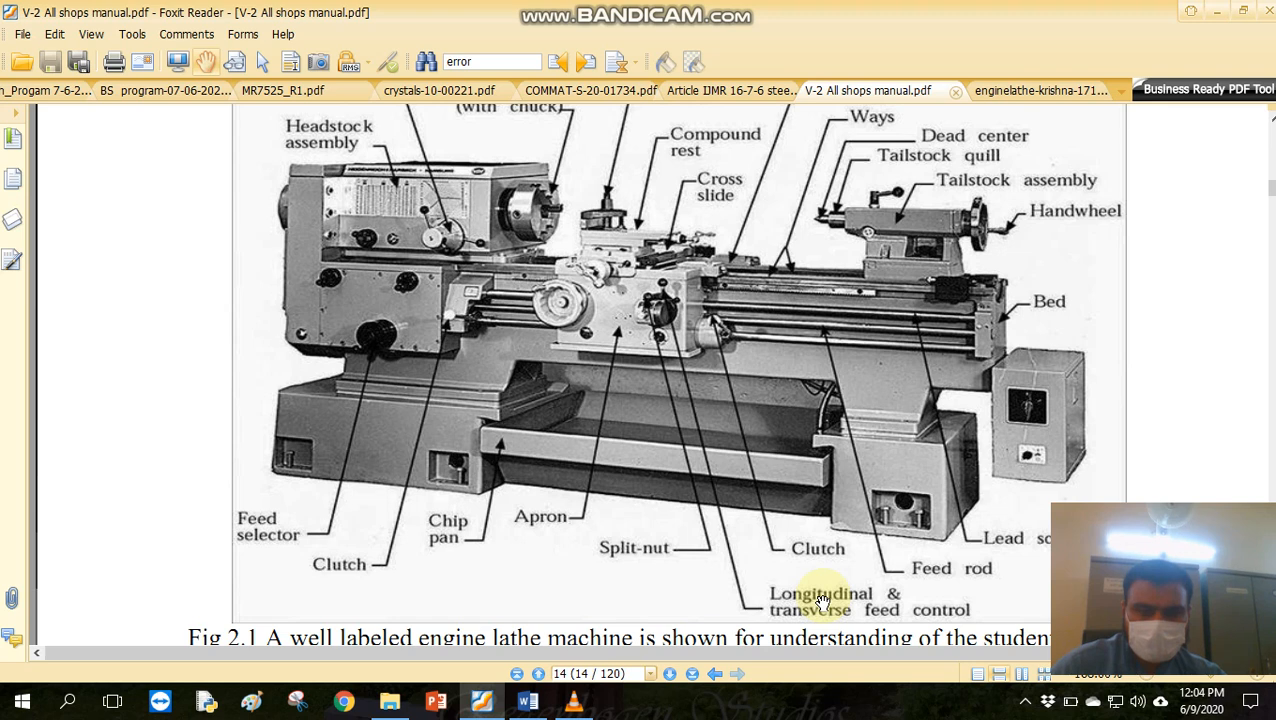
{"action": "mouse_move", "coordinate": [948, 620]}
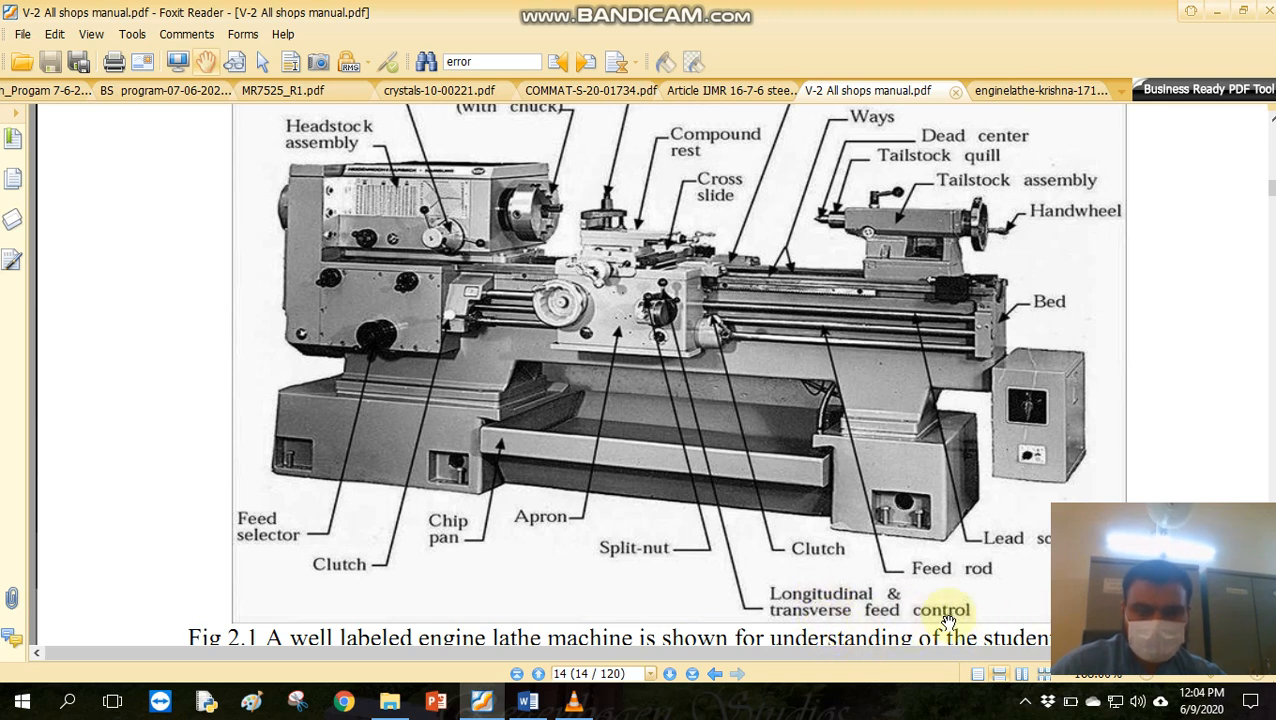
{"action": "mouse_move", "coordinate": [656, 312]}
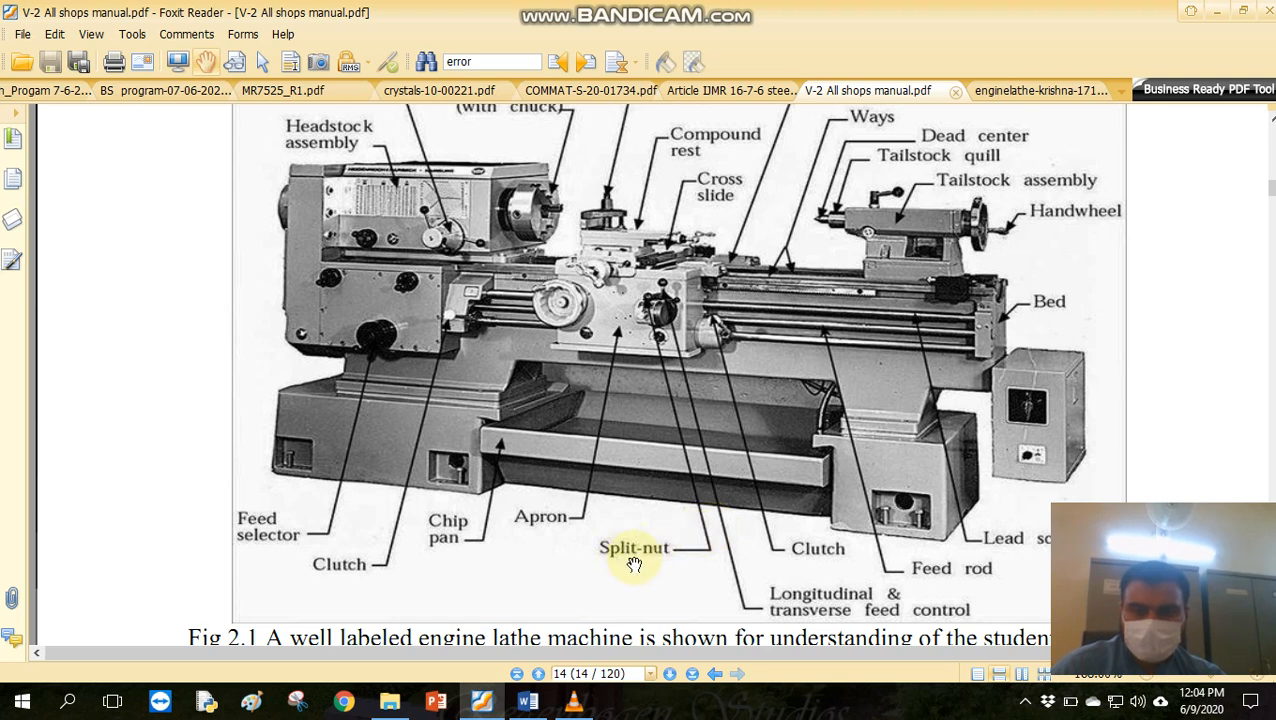
{"action": "mouse_move", "coordinate": [652, 316]}
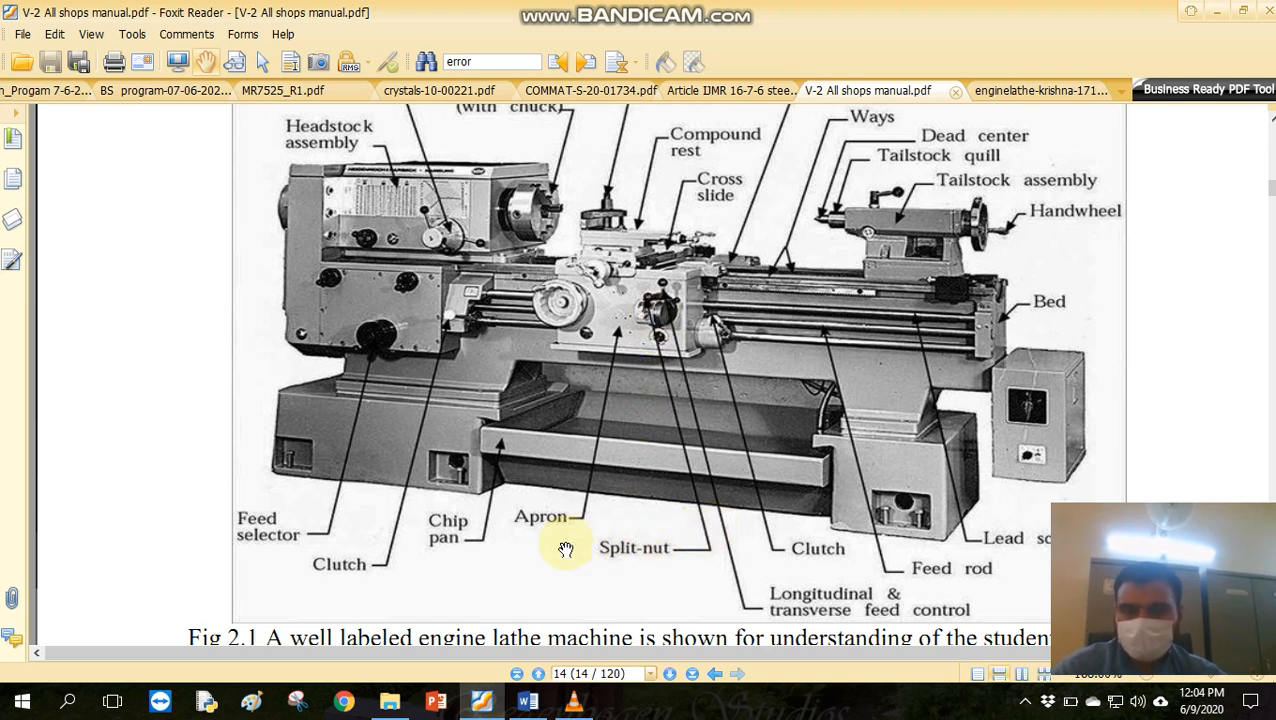
{"action": "mouse_move", "coordinate": [610, 328]}
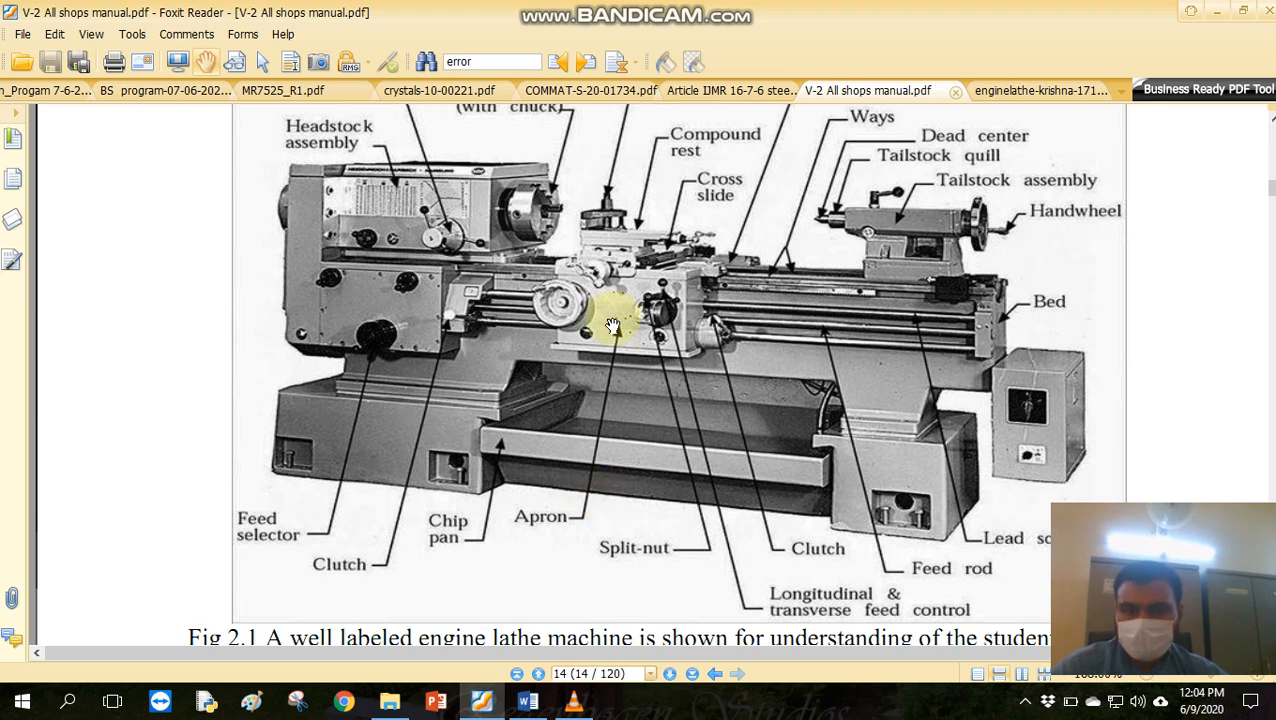
{"action": "mouse_move", "coordinate": [602, 430]}
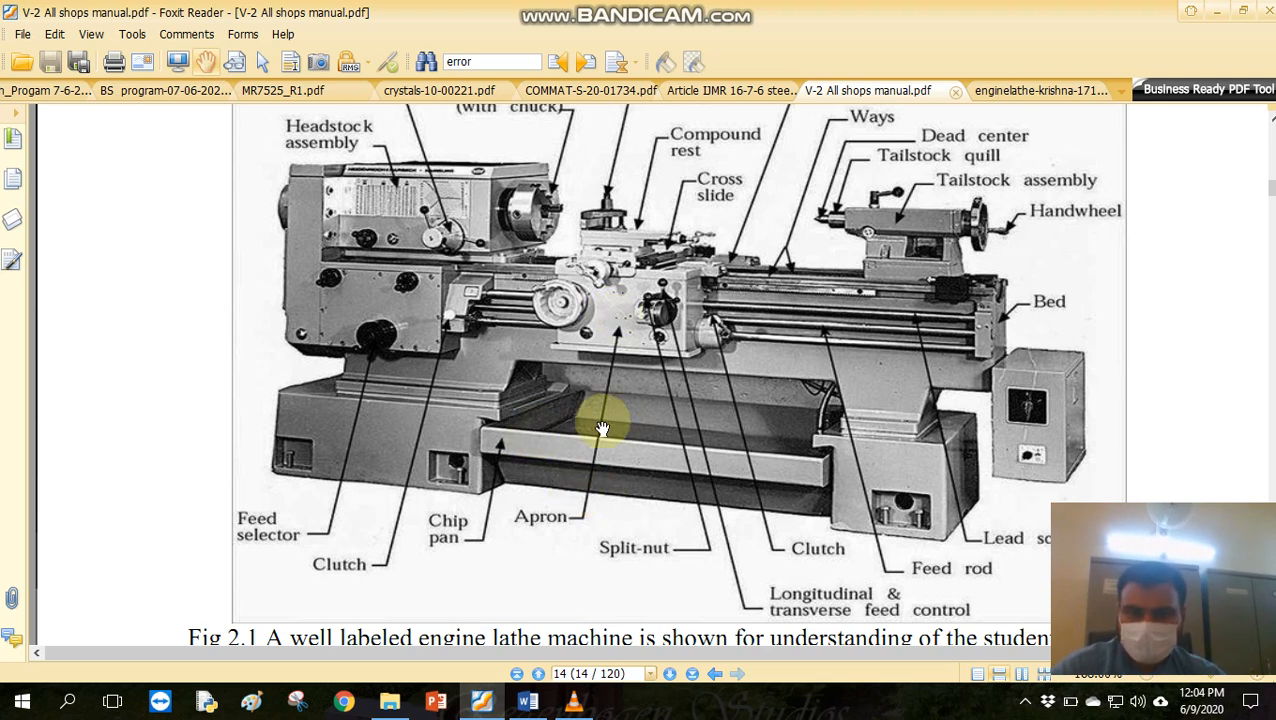
{"action": "mouse_move", "coordinate": [780, 438]}
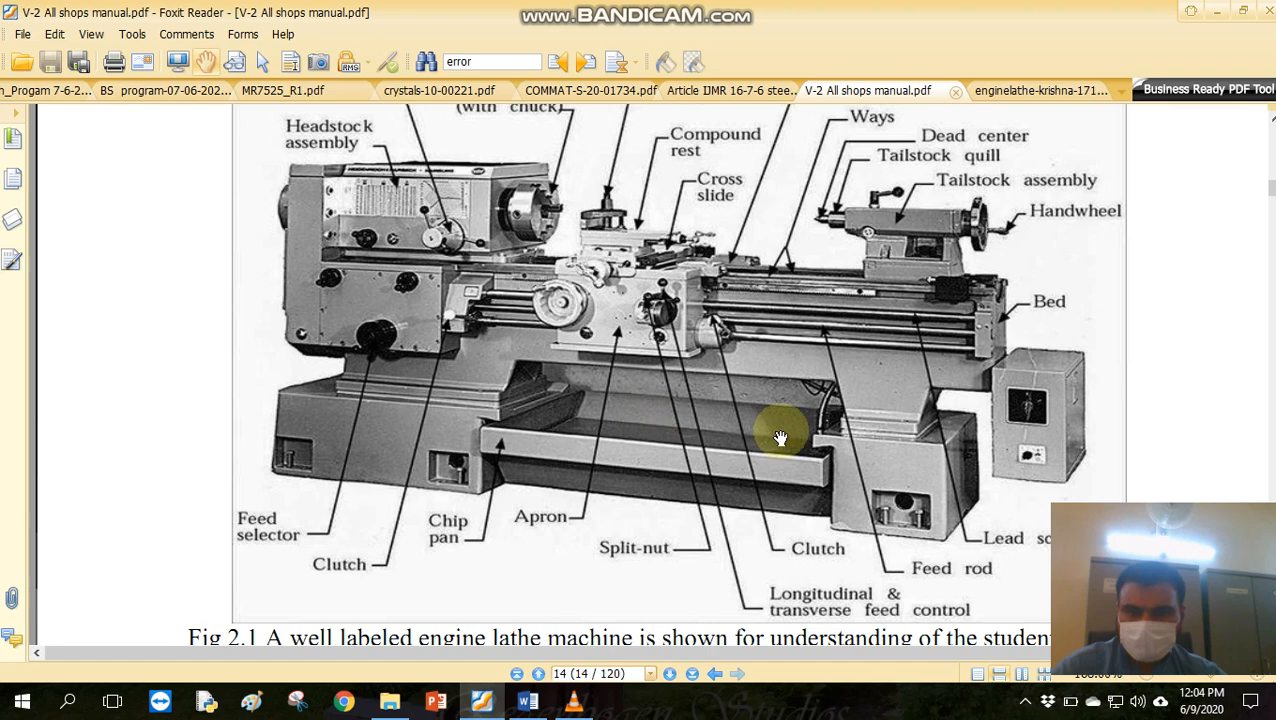
{"action": "mouse_move", "coordinate": [776, 424]}
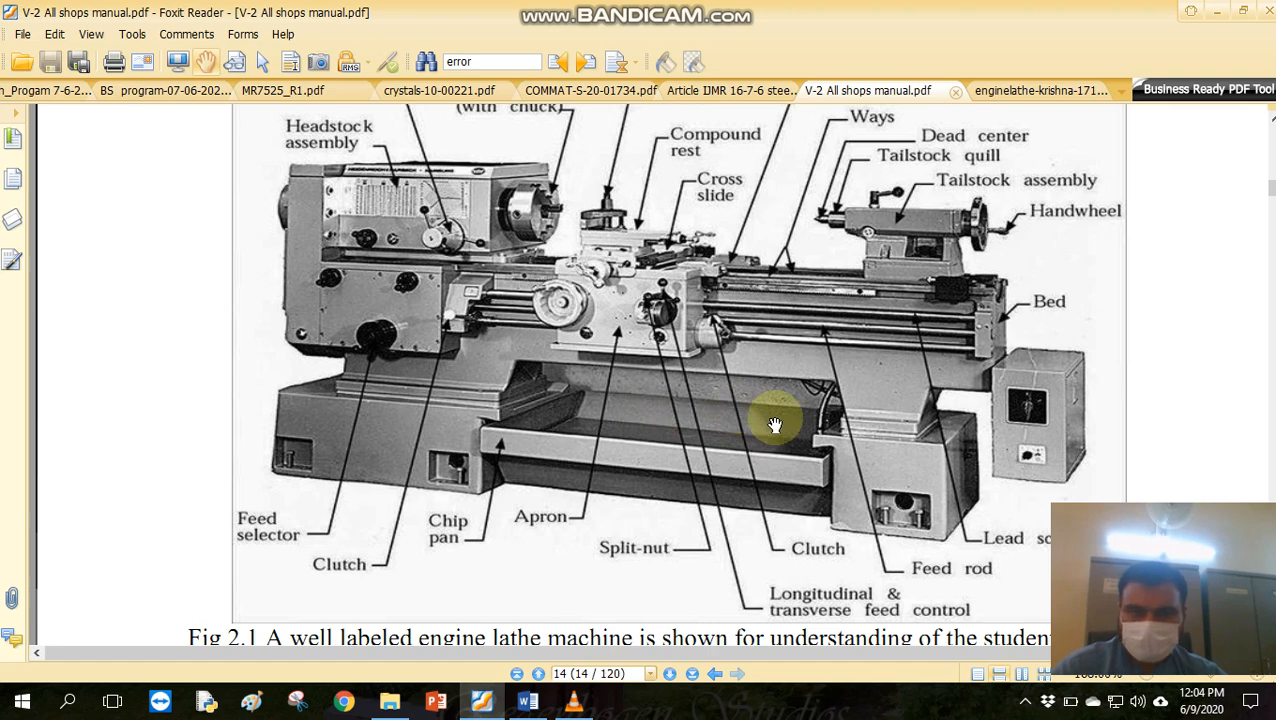
{"action": "mouse_move", "coordinate": [662, 348]}
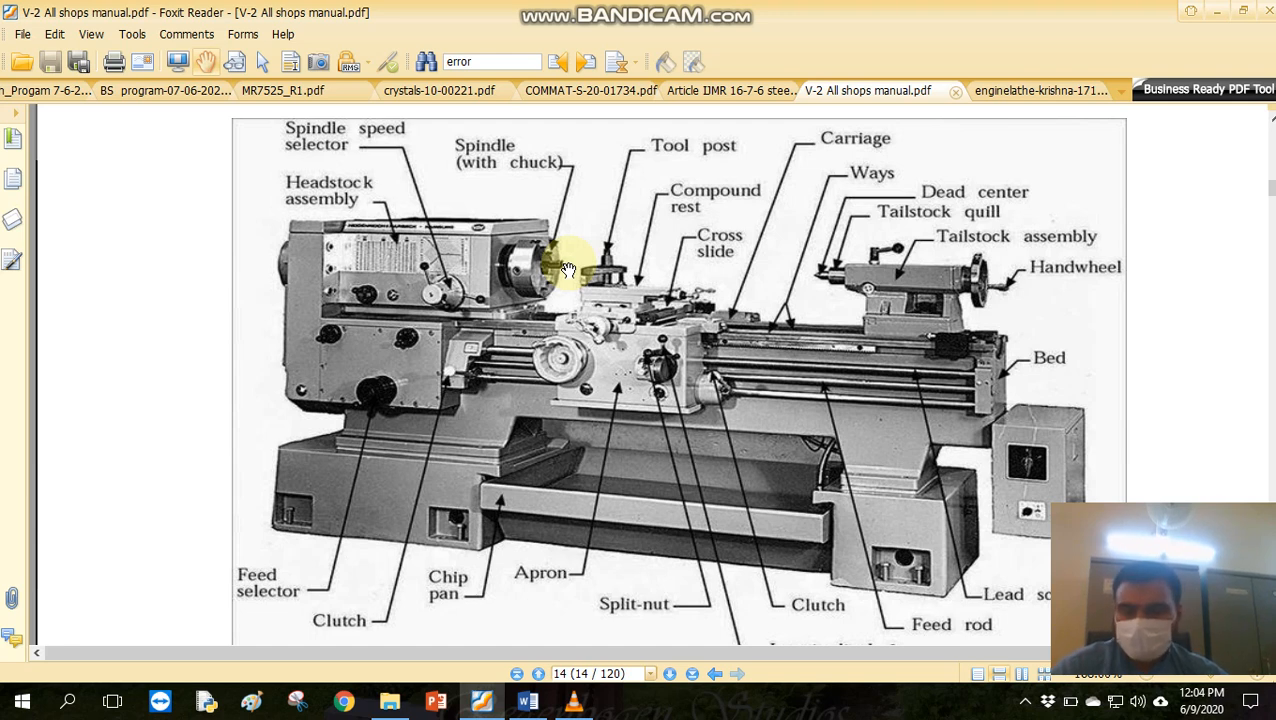
{"action": "mouse_move", "coordinate": [584, 276]}
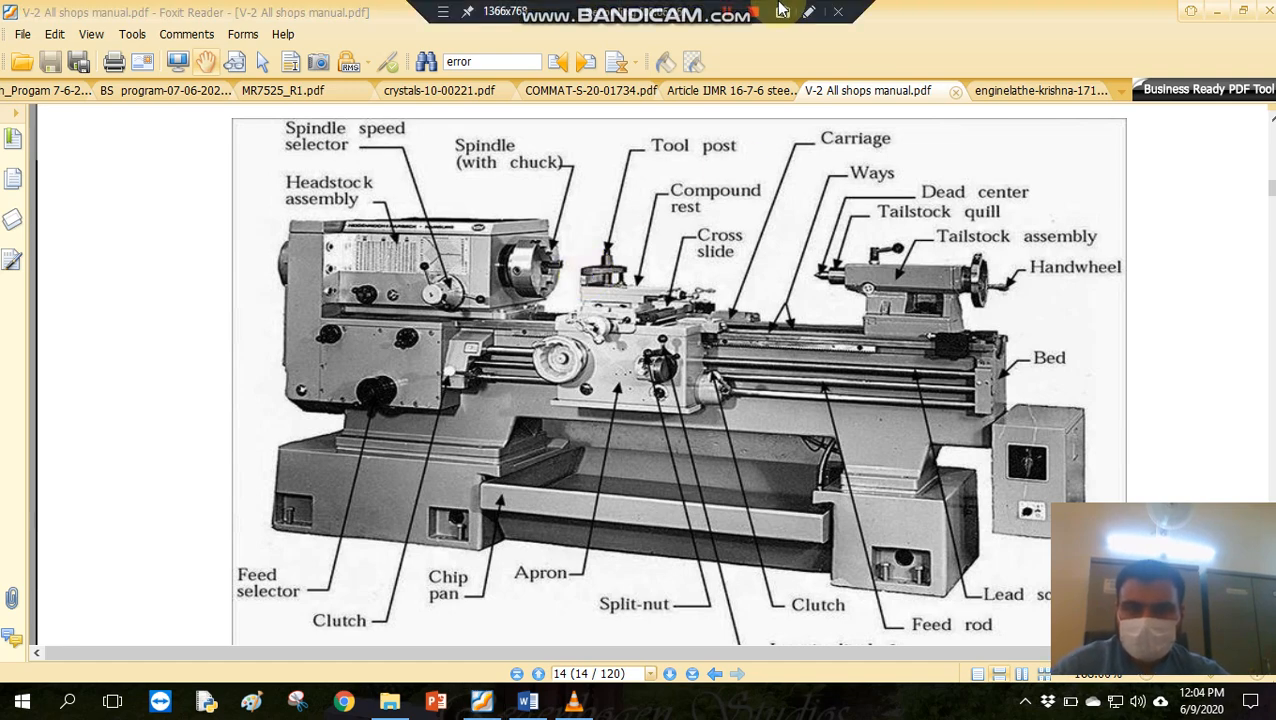
Scroll past the figure to the Speed Lathe section, then show the labelled speed lathe figure in Word.
{"action": "scroll", "scroll_direction": "down", "scroll_amount": 3}
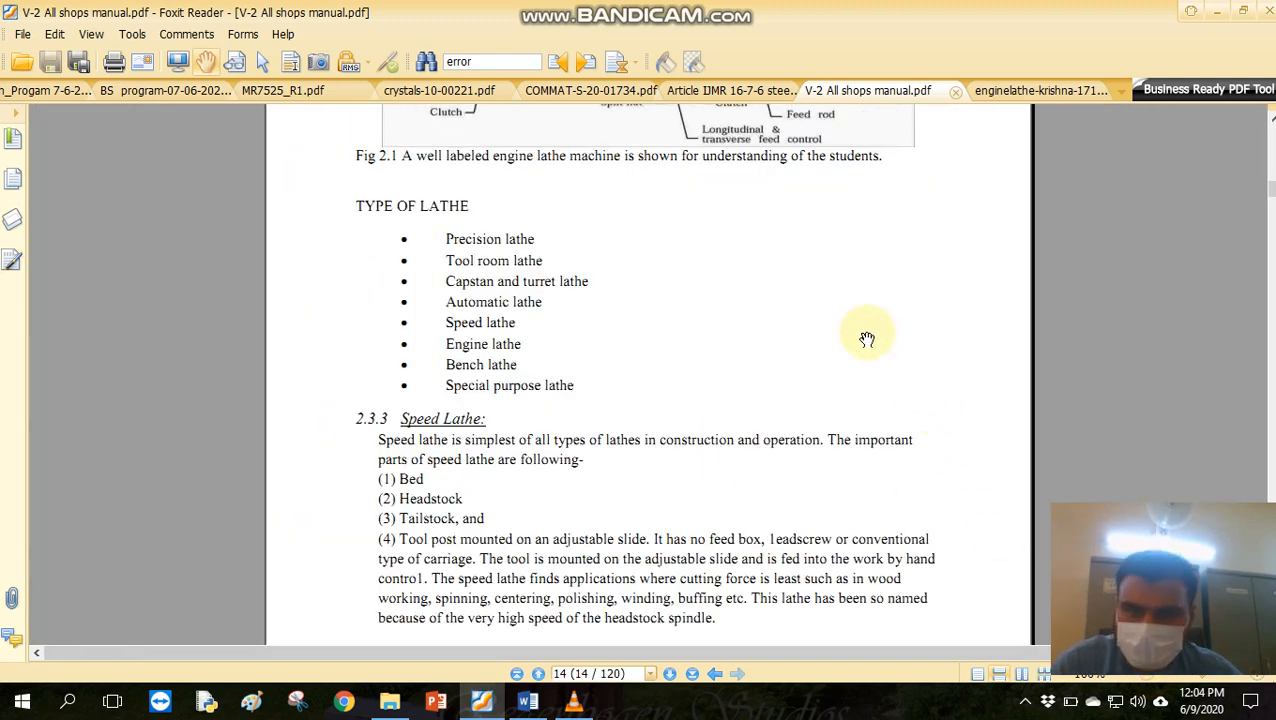
{"action": "mouse_move", "coordinate": [852, 340]}
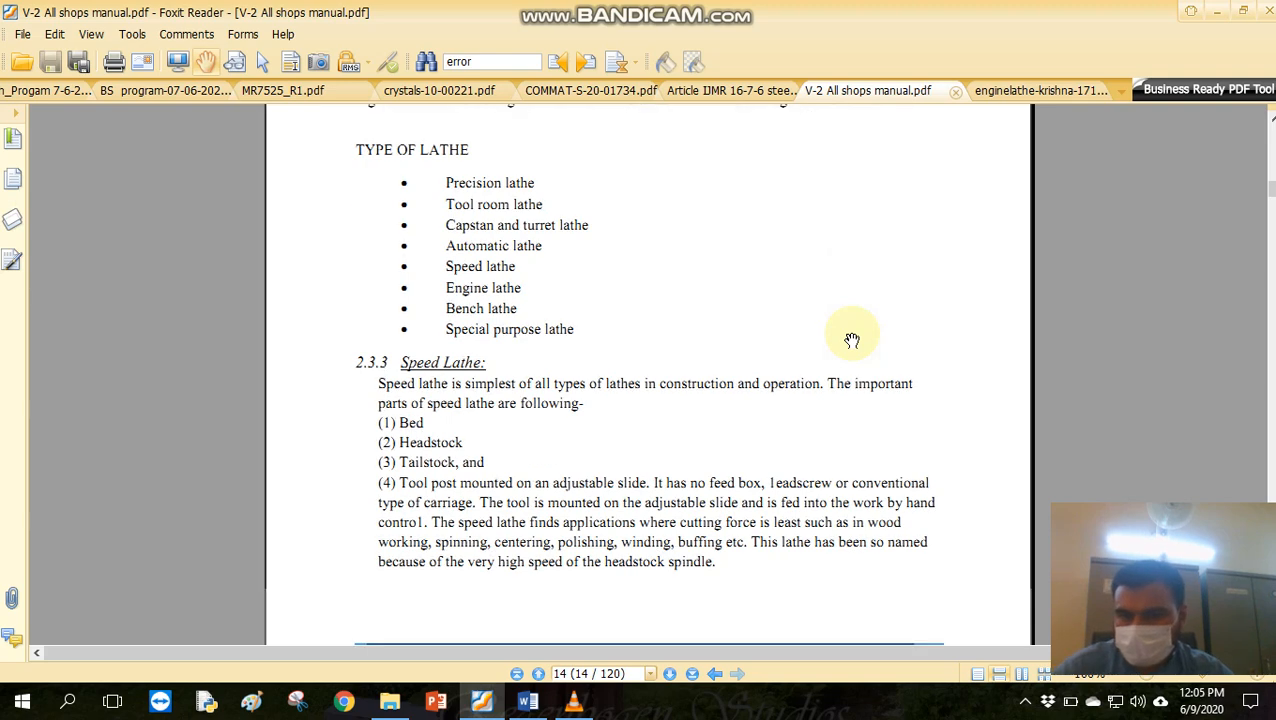
{"action": "scroll", "scroll_direction": "down", "scroll_amount": 3}
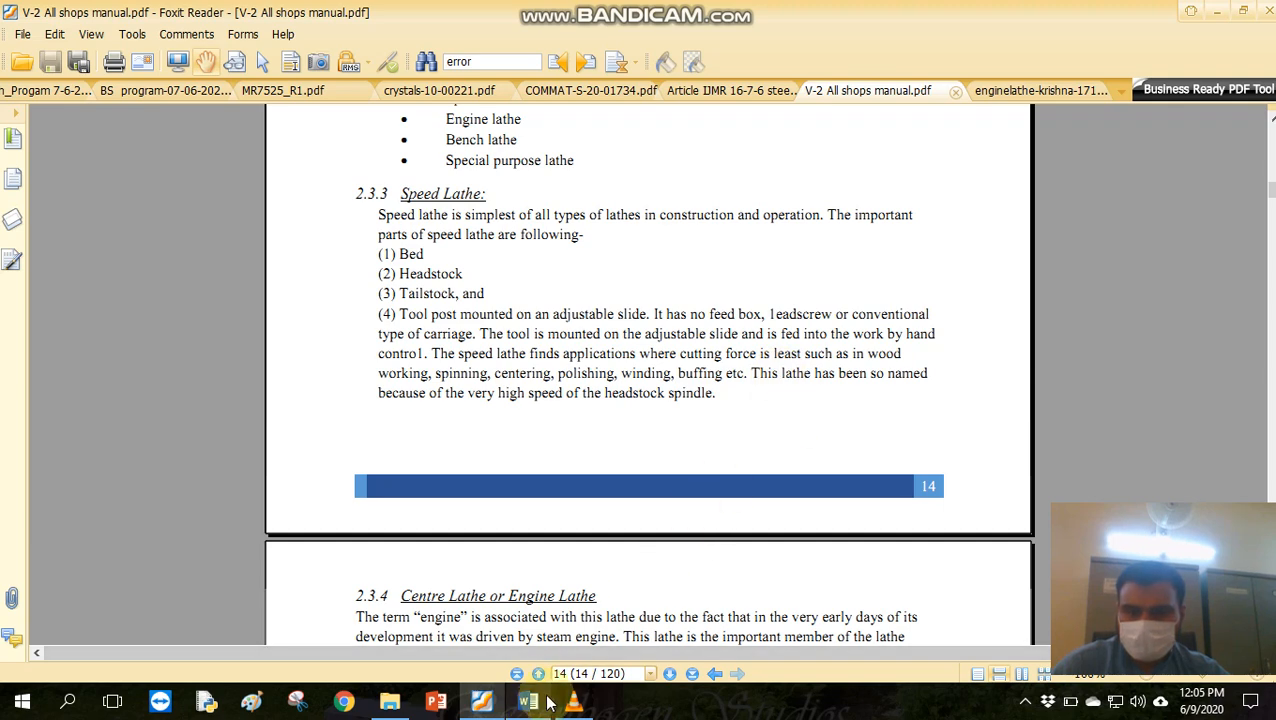
{"action": "left_click", "coordinate": [528, 700]}
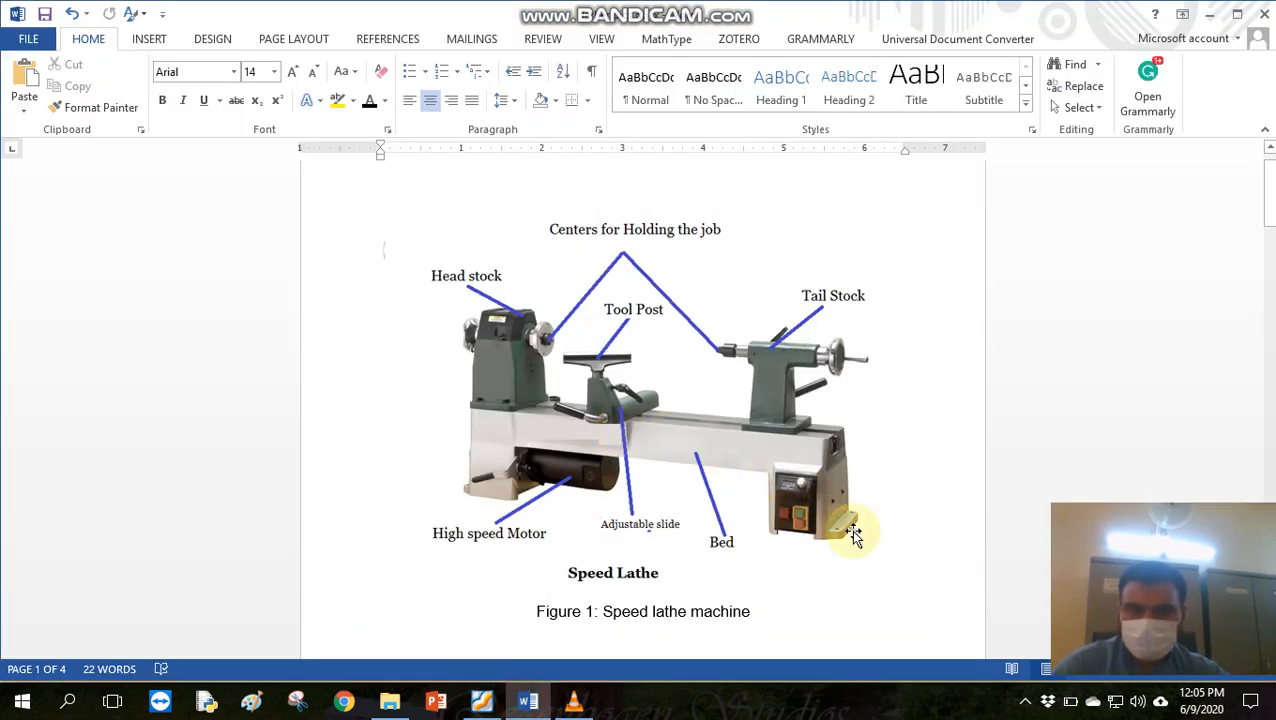
{"action": "mouse_move", "coordinate": [528, 404]}
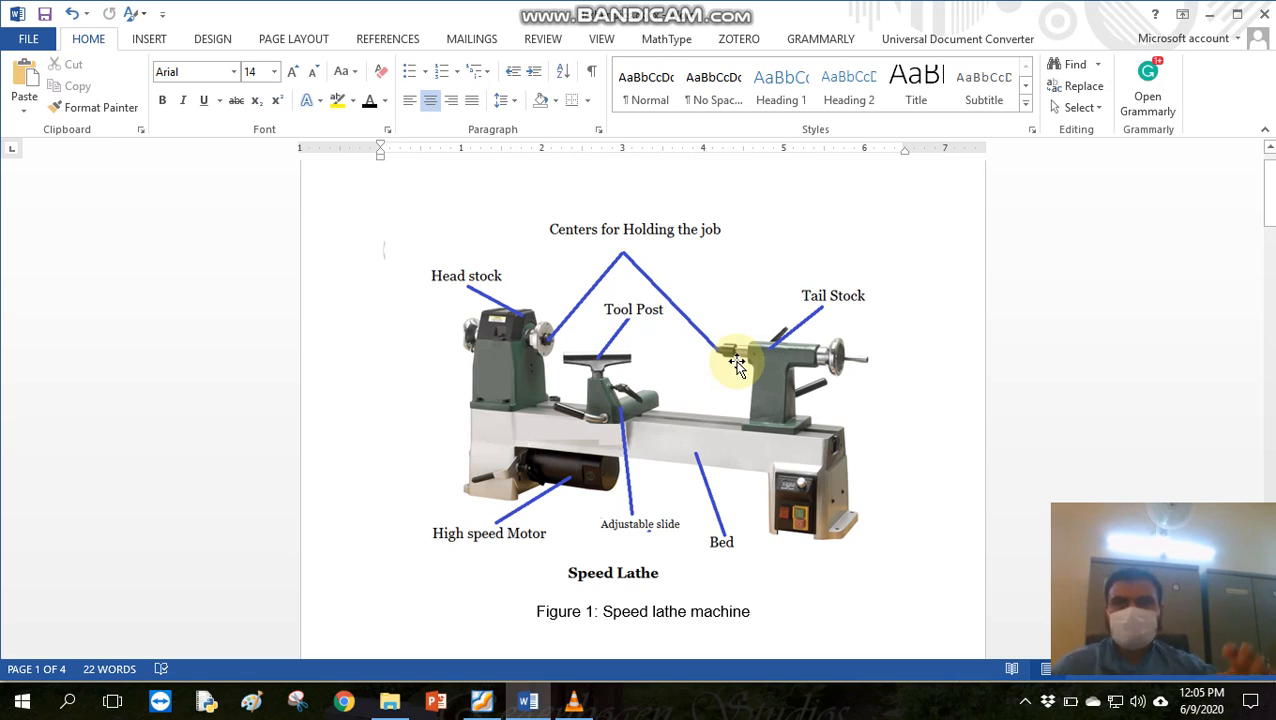
{"action": "mouse_move", "coordinate": [604, 344]}
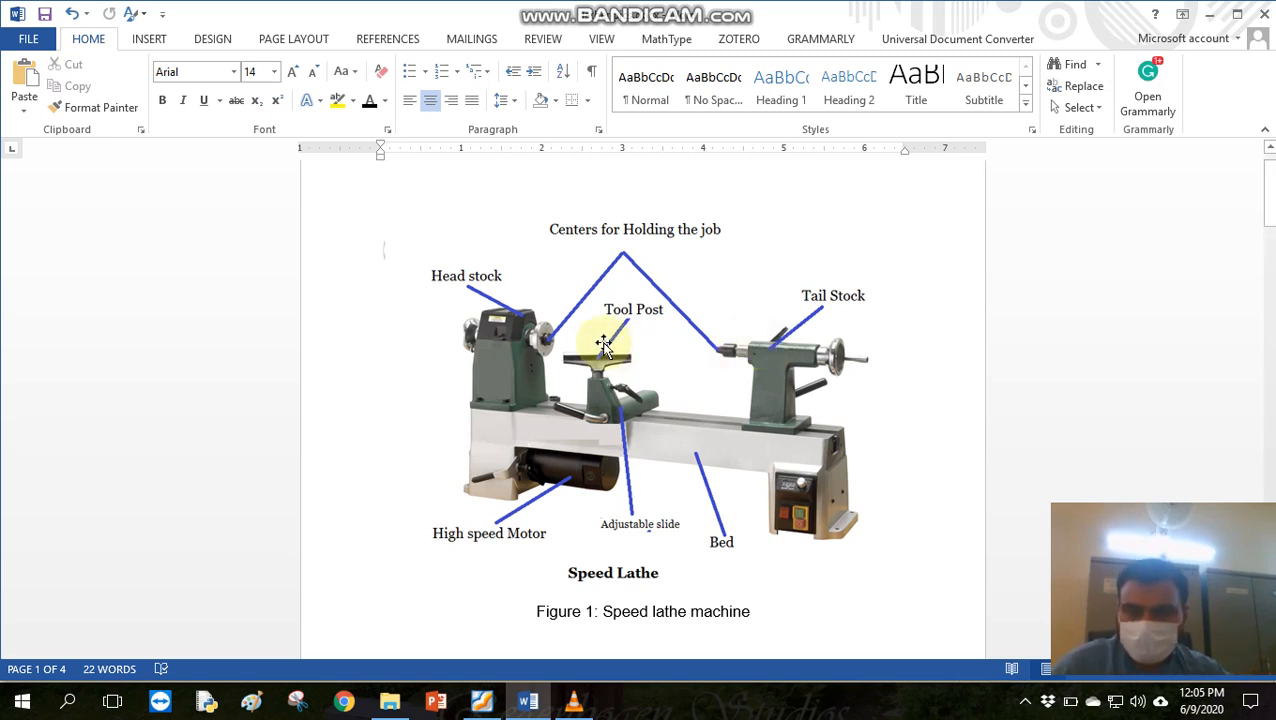
{"action": "mouse_move", "coordinate": [720, 362]}
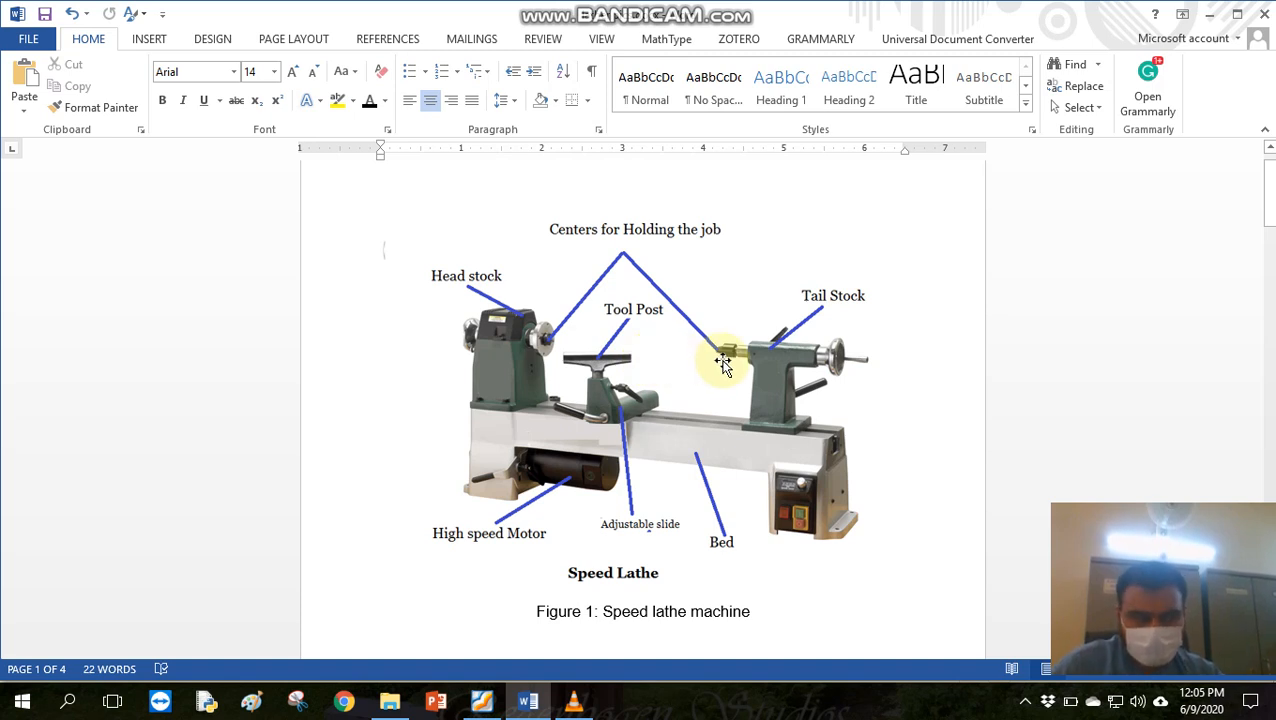
{"action": "mouse_move", "coordinate": [788, 388]}
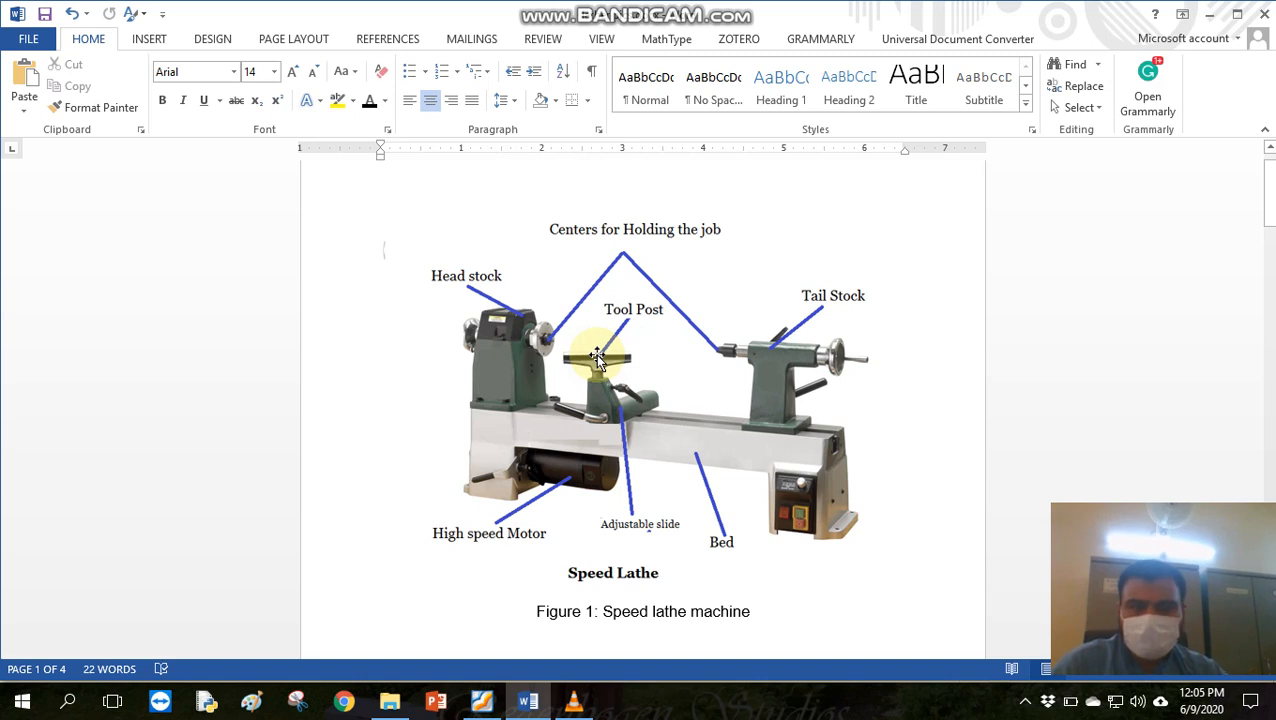
{"action": "mouse_move", "coordinate": [714, 358]}
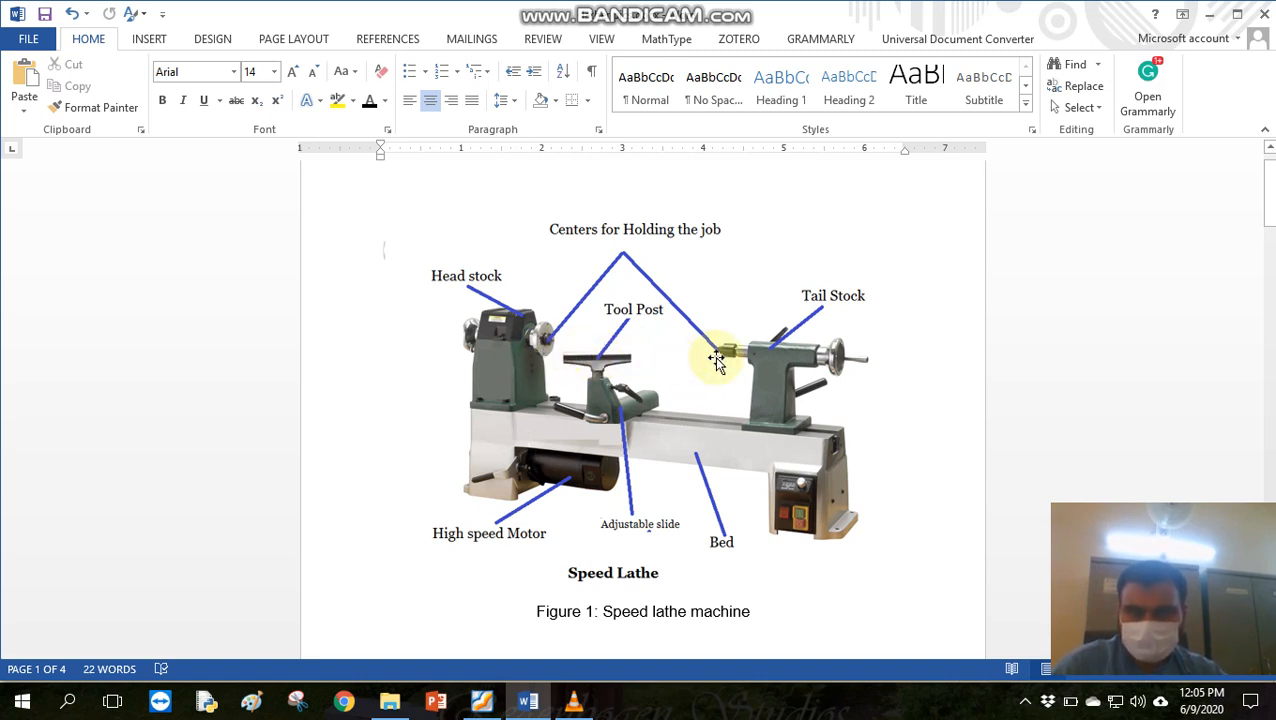
{"action": "mouse_move", "coordinate": [794, 550]}
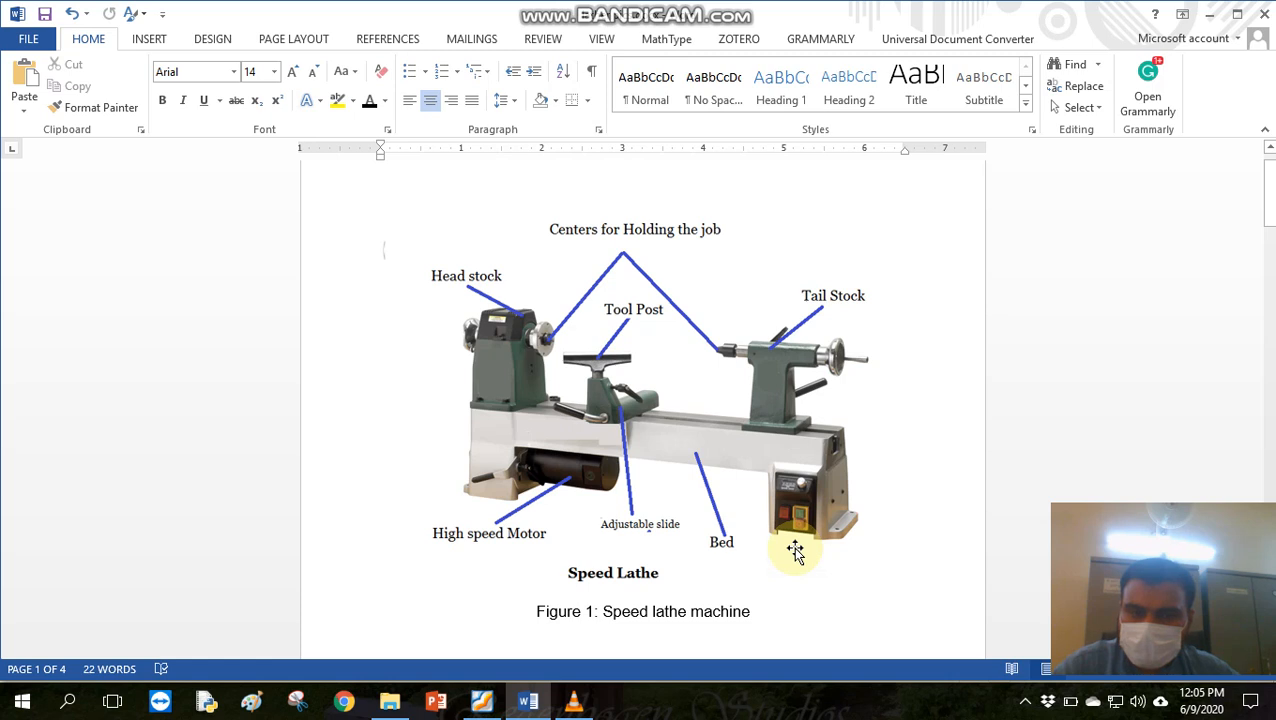
{"action": "mouse_move", "coordinate": [726, 498]}
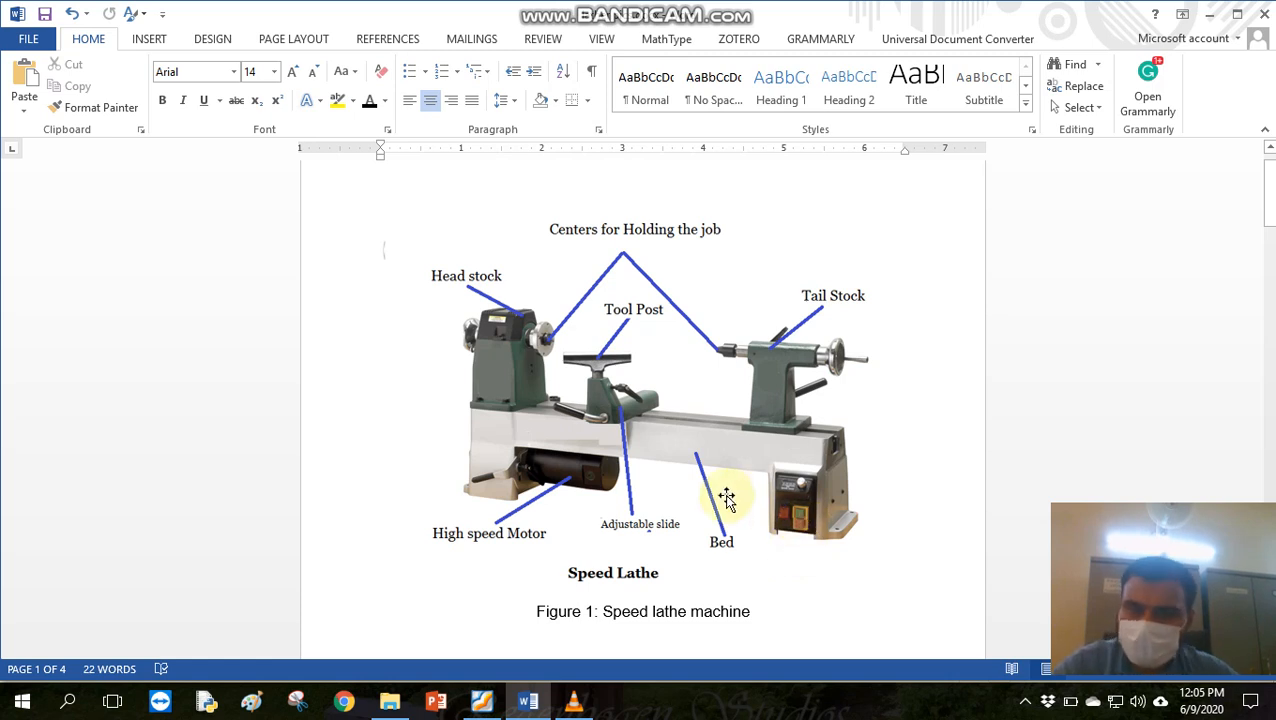
{"action": "mouse_move", "coordinate": [488, 386]}
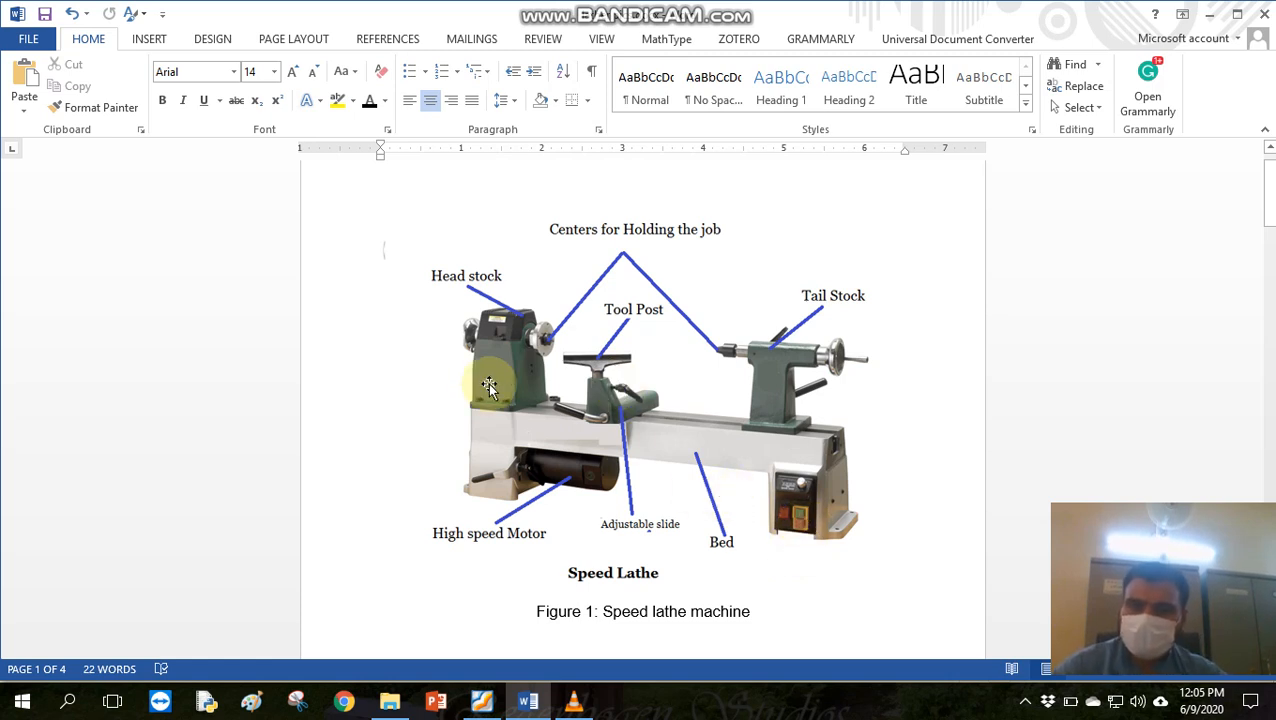
{"action": "mouse_move", "coordinate": [484, 360]}
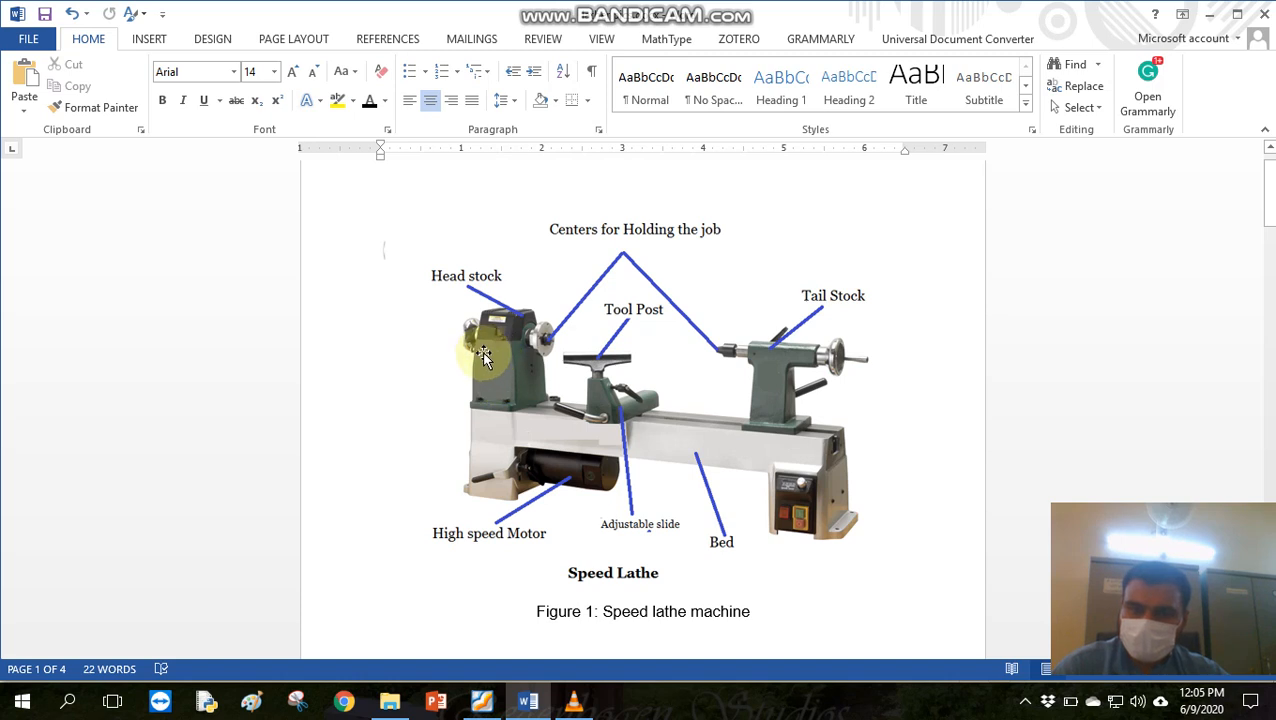
{"action": "mouse_move", "coordinate": [530, 478]}
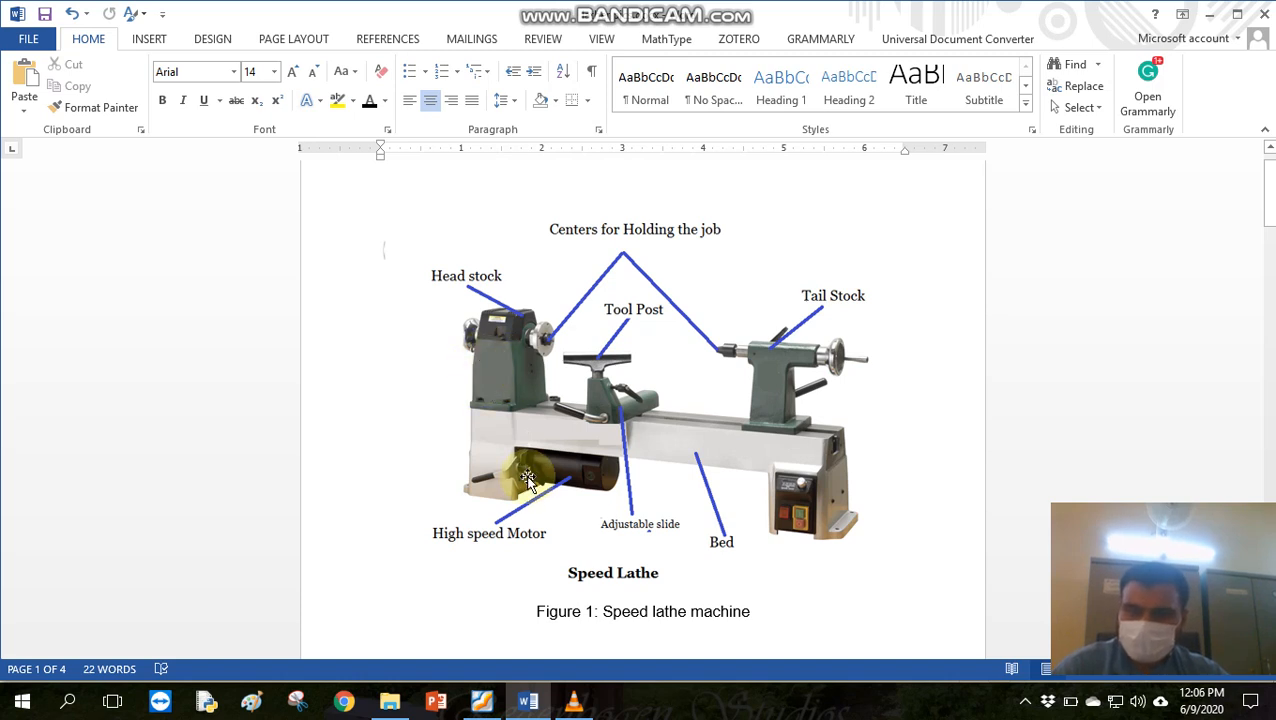
{"action": "mouse_move", "coordinate": [516, 350]}
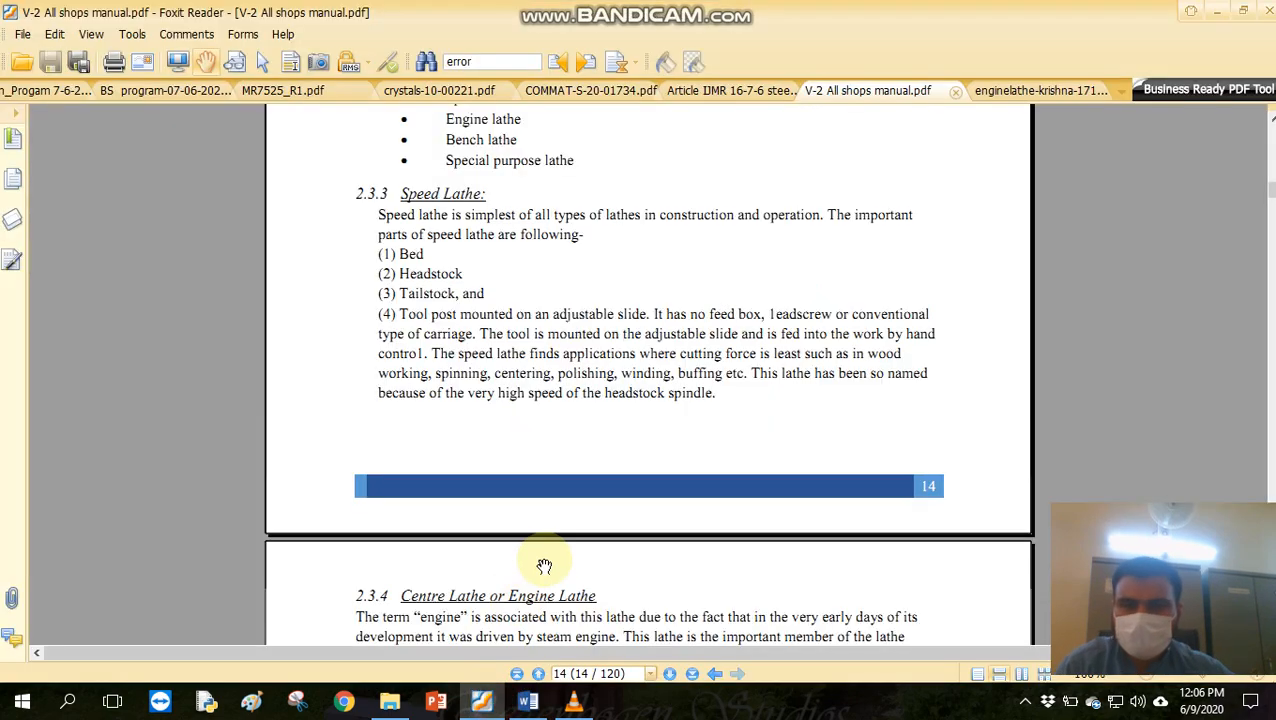
Scroll to the Centre and Bench Lathe sections on page 15, then show the bench lathe figure in Word.
{"action": "scroll", "scroll_direction": "down", "scroll_amount": 3}
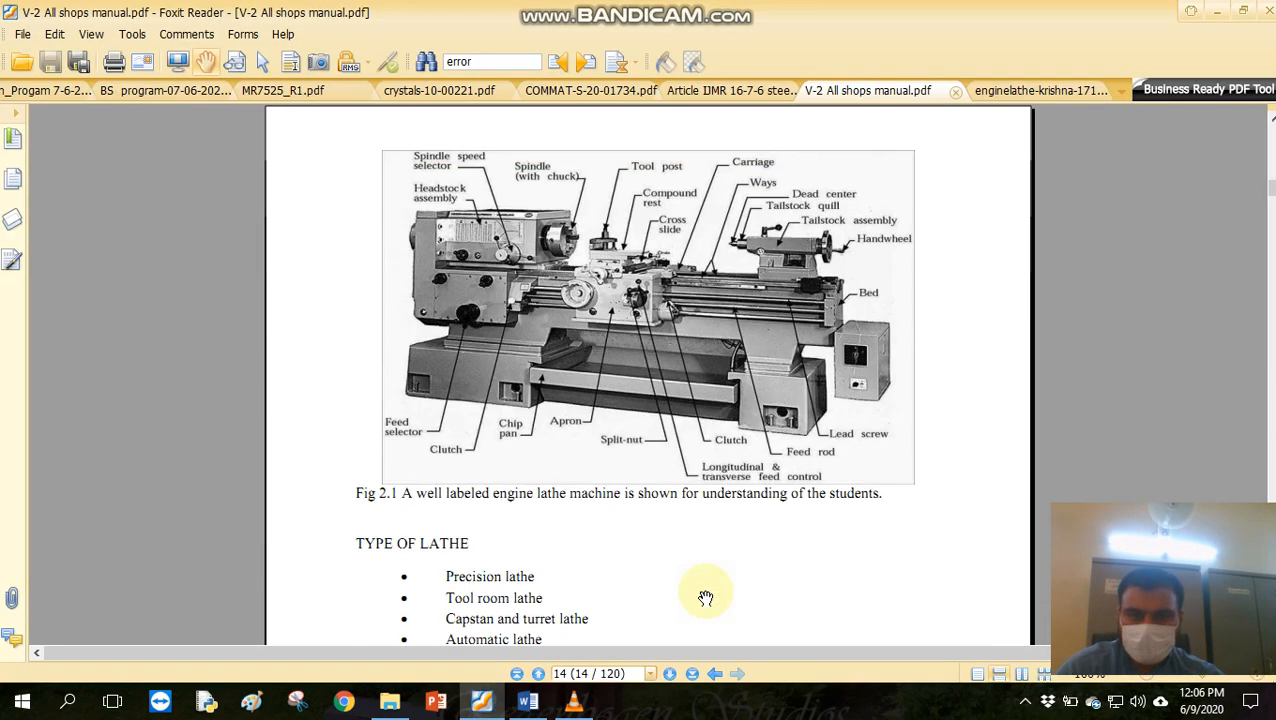
{"action": "scroll", "scroll_direction": "down", "scroll_amount": 3}
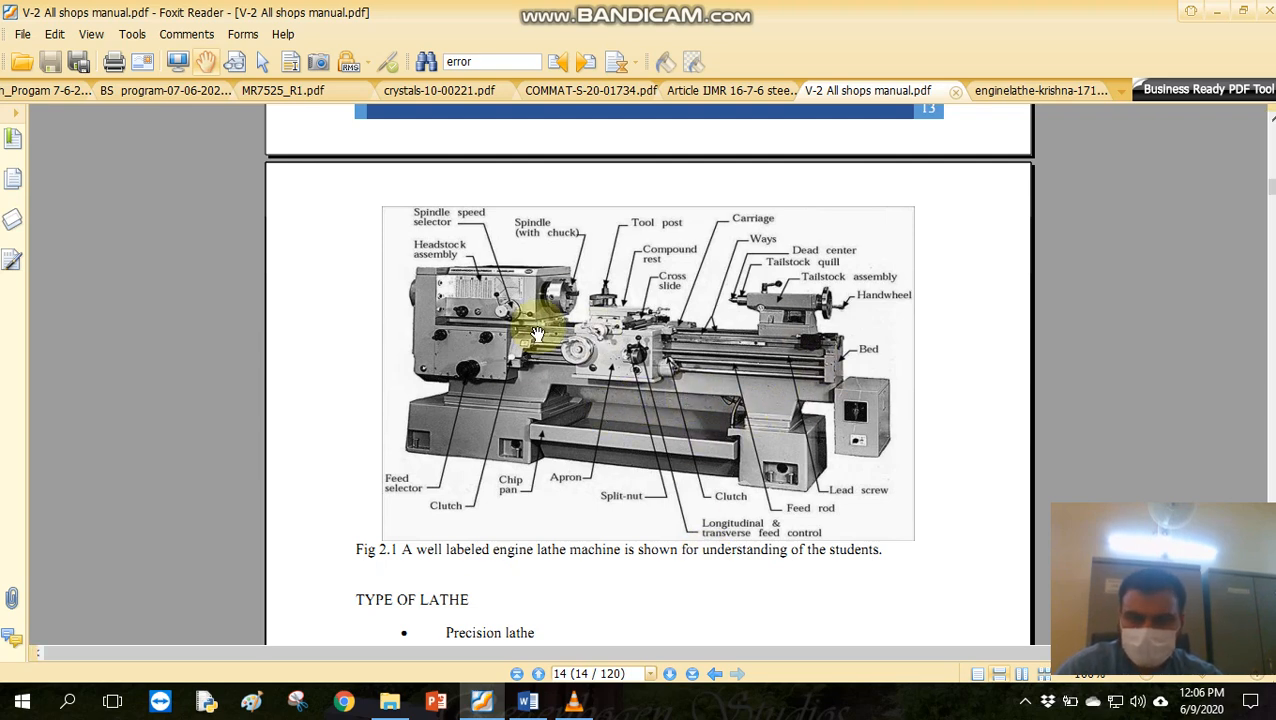
{"action": "scroll", "scroll_direction": "down", "scroll_amount": 3}
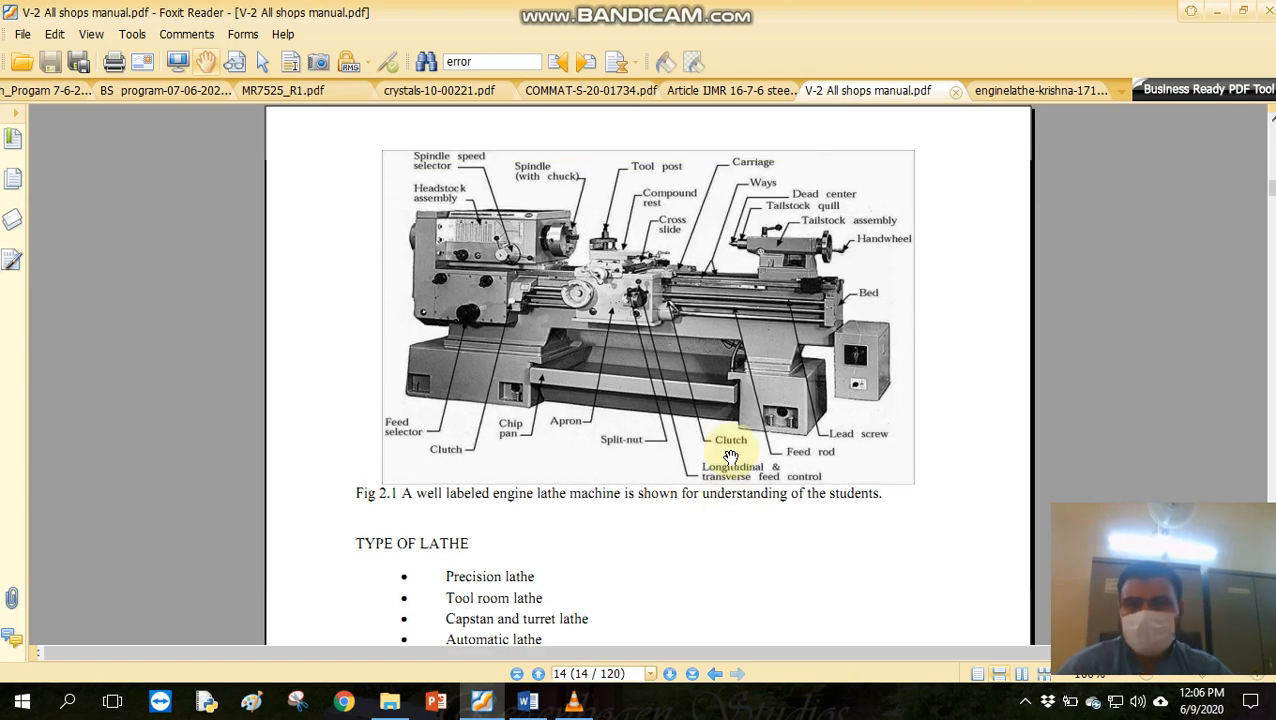
{"action": "scroll", "scroll_direction": "down", "scroll_amount": 3}
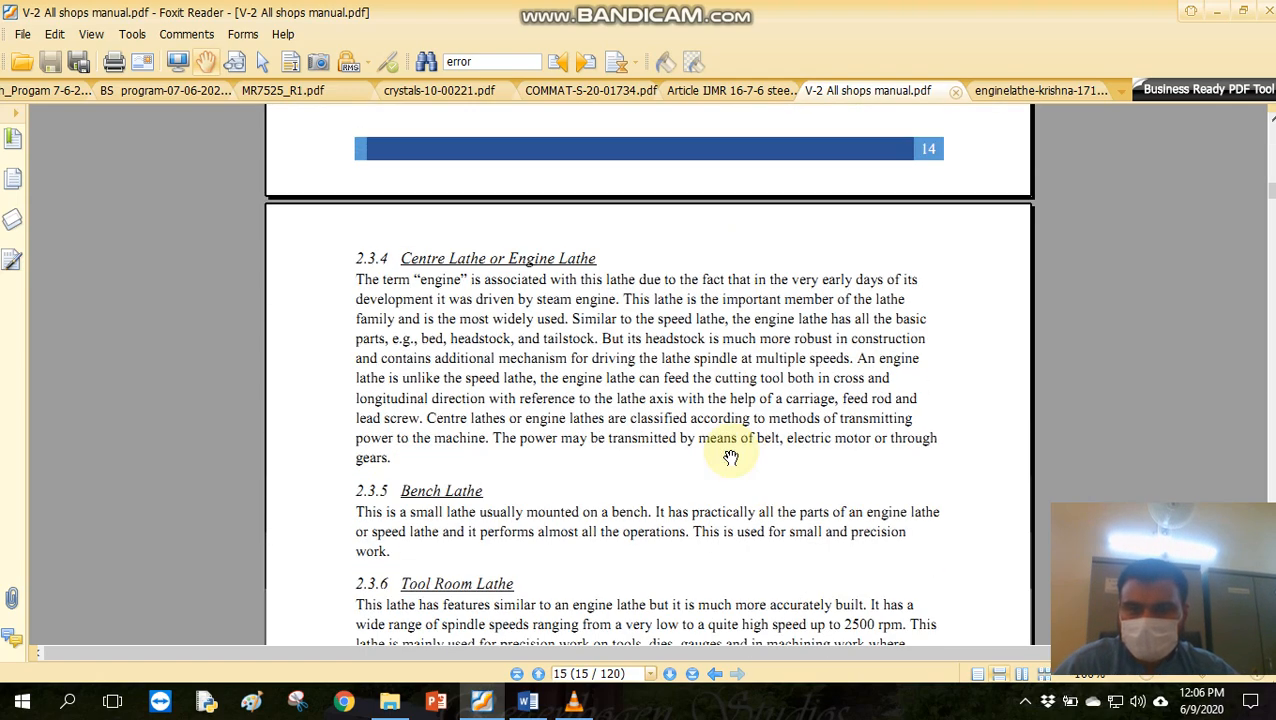
{"action": "scroll", "scroll_direction": "down", "scroll_amount": 3}
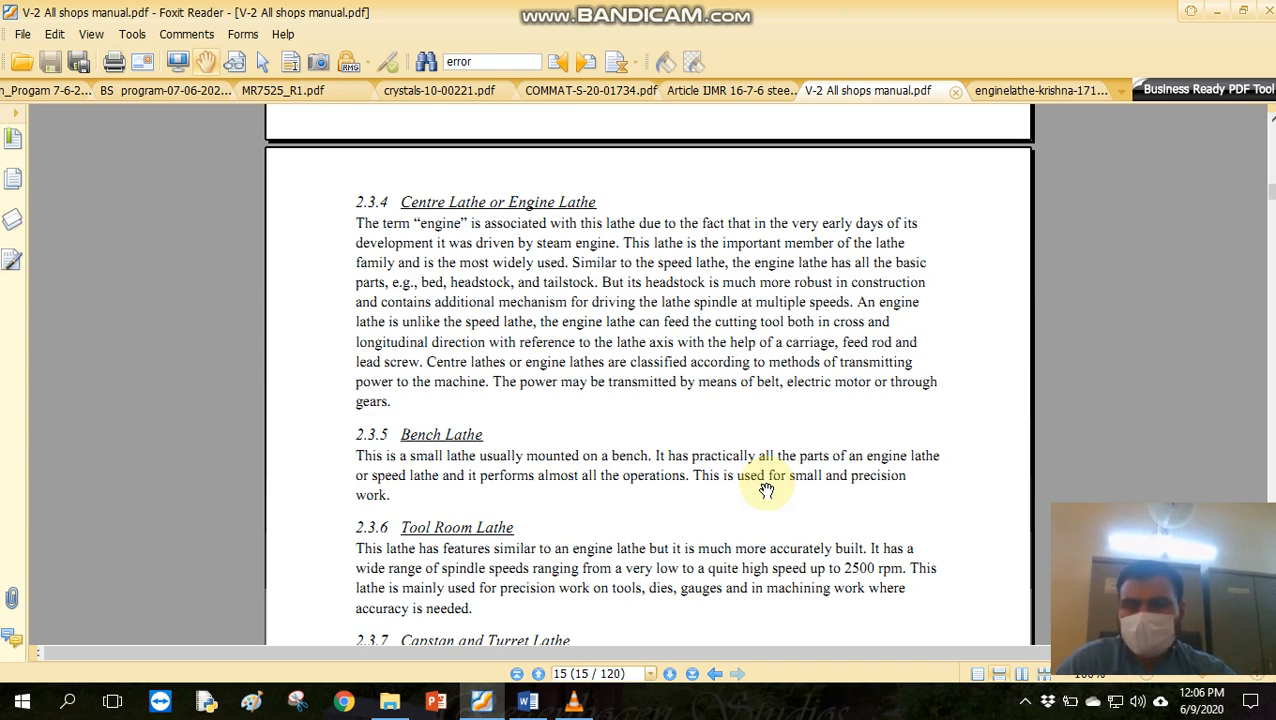
{"action": "mouse_move", "coordinate": [480, 464]}
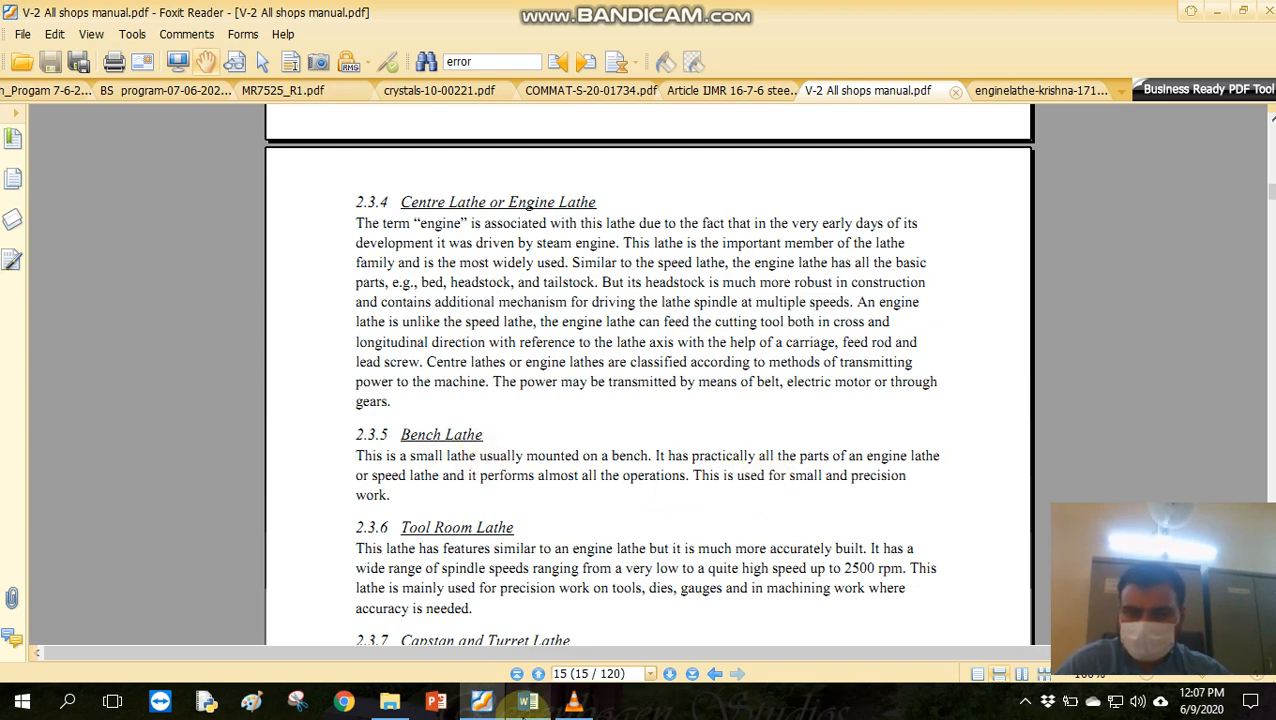
{"action": "left_click", "coordinate": [528, 700]}
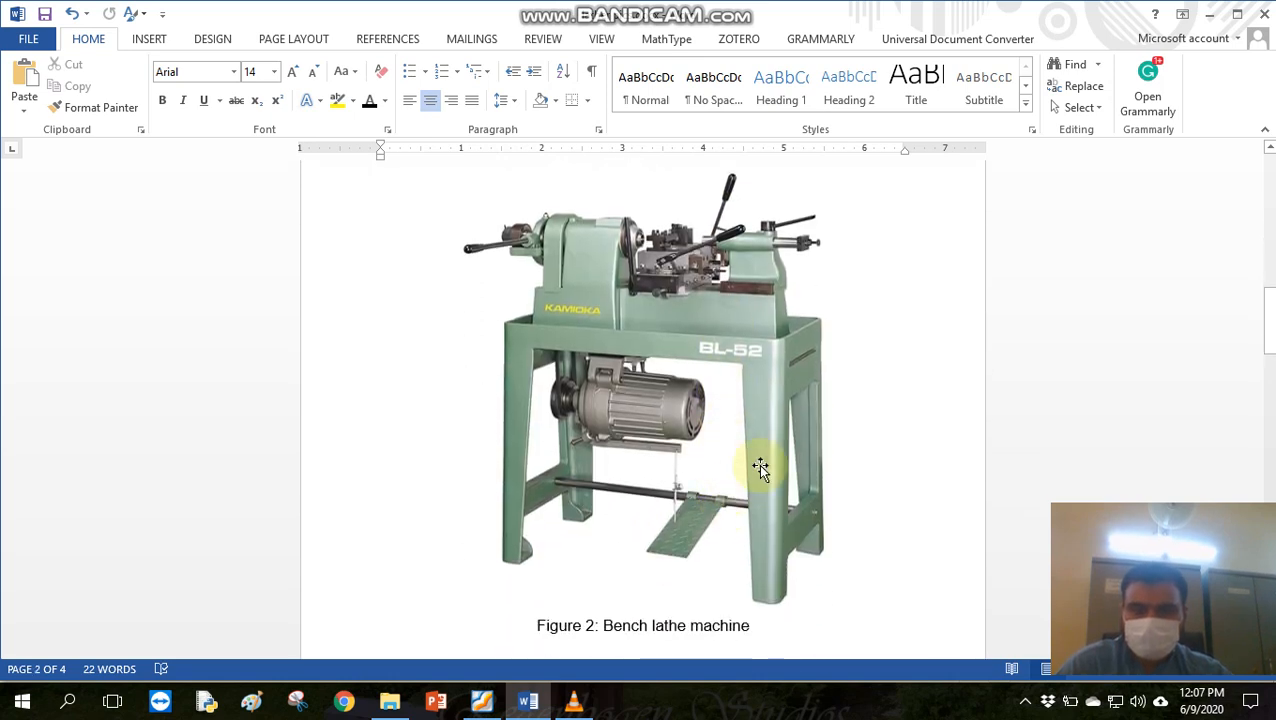
{"action": "mouse_move", "coordinate": [644, 422]}
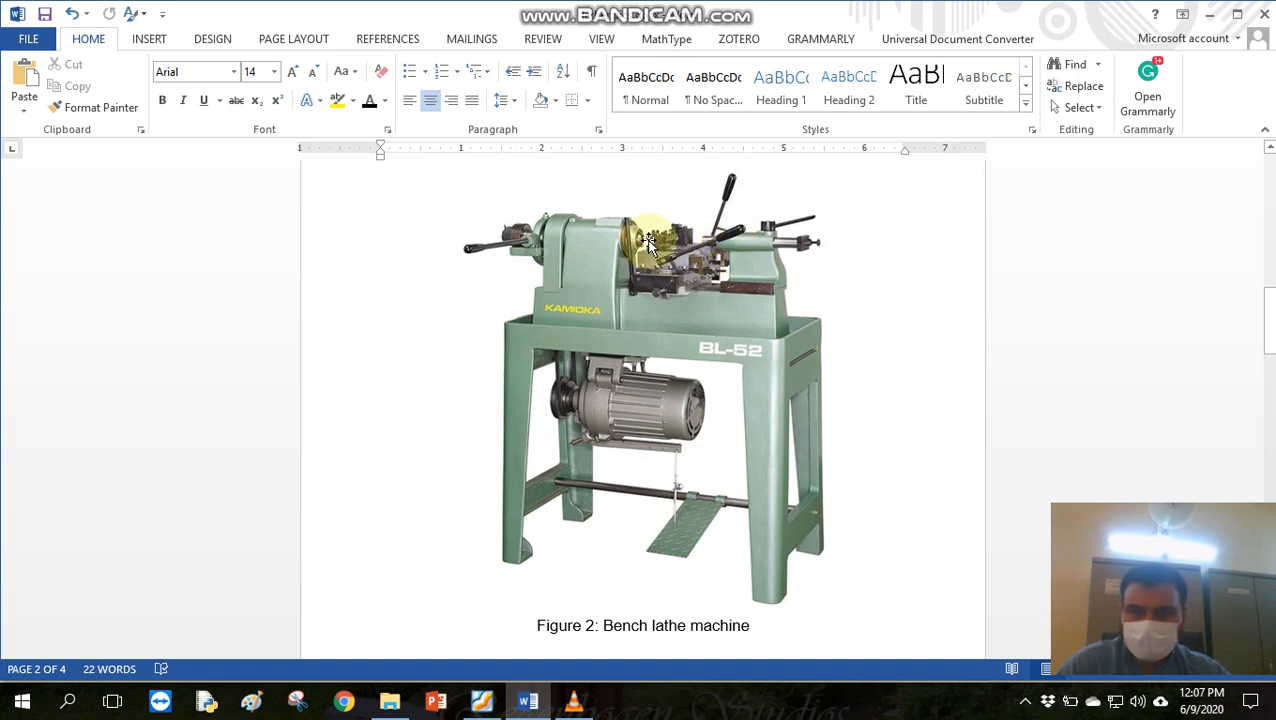
{"action": "mouse_move", "coordinate": [638, 302]}
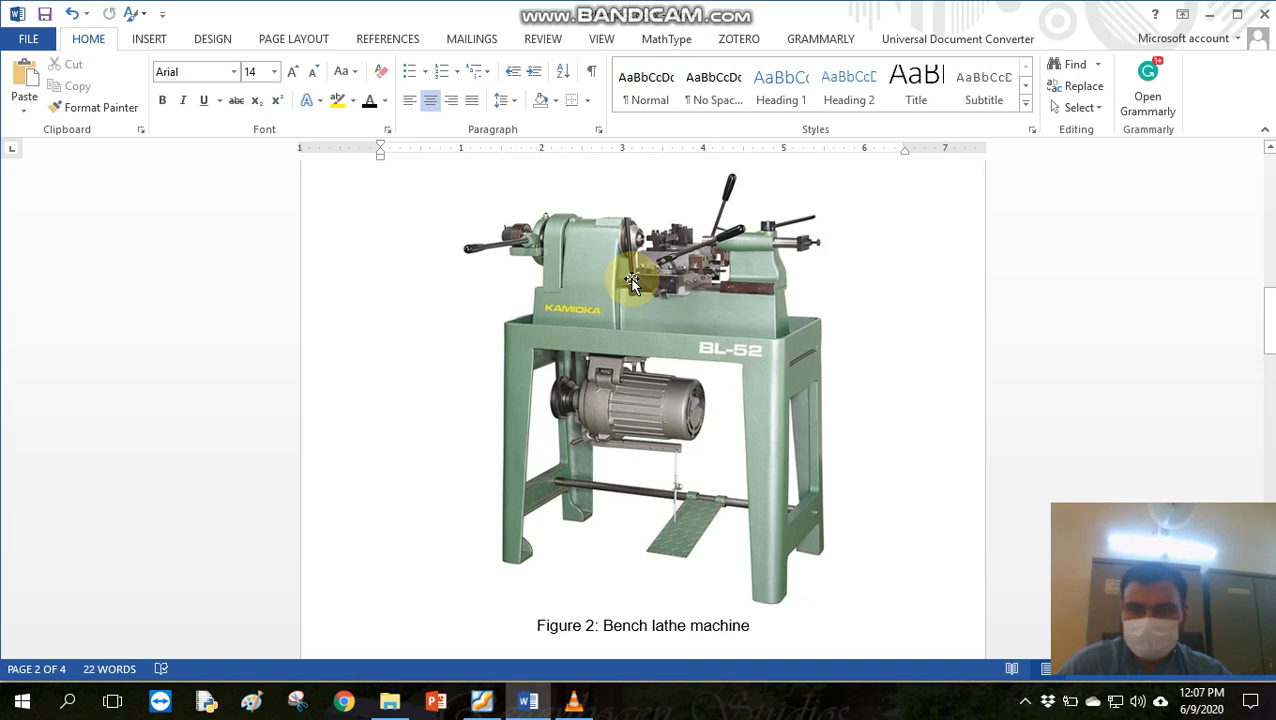
{"action": "mouse_move", "coordinate": [684, 524]}
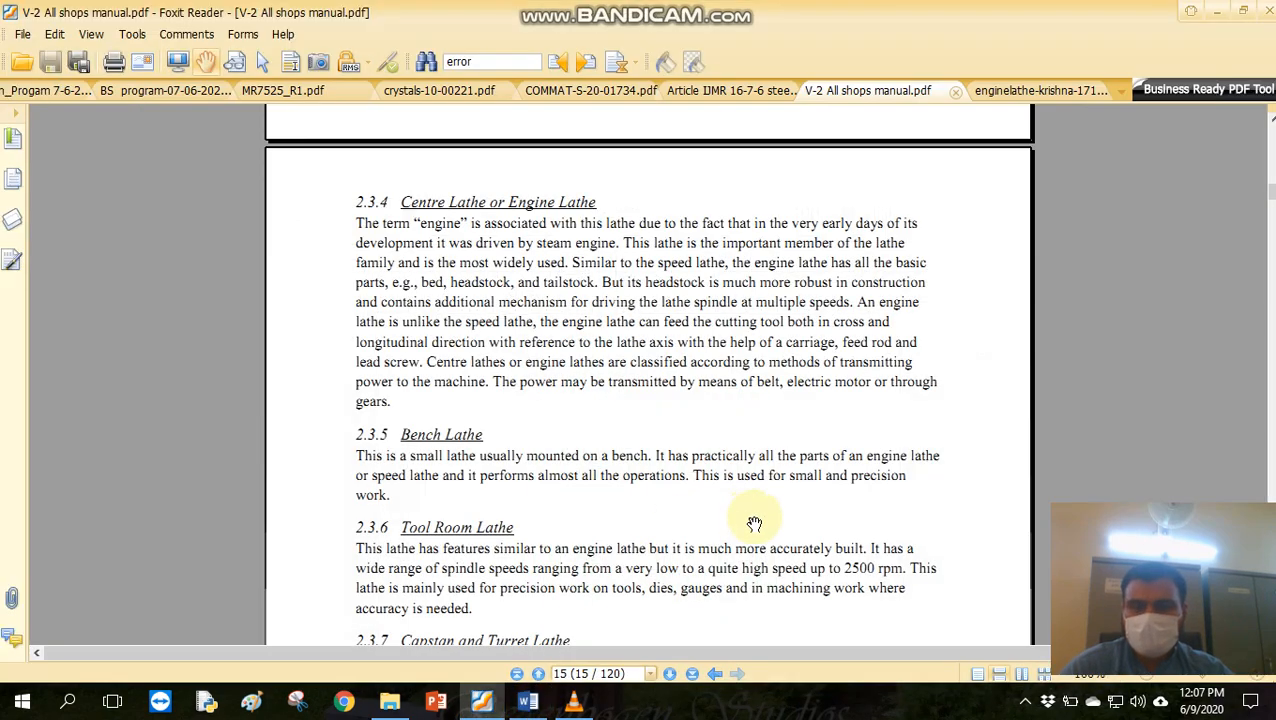
Scroll down page 15 to the Tool Room, Capstan and Turret, and Special Purpose Lathes sections.
{"action": "scroll", "scroll_direction": "down", "scroll_amount": 3}
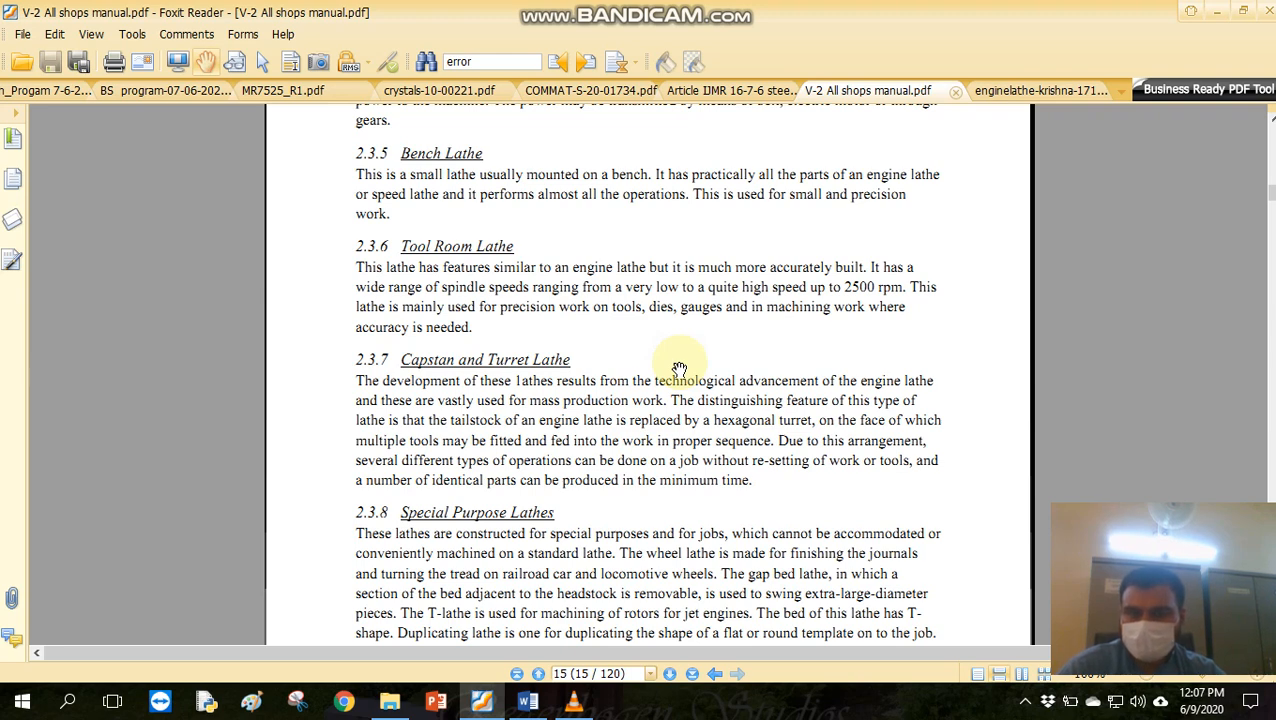
{"action": "mouse_move", "coordinate": [884, 316]}
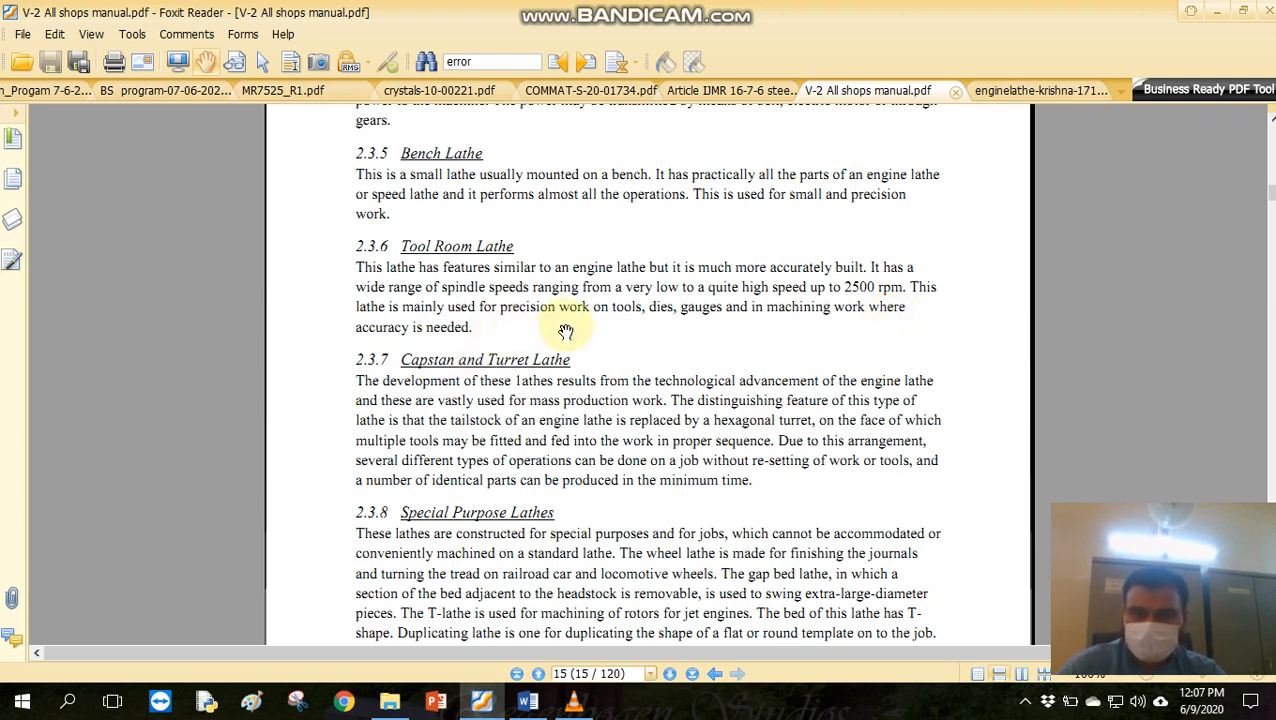
{"action": "mouse_move", "coordinate": [652, 330]}
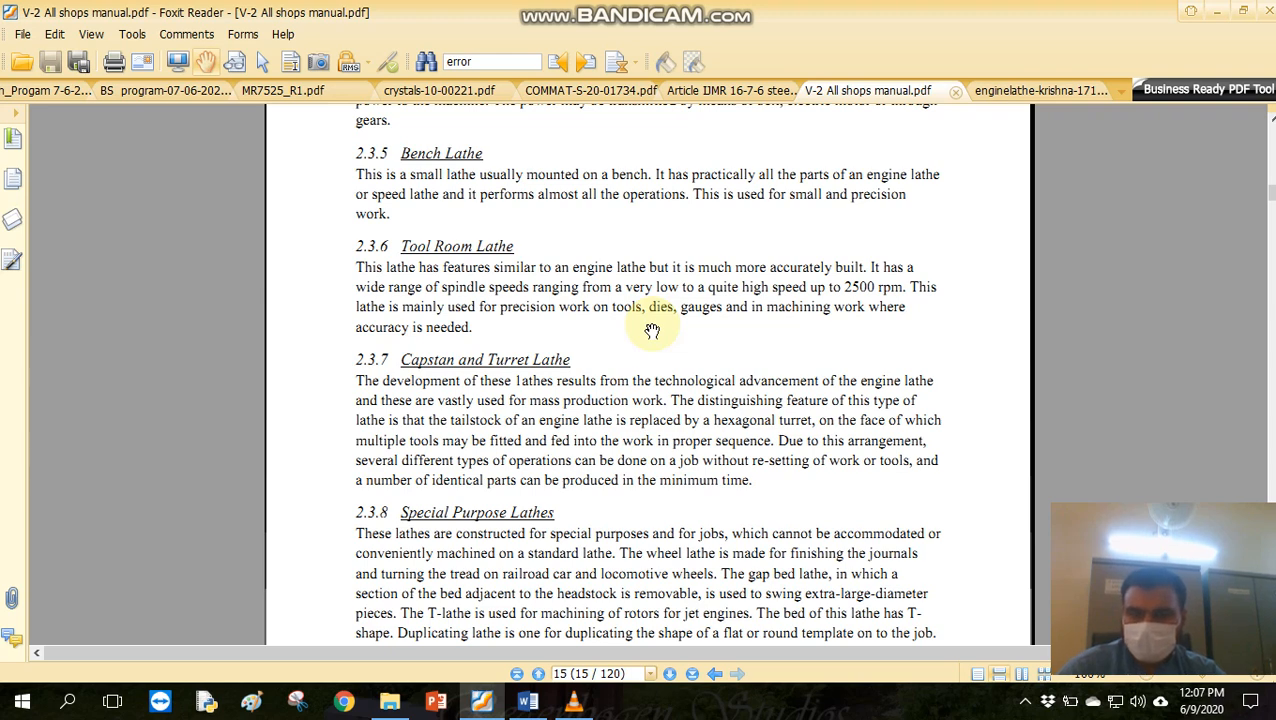
{"action": "mouse_move", "coordinate": [832, 344]}
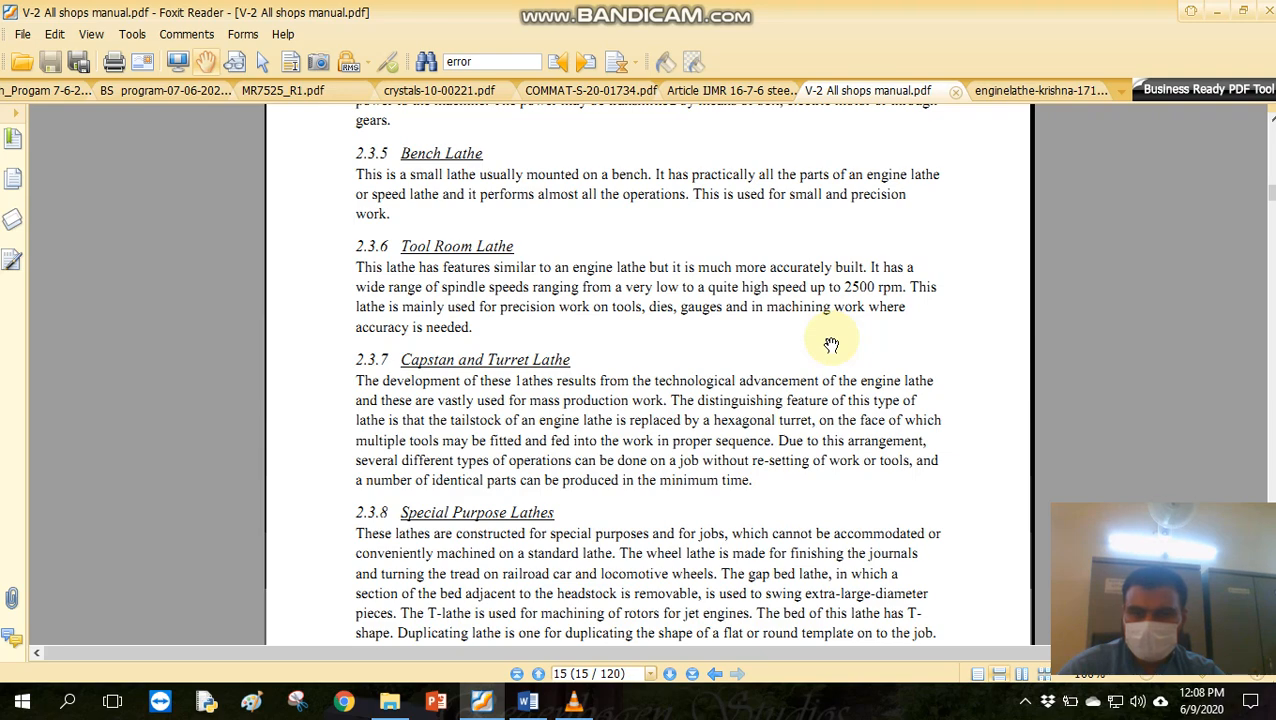
{"action": "mouse_move", "coordinate": [726, 364]}
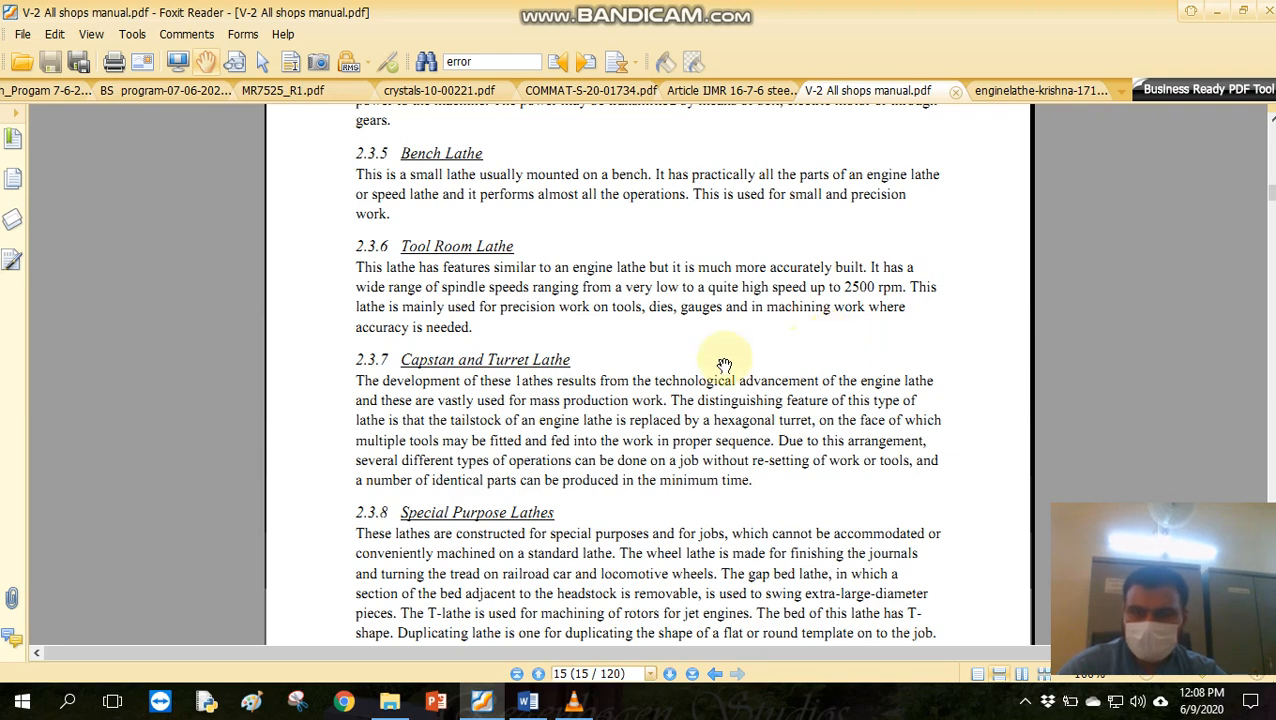